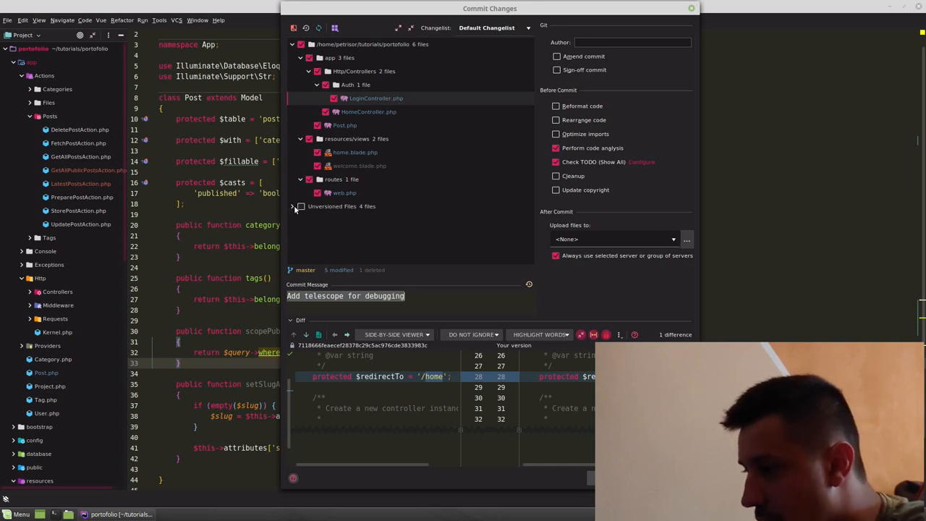
Include unversioned files in the commit and enter the message 'Add simple listing for published posts'.
{"action": "left_click", "coordinate": [294, 206]}
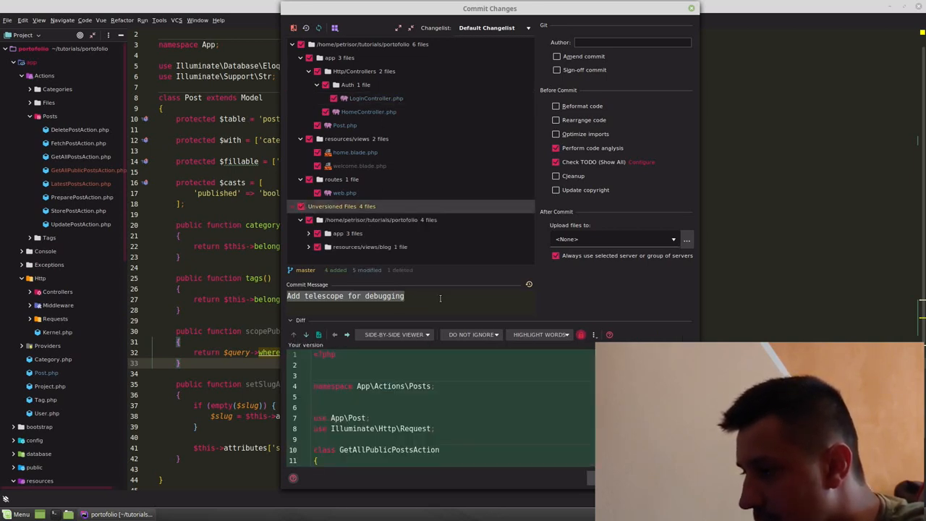
{"action": "type", "text": "AD"}
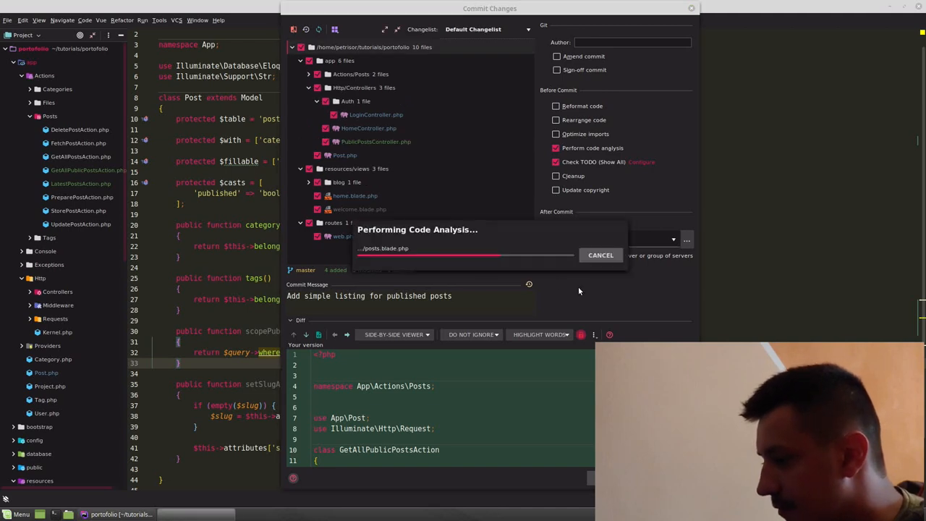
{"action": "mouse_move", "coordinate": [480, 225]}
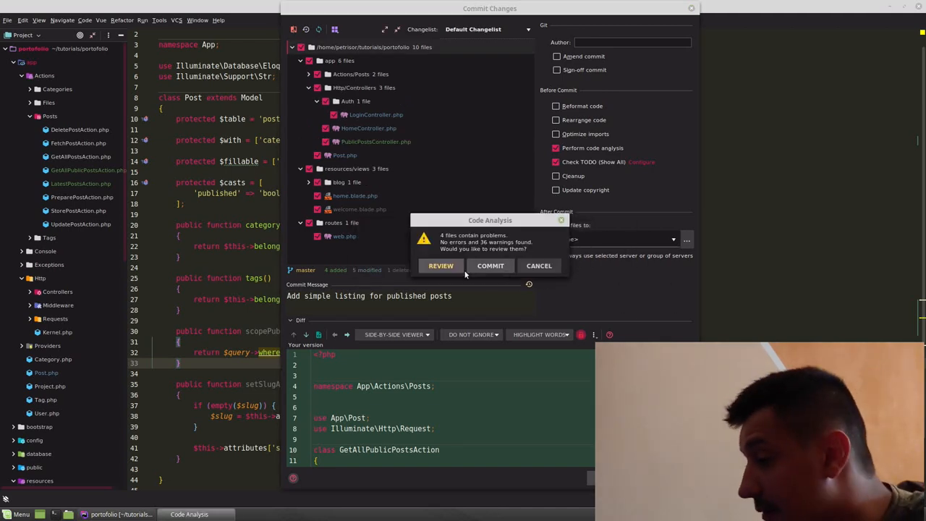
Commit the ten files despite analysis warnings and begin a php artisan command in the terminal.
{"action": "left_click", "coordinate": [490, 266]}
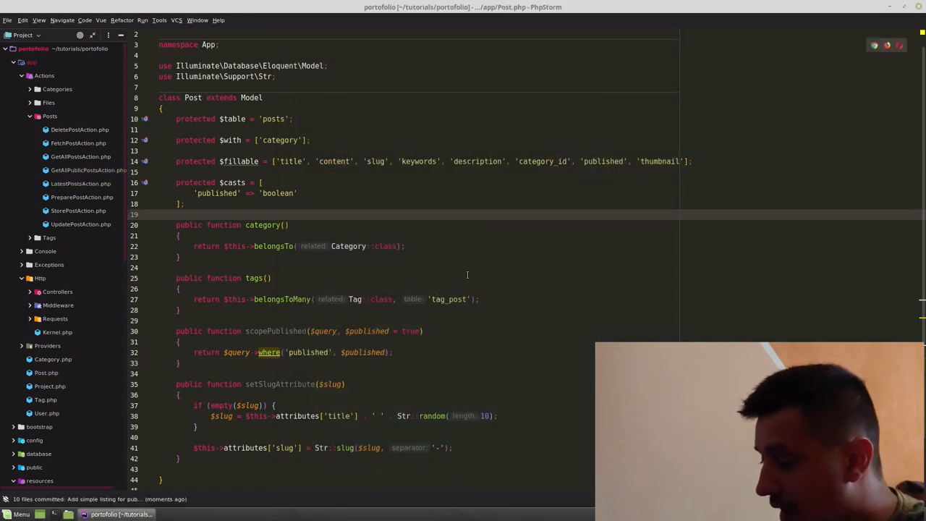
{"action": "left_click", "coordinate": [484, 287]}
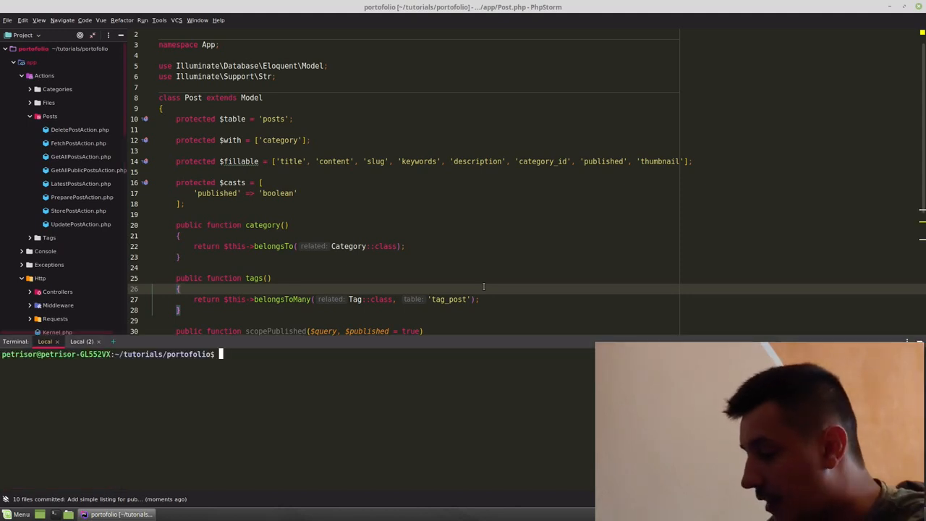
{"action": "type", "text": "php artis"}
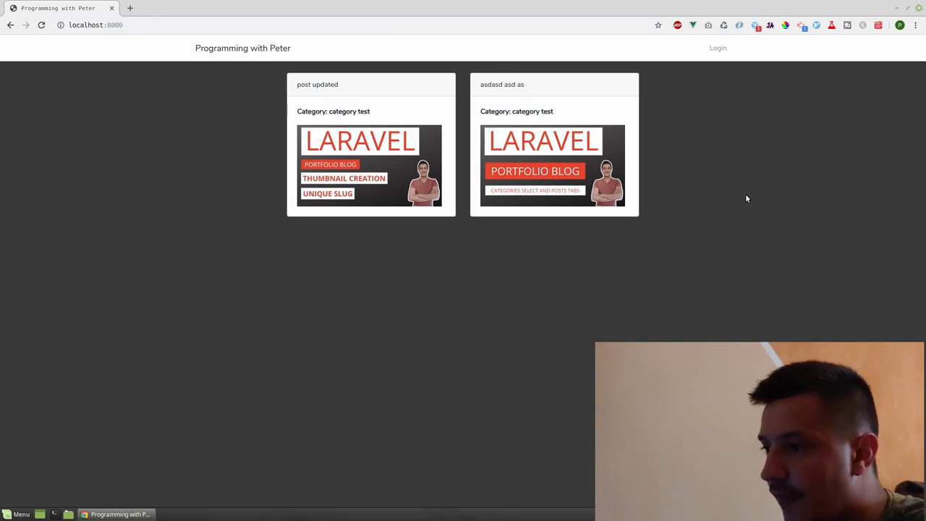
Load localhost:8000/posts in Chrome.
{"action": "left_click", "coordinate": [717, 48]}
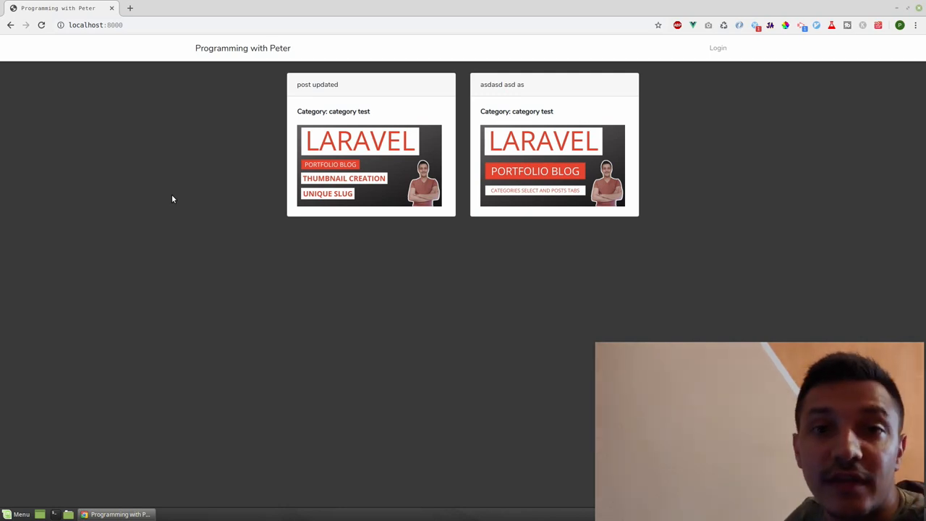
{"action": "mouse_move", "coordinate": [718, 48]}
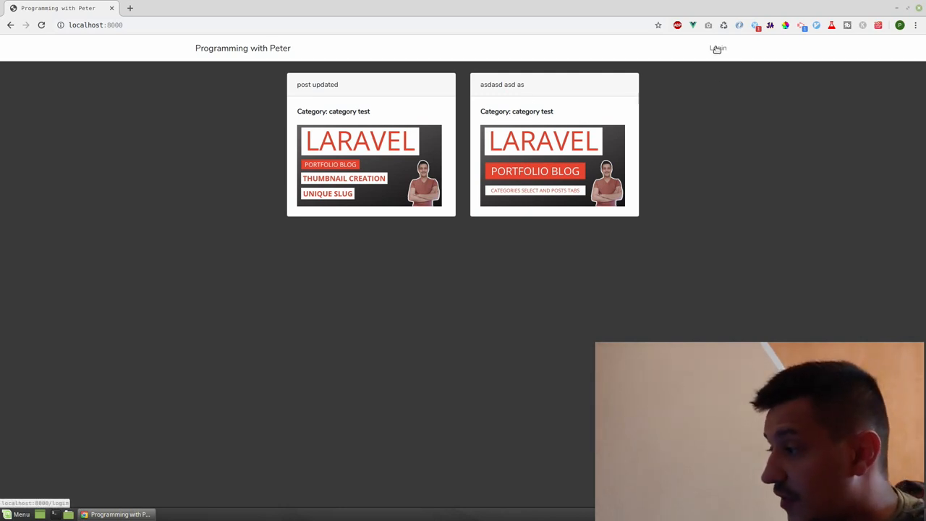
{"action": "left_click", "coordinate": [94, 25]}
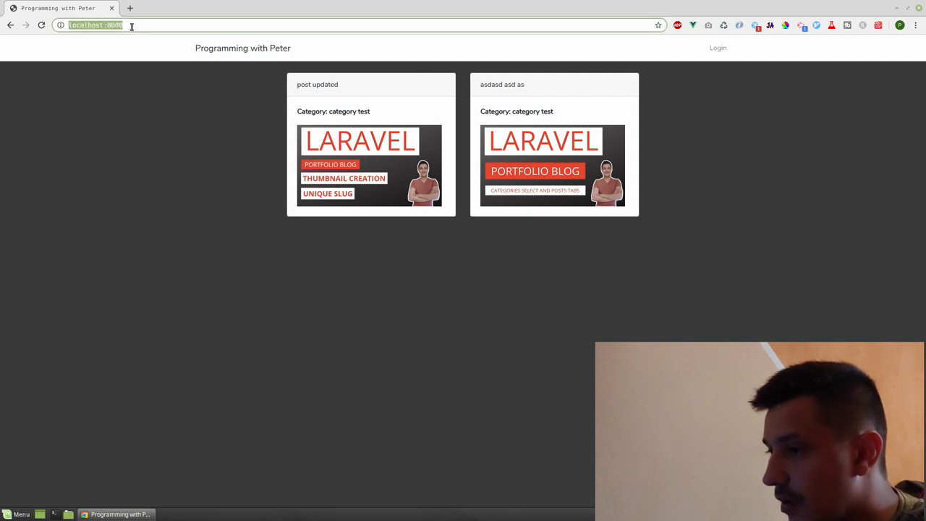
{"action": "type", "text": "/posts"}
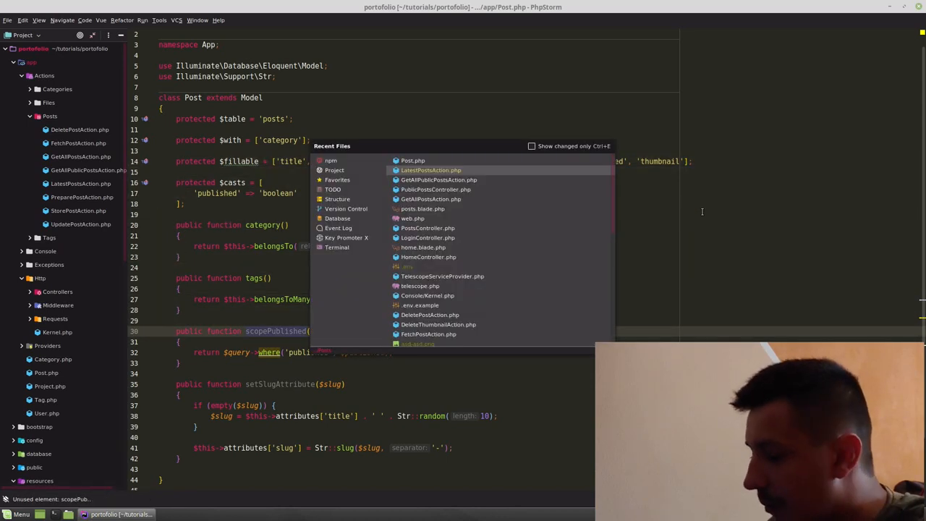
Add {{$posts->links()}} after the col-md-4 column in posts.blade.php.
{"action": "left_click", "coordinate": [423, 209]}
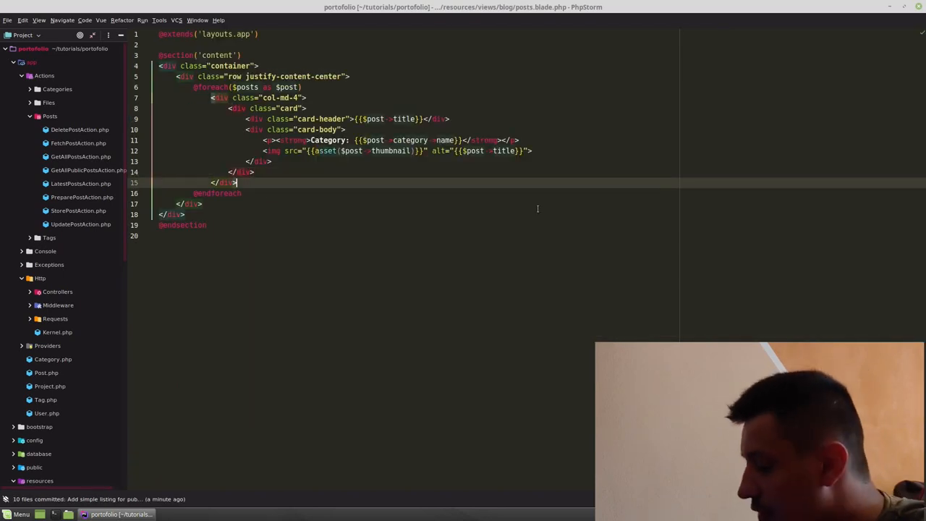
{"action": "key", "text": "enter"}
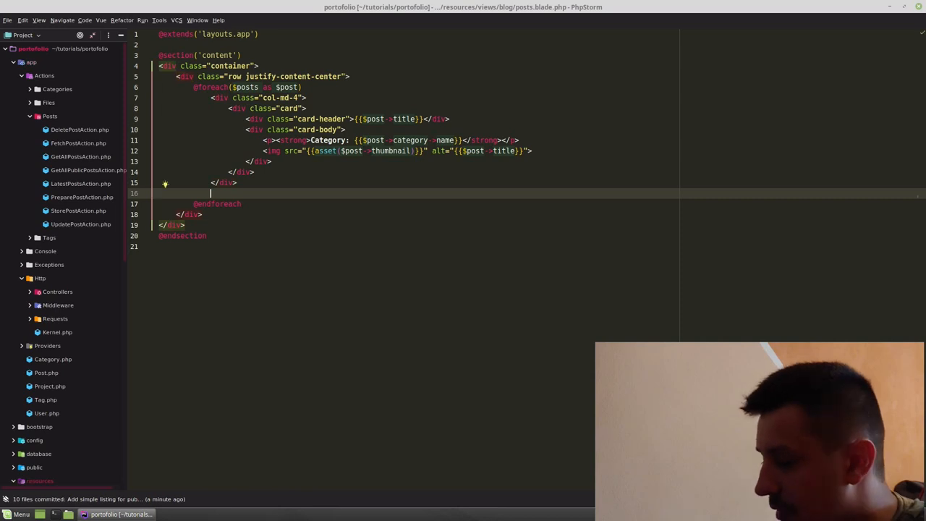
{"action": "type", "text": "{{}}"}
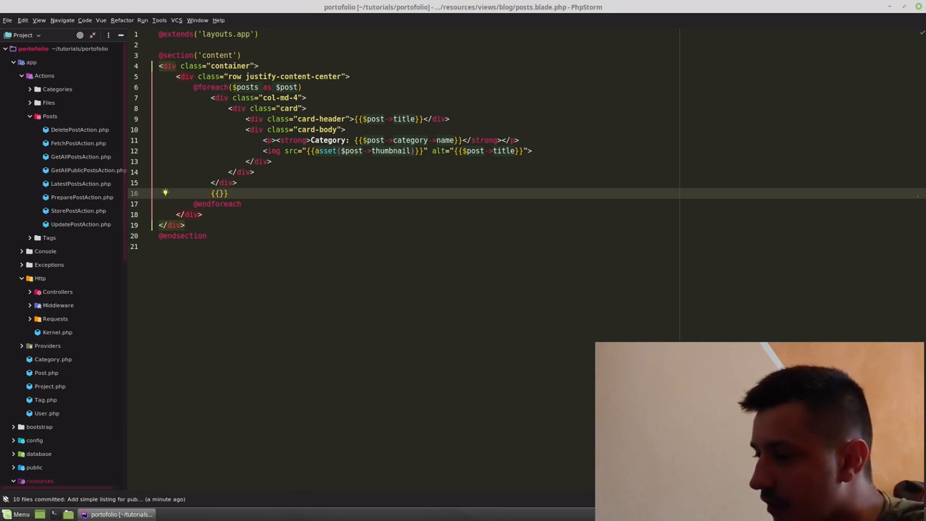
{"action": "type", "text": "$posts"}
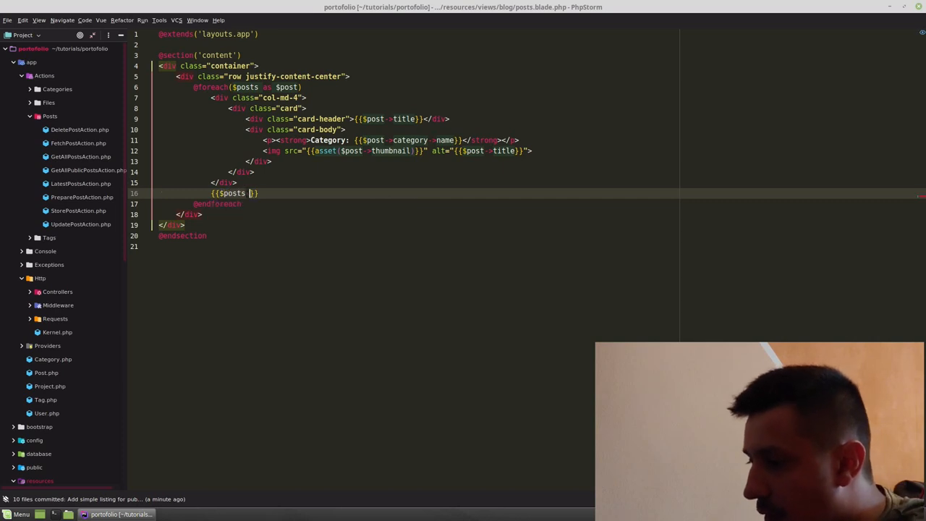
{"action": "type", "text": "->links()"}
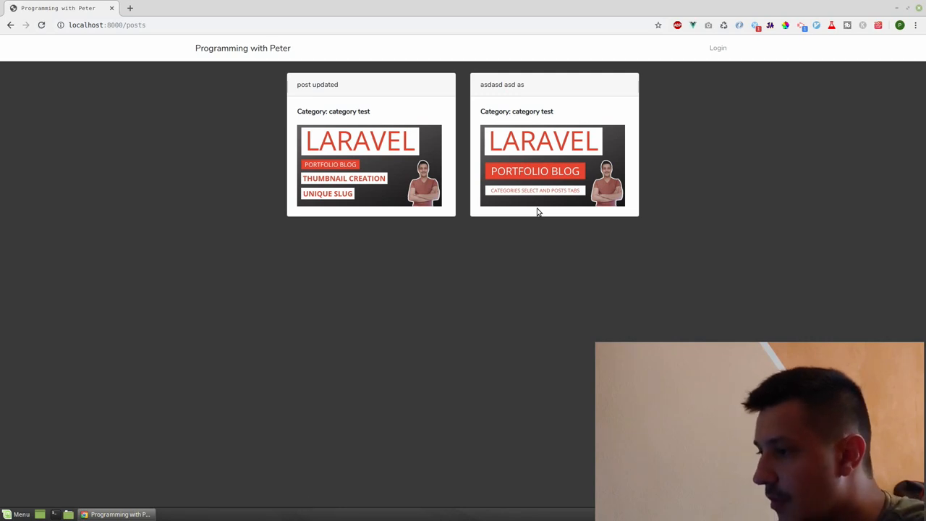
Reload the /posts listing and switch between pagination pages 2 and 1.
{"action": "left_click", "coordinate": [112, 514]}
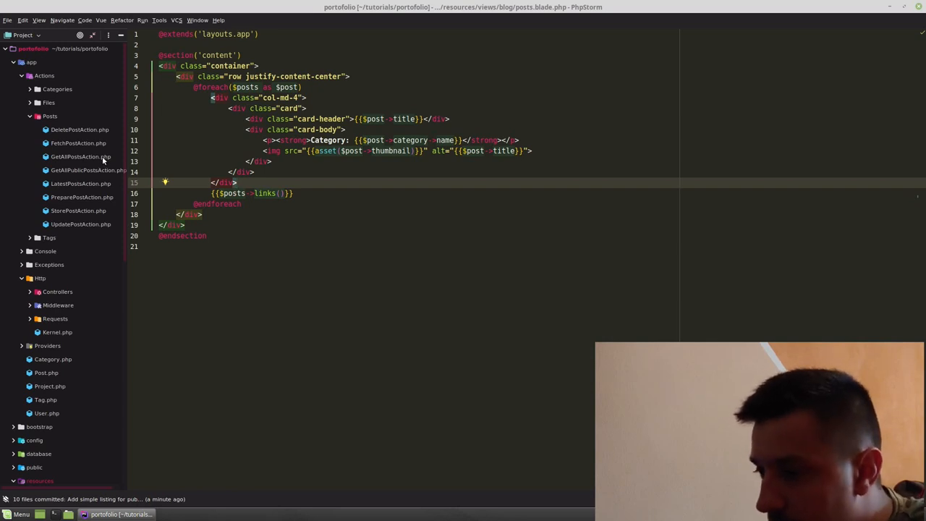
{"action": "left_click", "coordinate": [88, 170]}
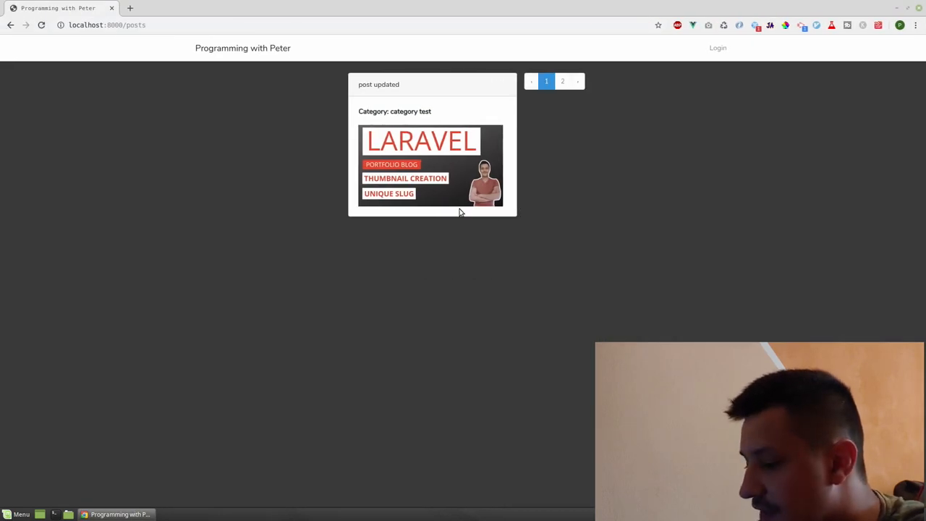
{"action": "left_click", "coordinate": [562, 81]}
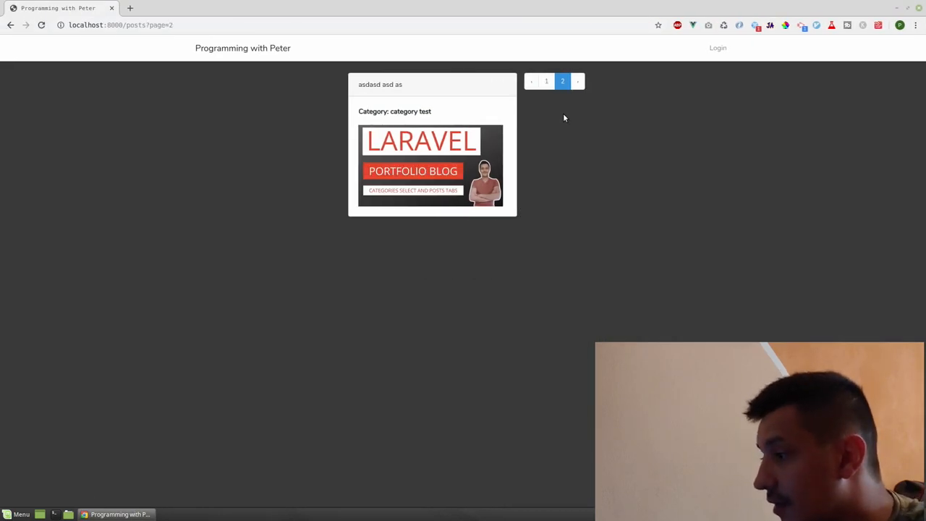
{"action": "left_click", "coordinate": [546, 81]}
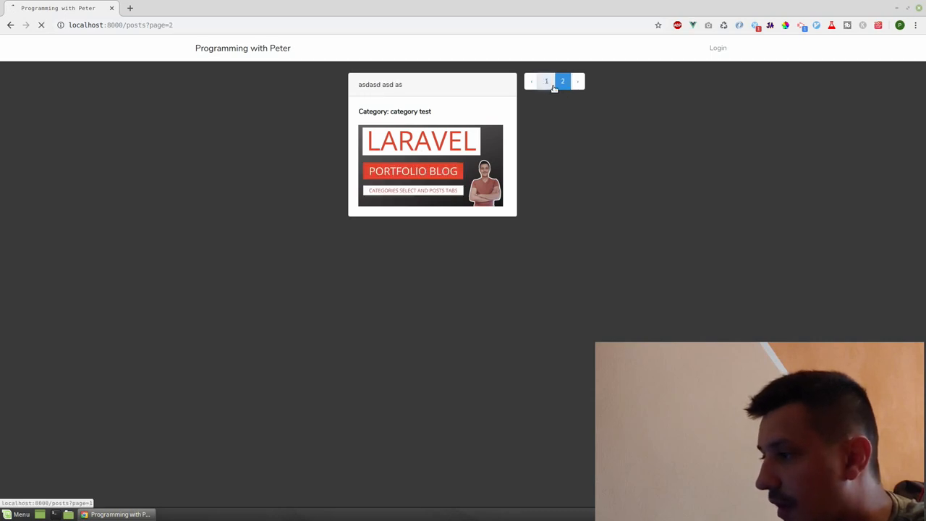
{"action": "left_click", "coordinate": [547, 80]}
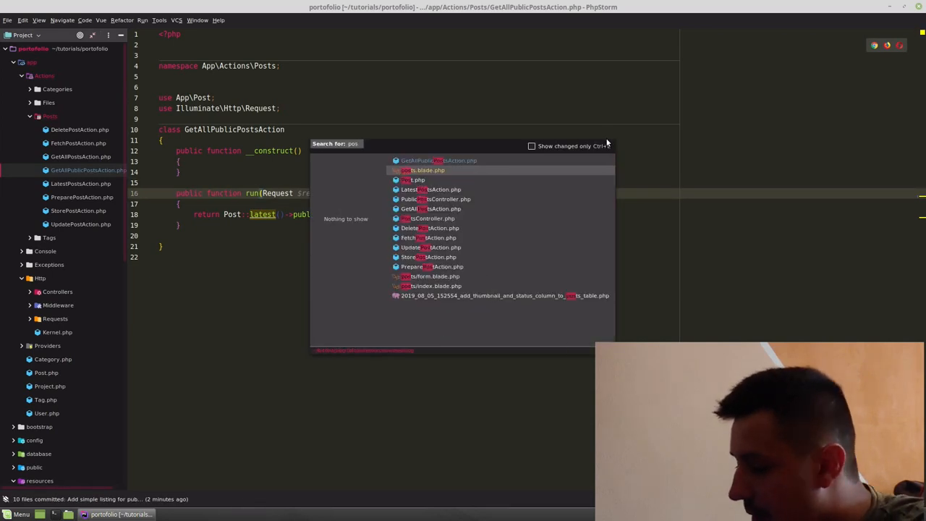
Set the $perPage default in GetAllPublicPostsAction's run() to 25.
{"action": "left_click", "coordinate": [424, 170]}
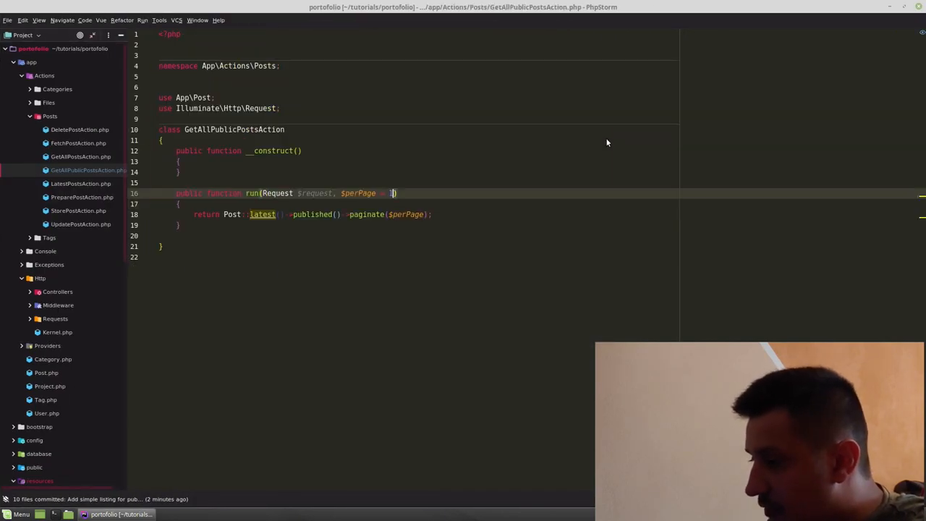
{"action": "type", "text": "25"}
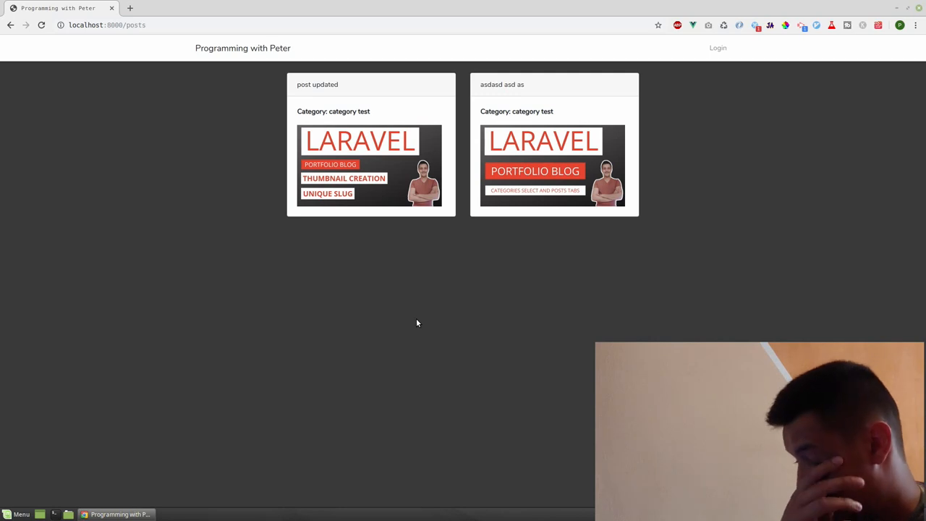
{"action": "mouse_move", "coordinate": [519, 244]}
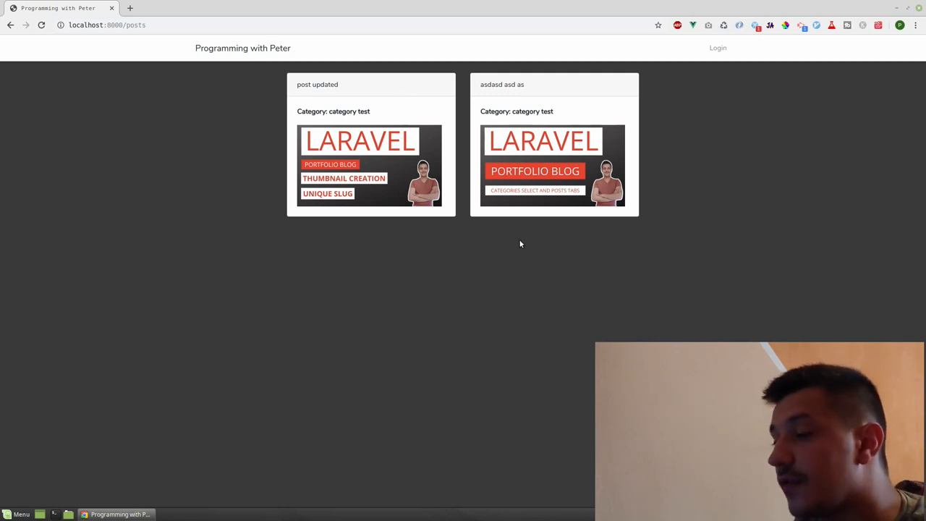
{"action": "mouse_move", "coordinate": [535, 250]}
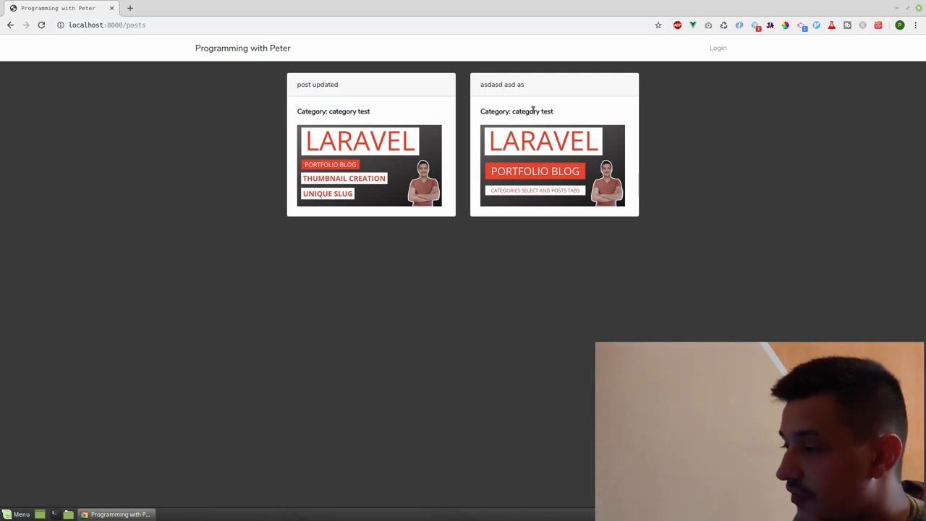
{"action": "mouse_move", "coordinate": [542, 121]}
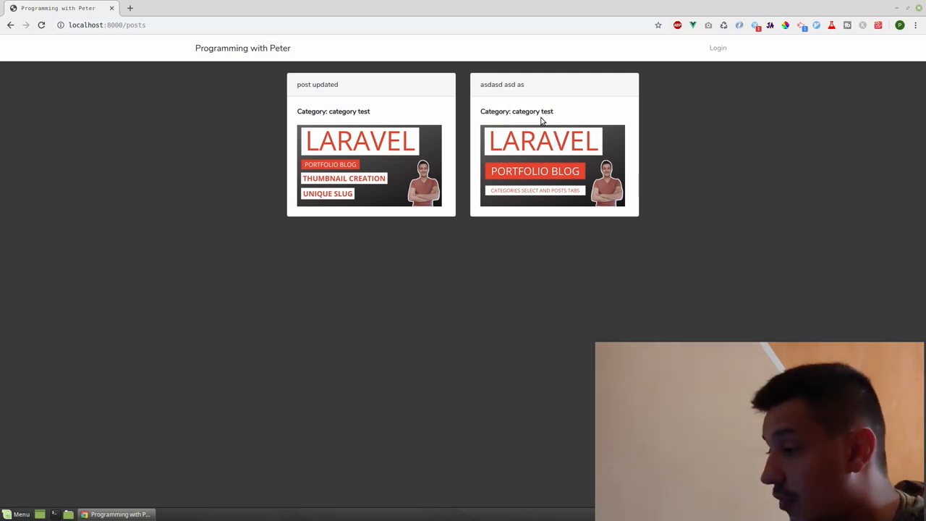
{"action": "mouse_move", "coordinate": [495, 129]}
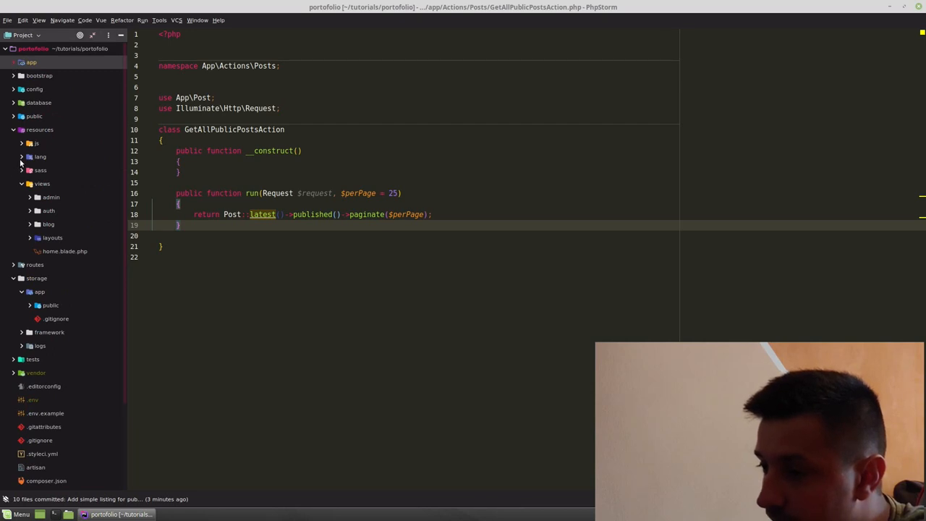
Expand resources/views/blog in the Project tree and bring up actions for the views folder.
{"action": "scroll", "scroll_direction": "down", "scroll_amount": 3}
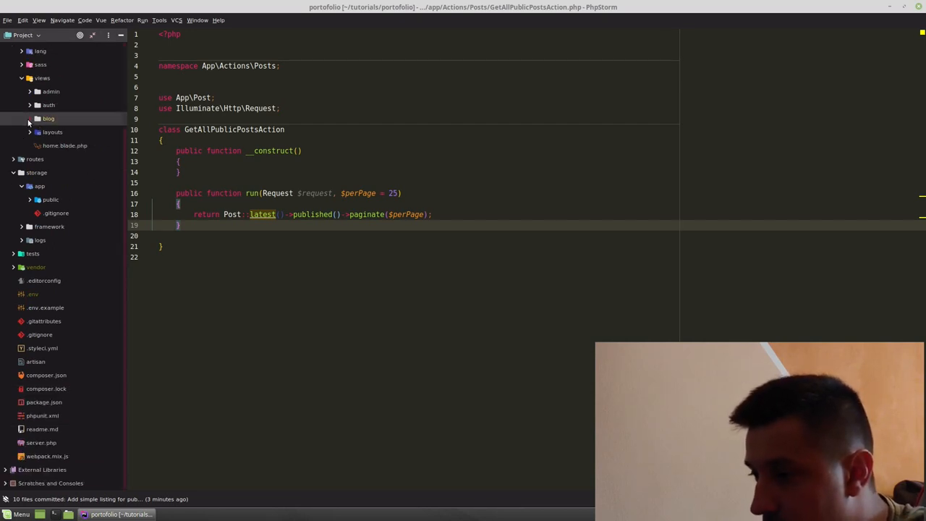
{"action": "left_click", "coordinate": [71, 132]}
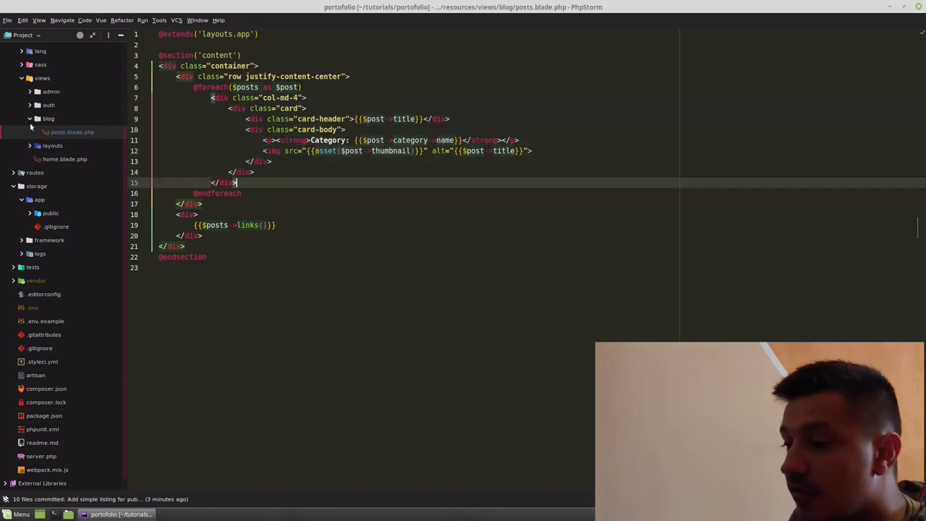
{"action": "left_click", "coordinate": [48, 118]}
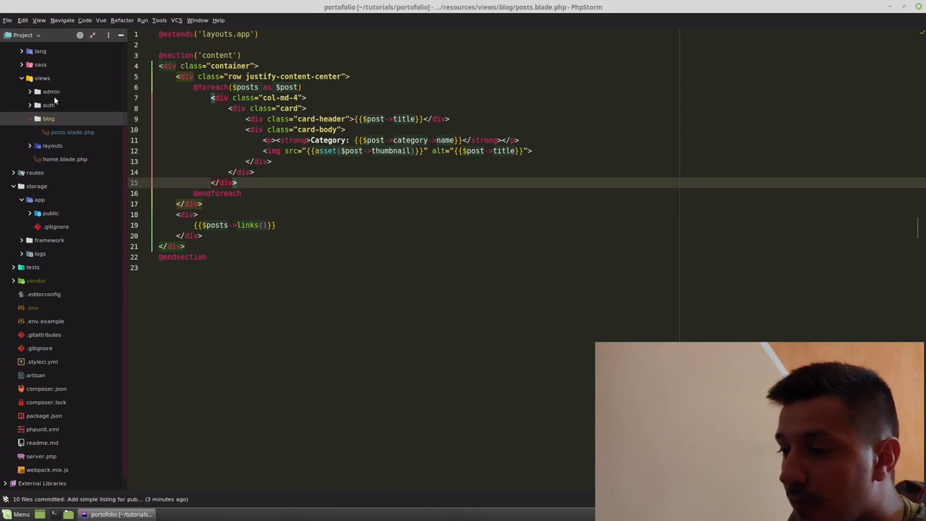
{"action": "right_click", "coordinate": [48, 118]}
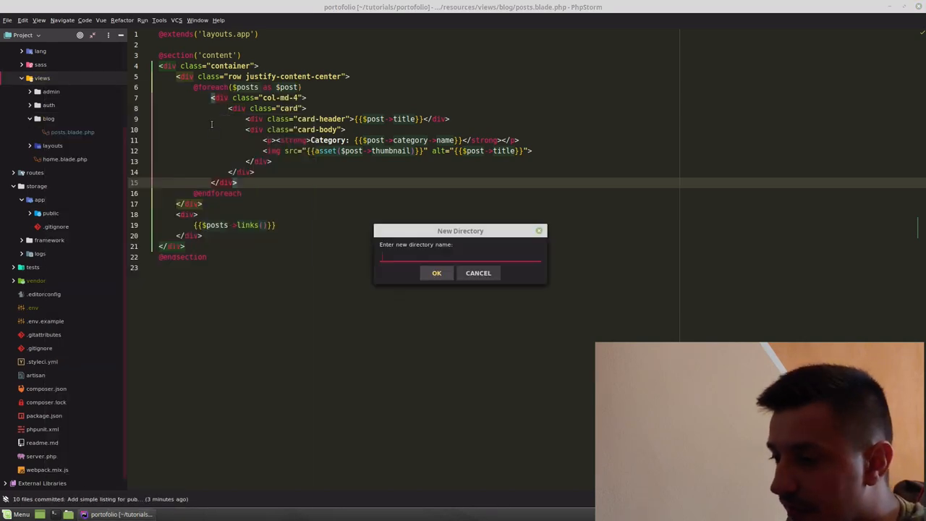
Create an includes folder under views containing a new post-thumbnail.blade.php file.
{"action": "type", "text": "inclu"}
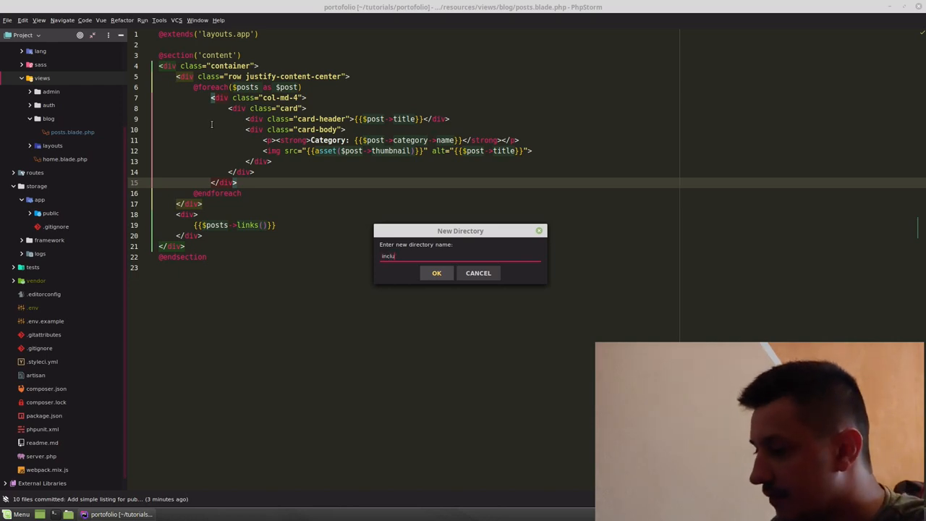
{"action": "left_click", "coordinate": [436, 273]}
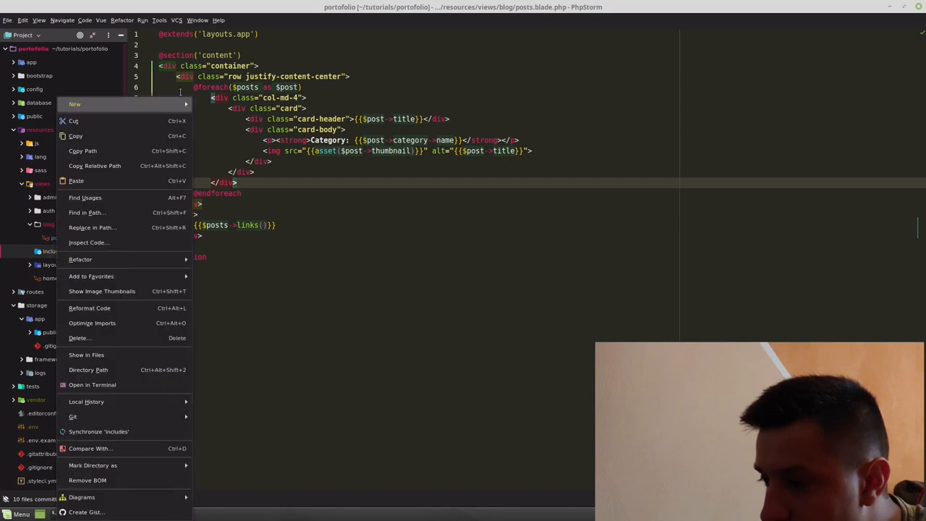
{"action": "mouse_move", "coordinate": [74, 104]}
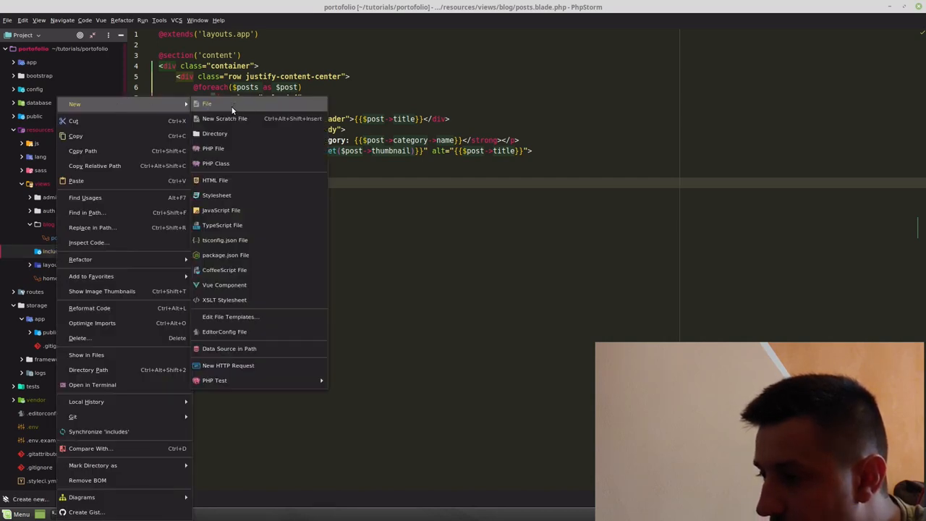
{"action": "left_click", "coordinate": [207, 104]}
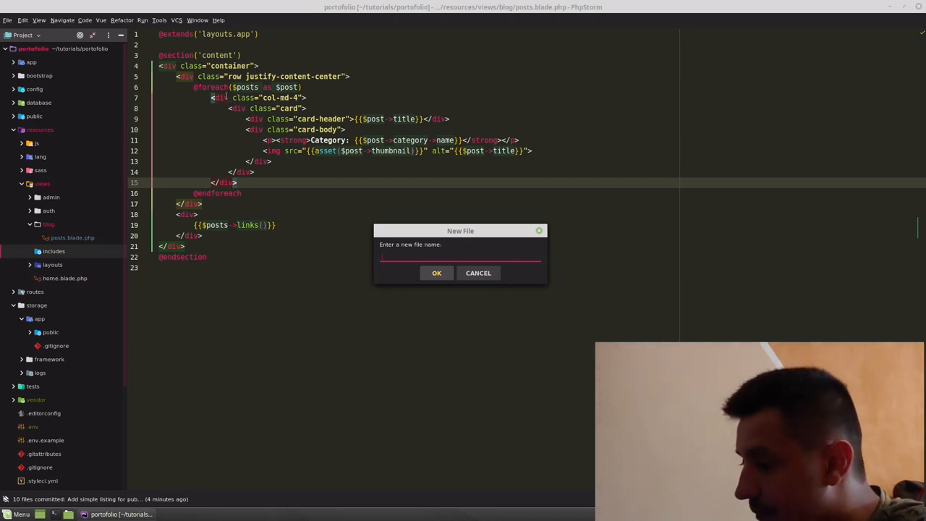
{"action": "type", "text": "th"}
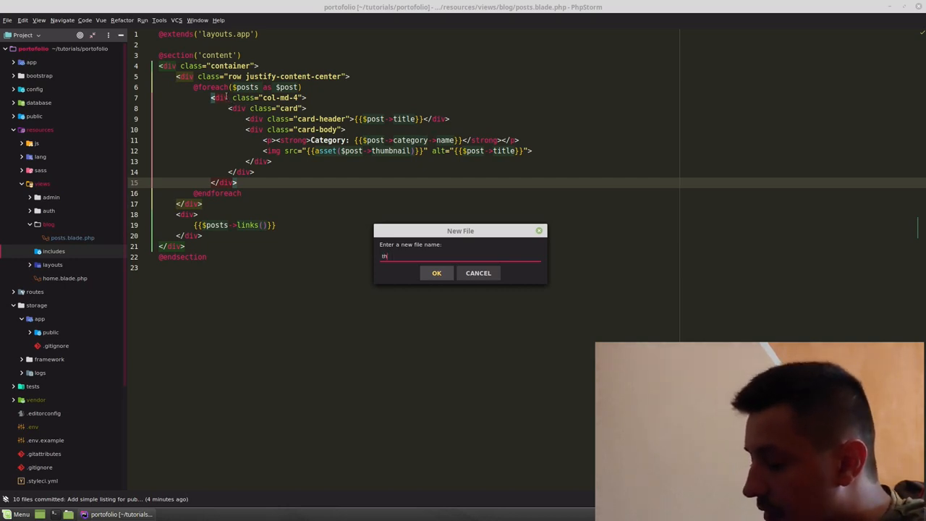
{"action": "type", "text": "post."}
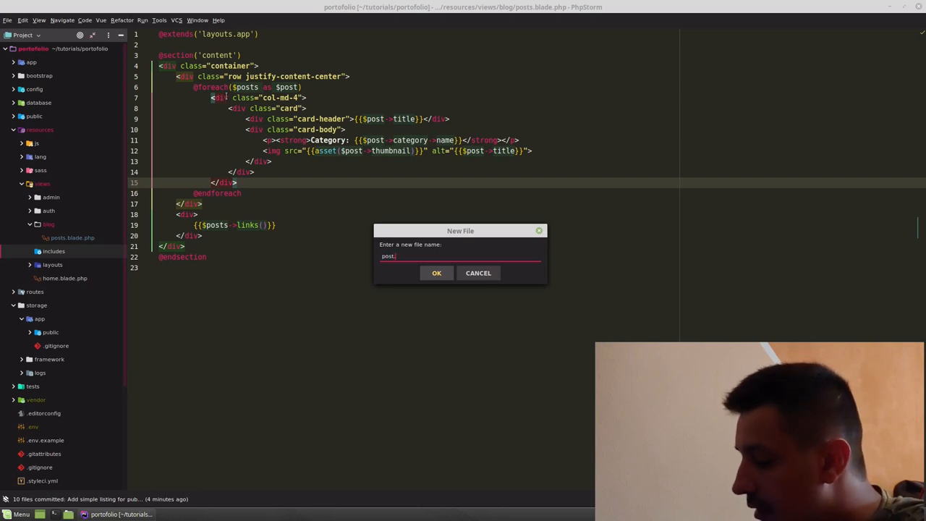
{"action": "type", "text": "thumbnail"}
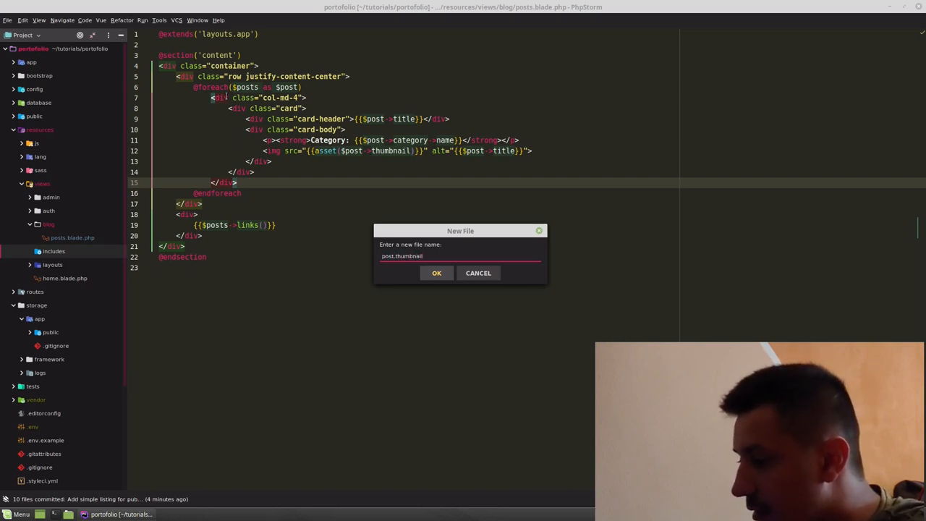
{"action": "type", "text": "post"}
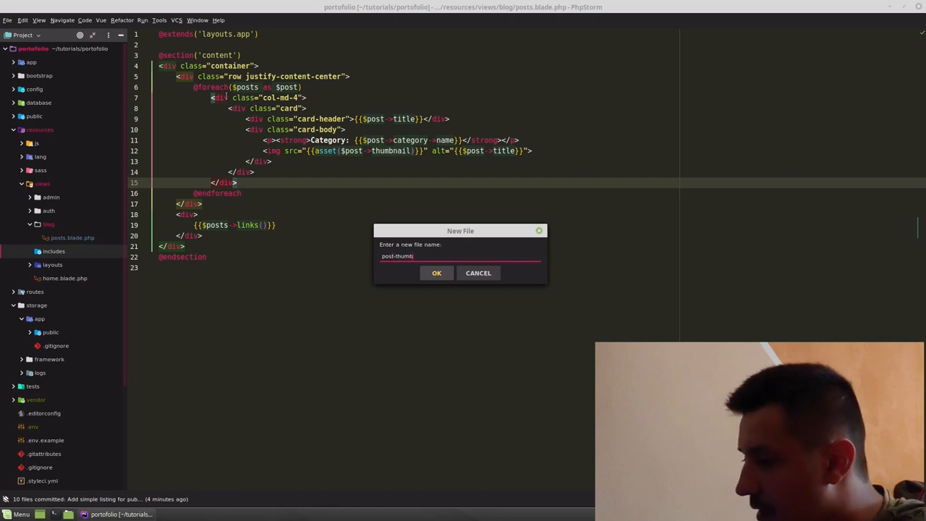
{"action": "type", "text": "nail"}
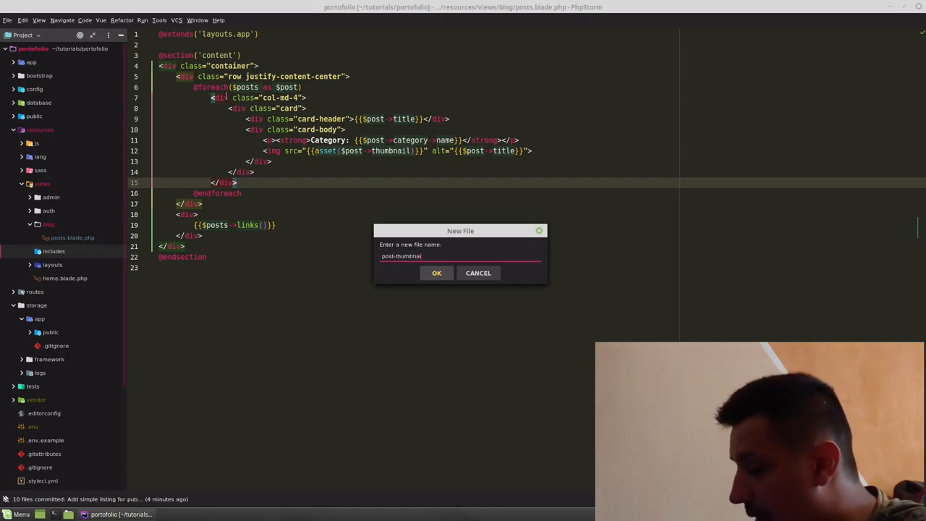
{"action": "type", "text": ".blade.p"}
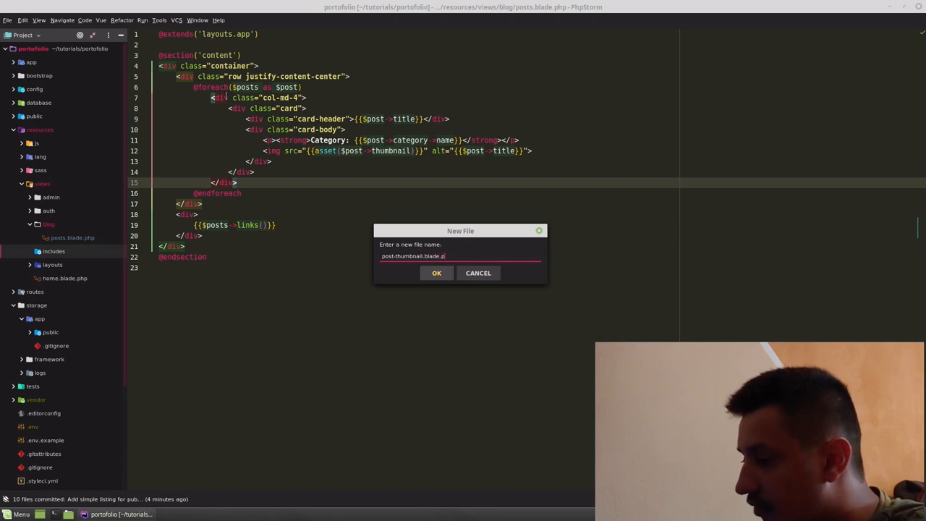
{"action": "left_click", "coordinate": [436, 273]}
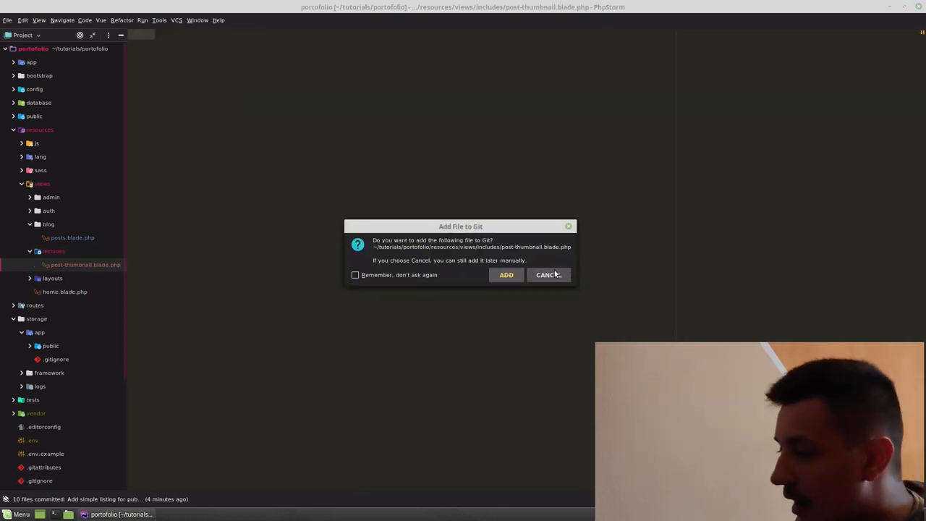
{"action": "left_click", "coordinate": [548, 274]}
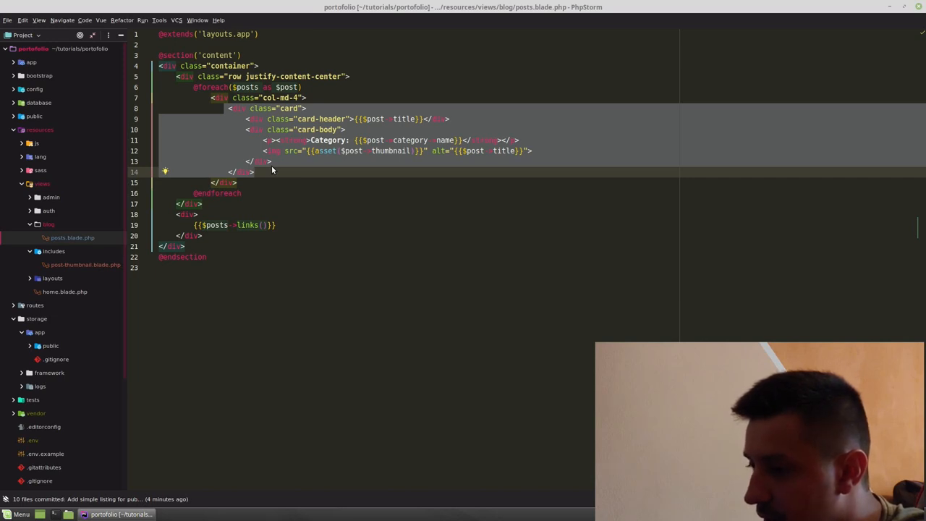
{"action": "left_click", "coordinate": [85, 264]}
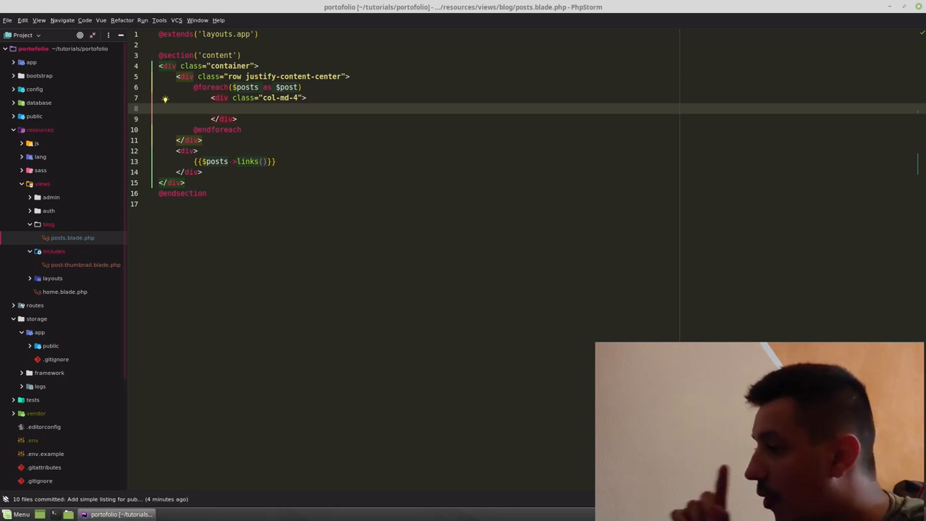
{"action": "type", "text": "@i"}
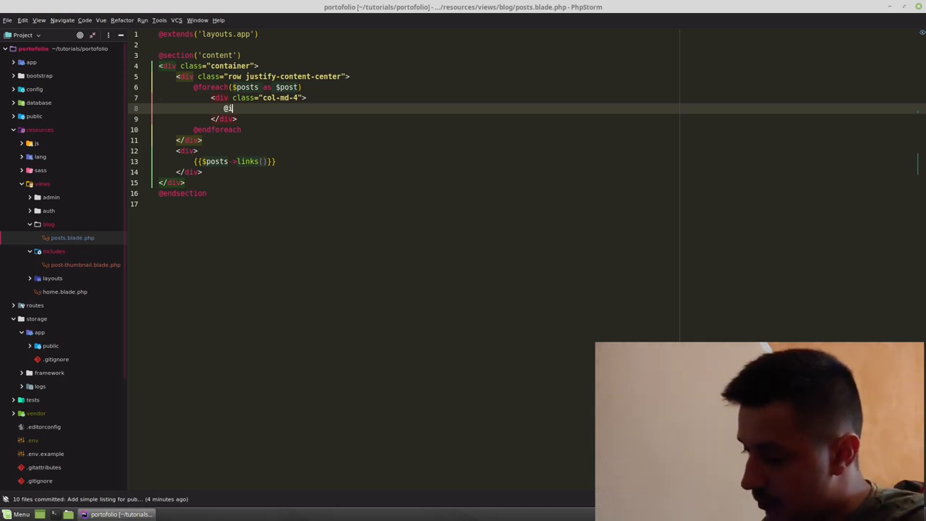
{"action": "type", "text": "nclude('"}
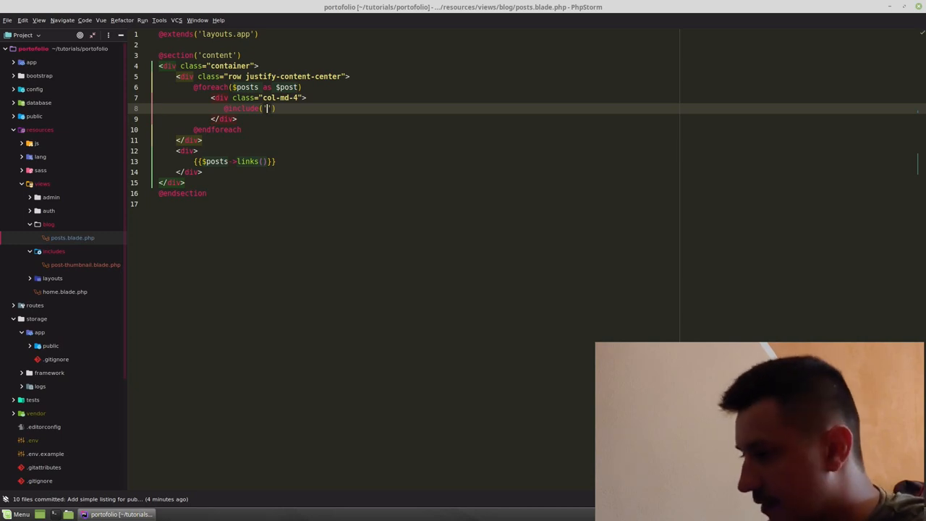
{"action": "type", "text": "includes"}
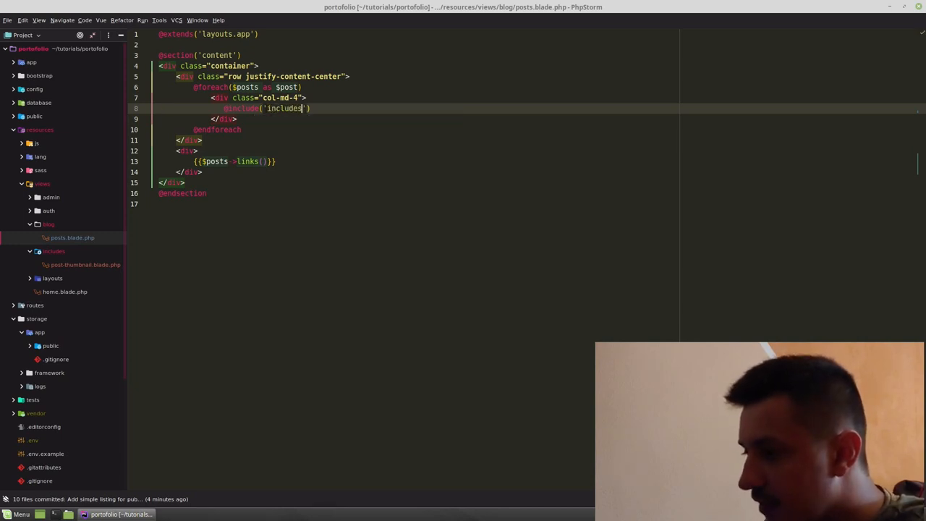
{"action": "type", "text": ".post-thumbnail"}
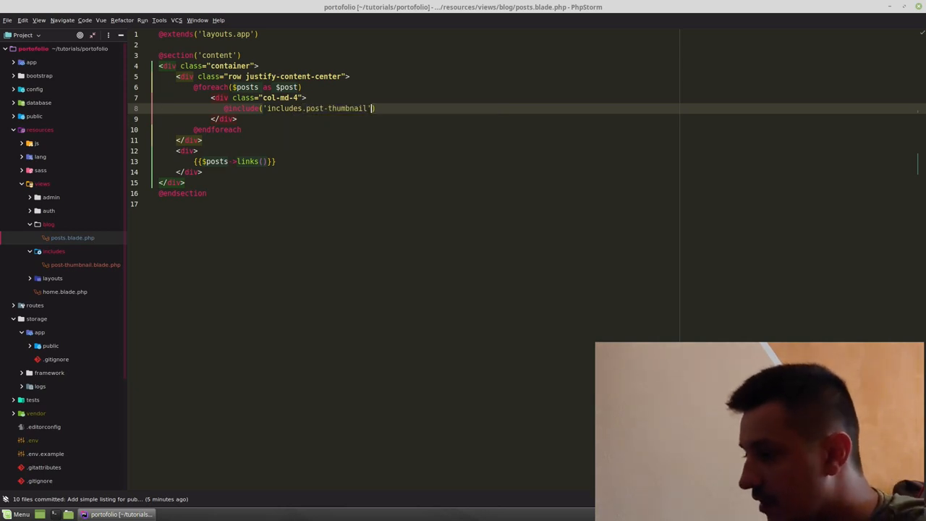
{"action": "type", "text": ", []"}
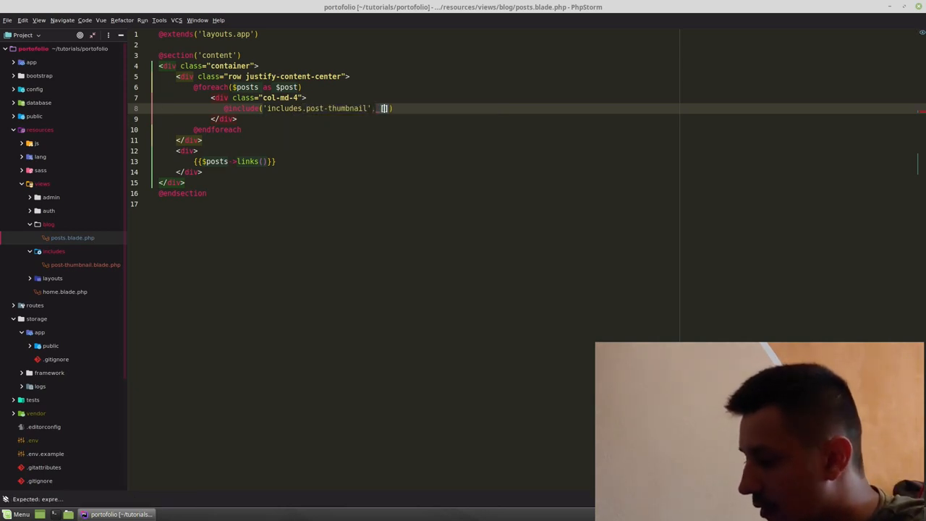
{"action": "type", "text": "'"}
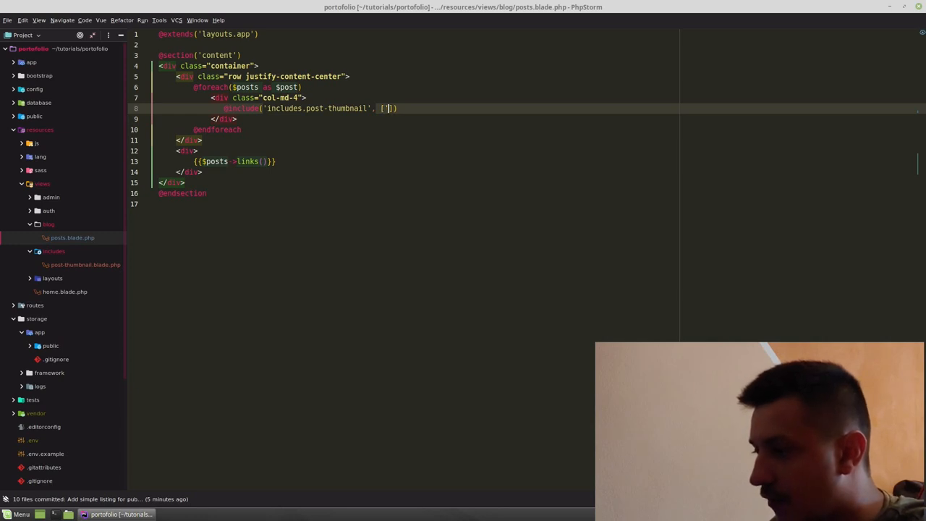
{"action": "type", "text": "=>"}
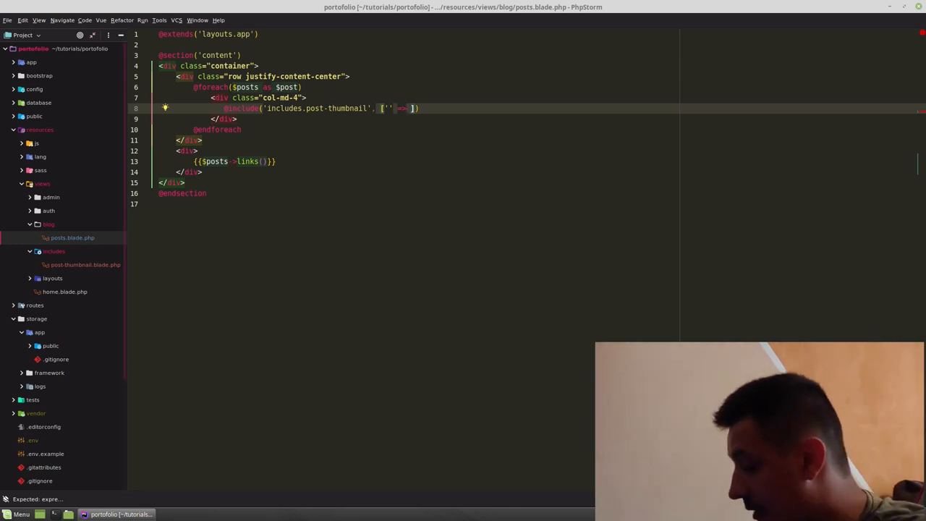
{"action": "type", "text": "$post"}
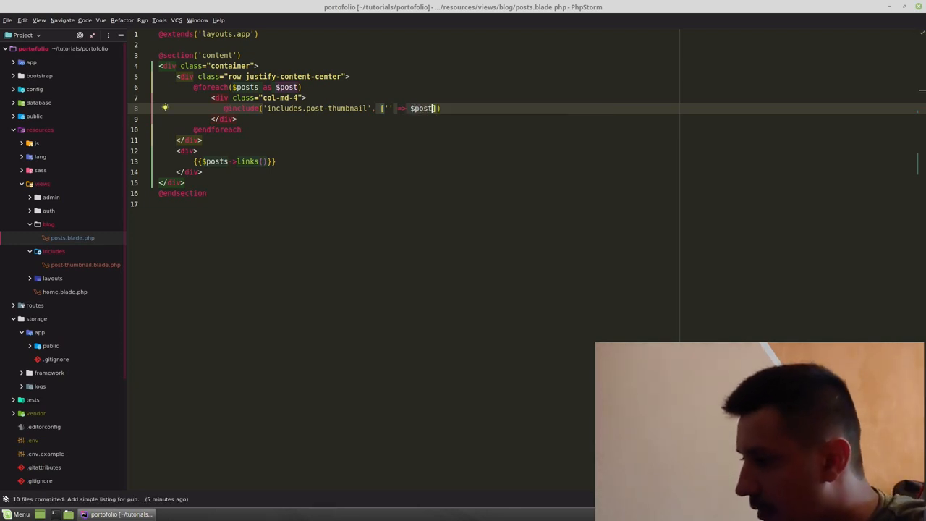
{"action": "type", "text": "post"}
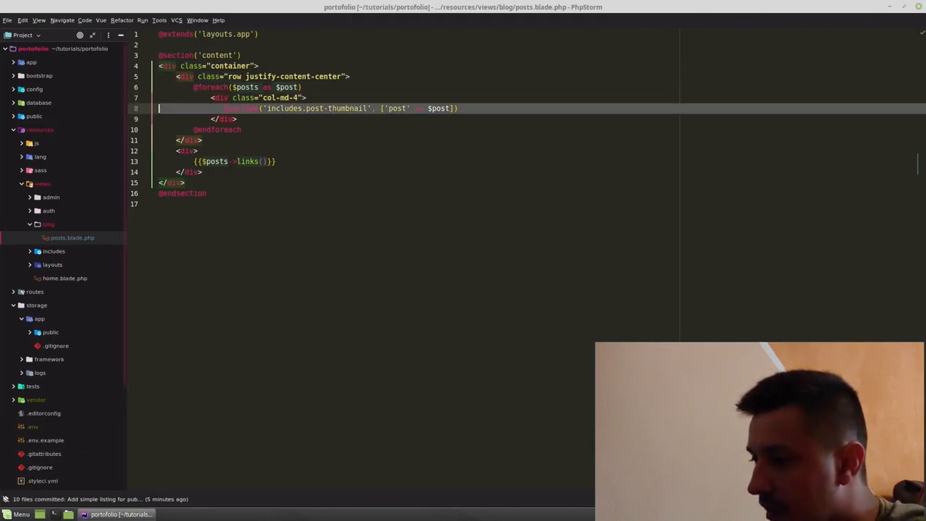
Check the listing in Chrome, then open home.blade.php and includes/post-thumbnail.blade.php.
{"action": "left_click", "coordinate": [65, 278]}
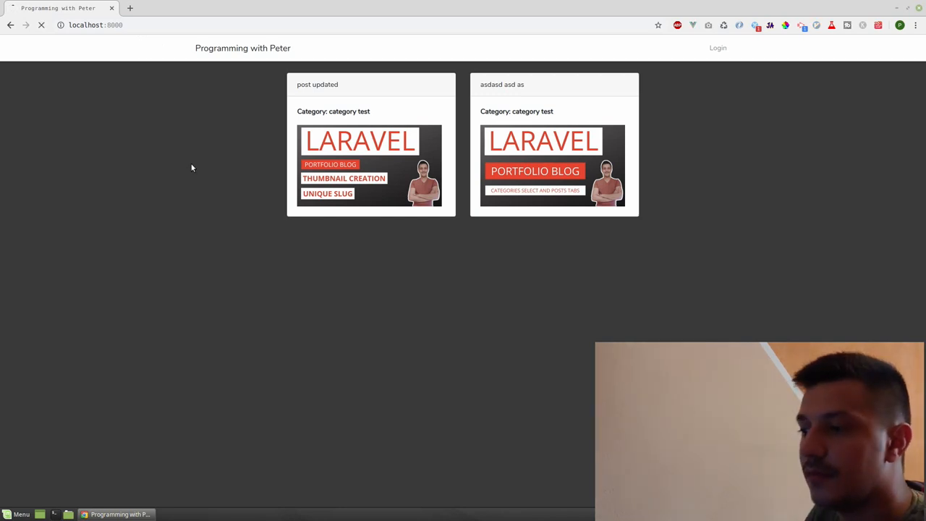
{"action": "left_click", "coordinate": [121, 515]}
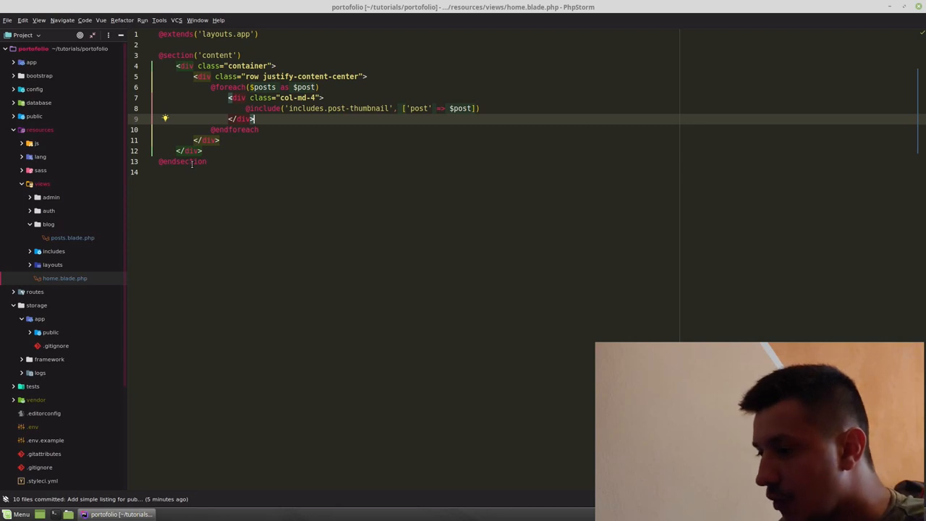
{"action": "left_click", "coordinate": [72, 237]}
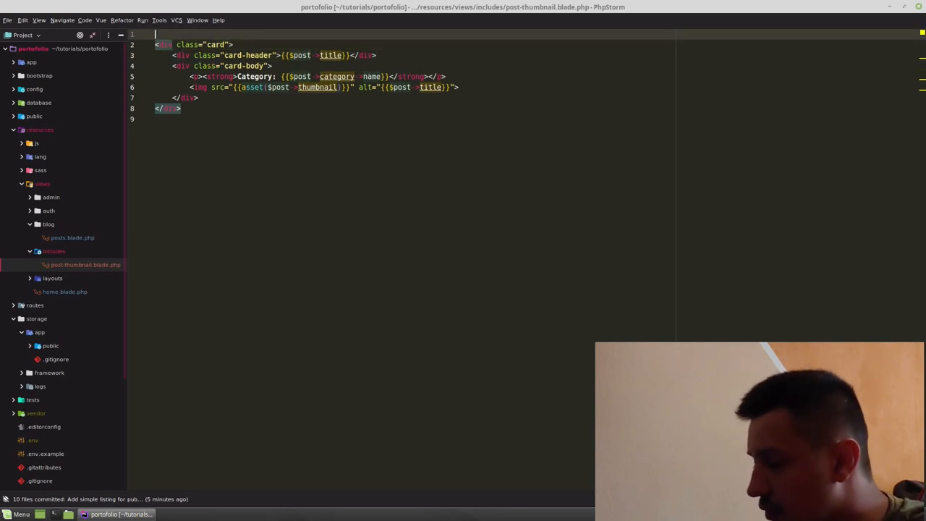
Remove the blank line in post-thumbnail.blade.php and add a /posts/{postSlug} route to PublicPostsController@show.
{"action": "key", "text": "BackSpace"}
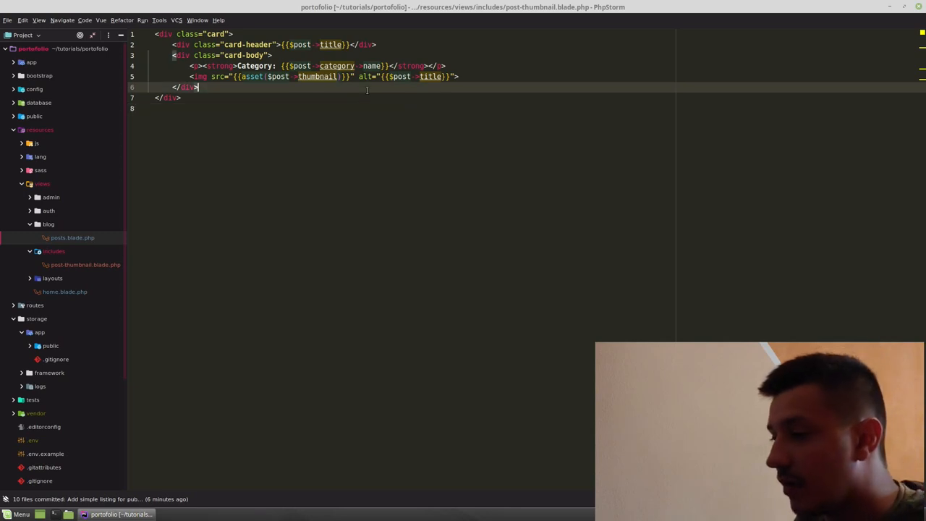
{"action": "type", "text": "we"}
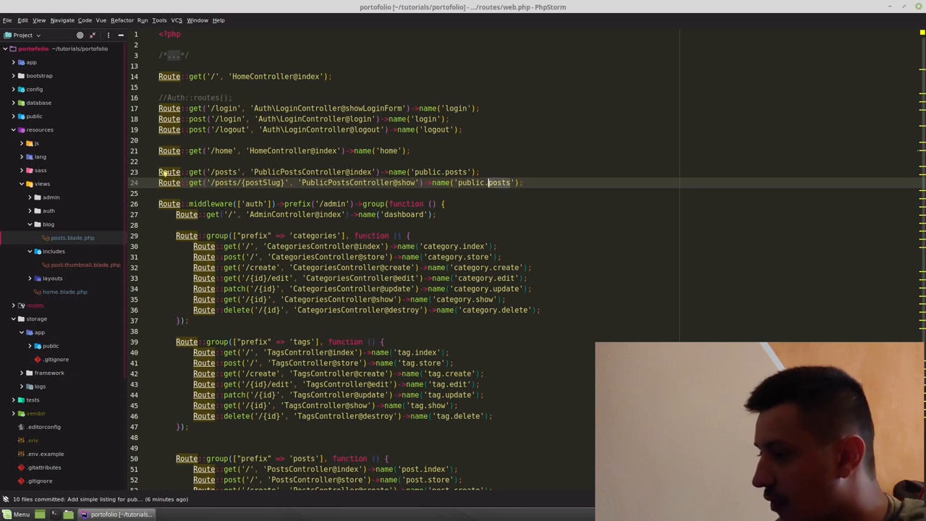
{"action": "key", "text": "BackSpace"}
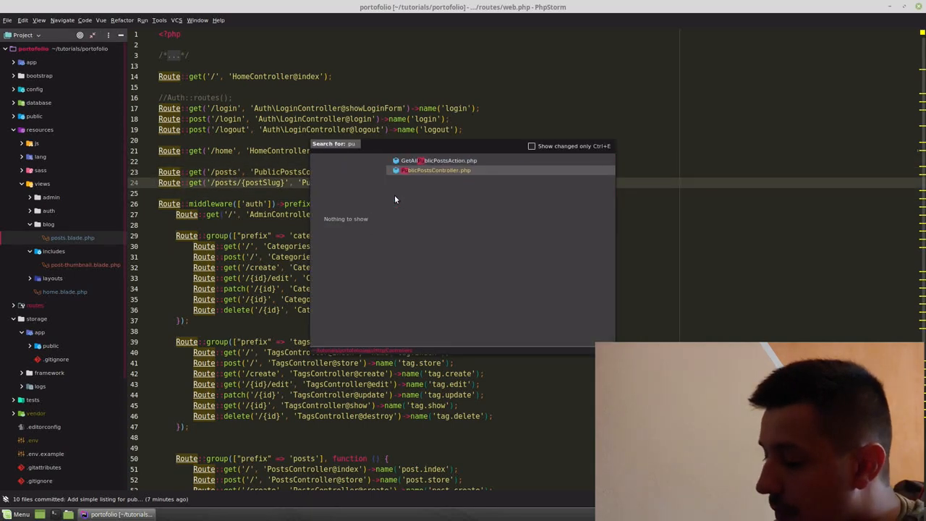
Add a public show($postSlug) method to PublicPostsController that calls dd('postSlug', $postSlug).
{"action": "left_click", "coordinate": [437, 170]}
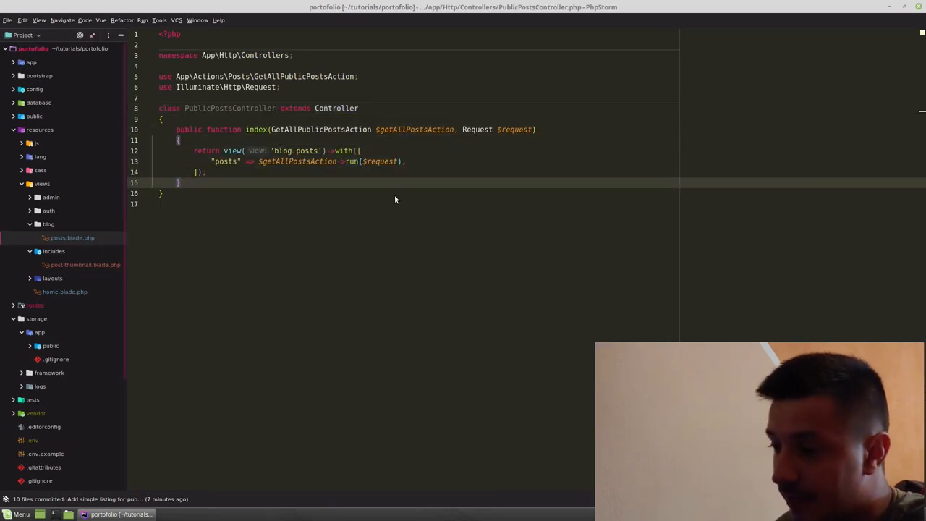
{"action": "type", "text": "public fu"}
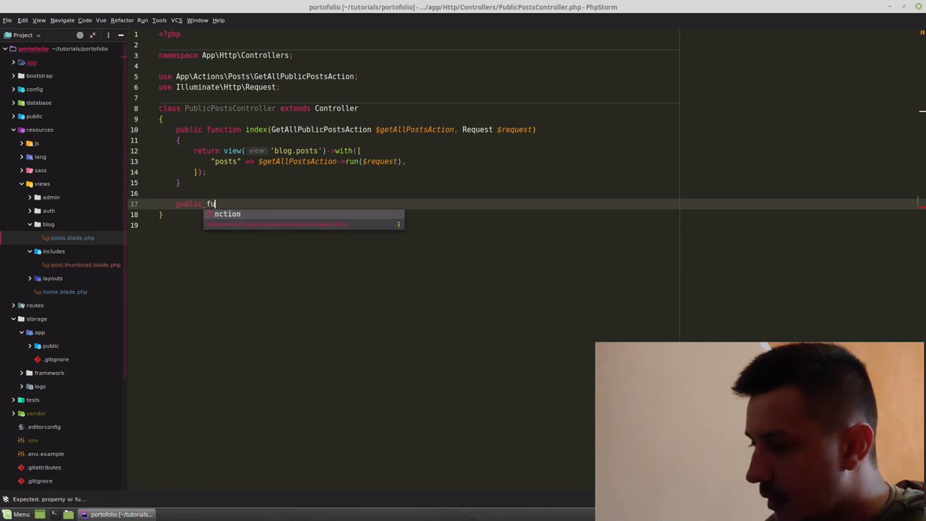
{"action": "type", "text": "function show() {"}
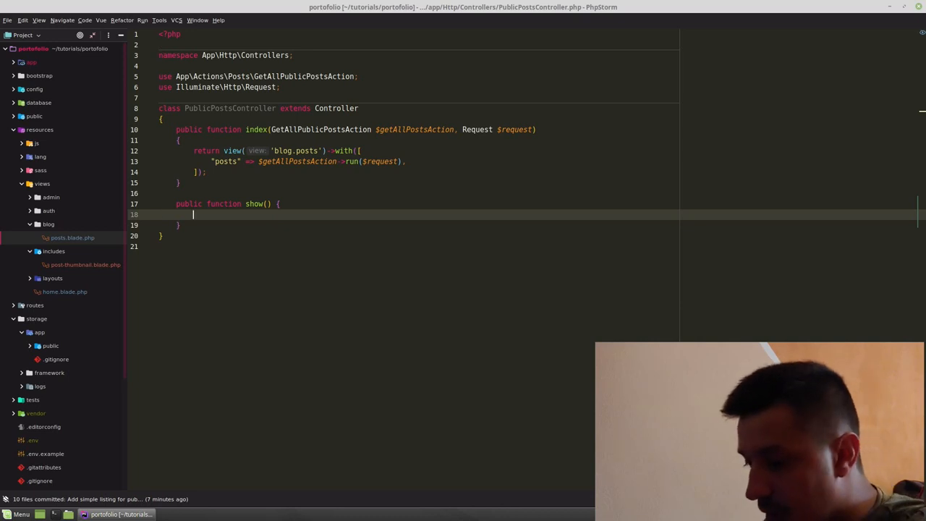
{"action": "type", "text": "dd('posts');"}
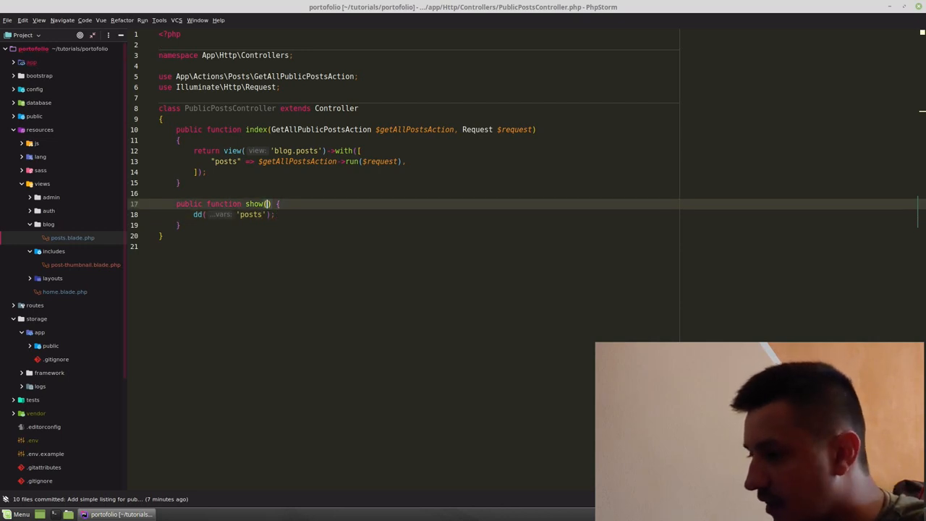
{"action": "type", "text": "$slug"}
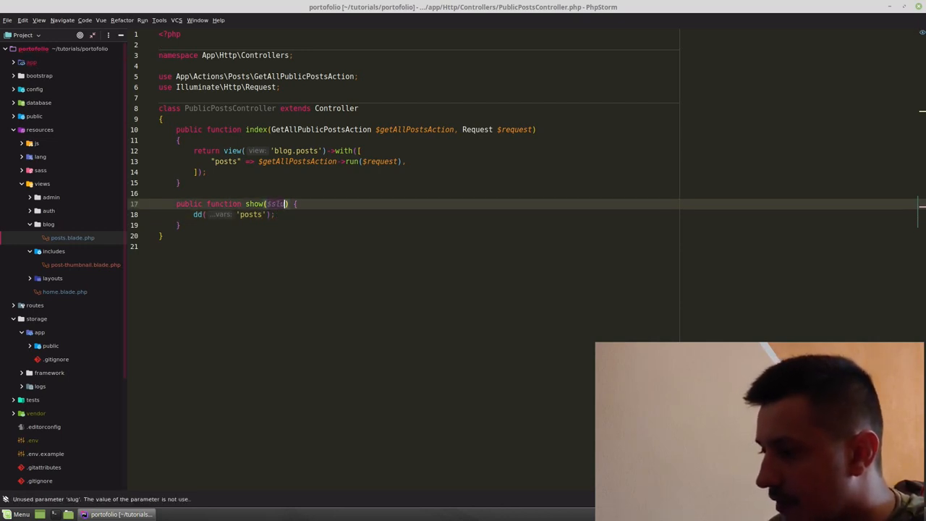
{"action": "type", "text": "postSlug"}
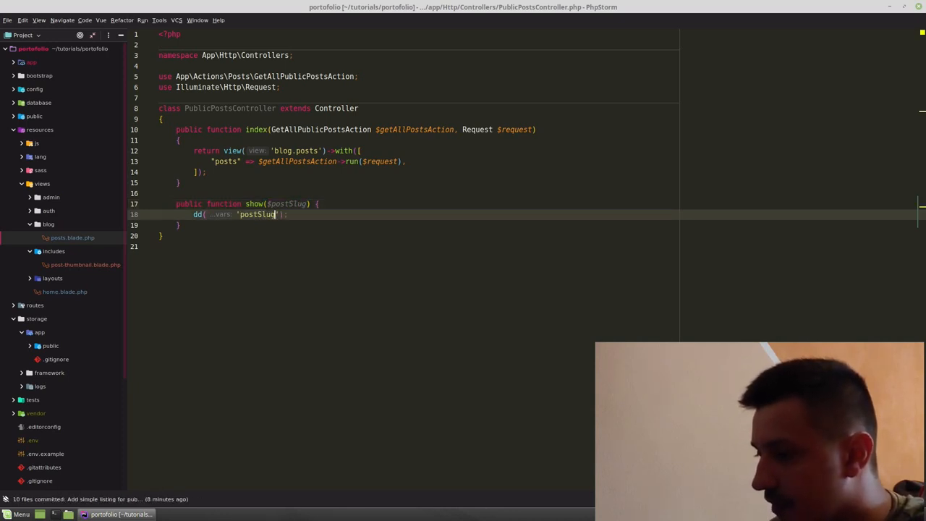
{"action": "type", "text": ", $"}
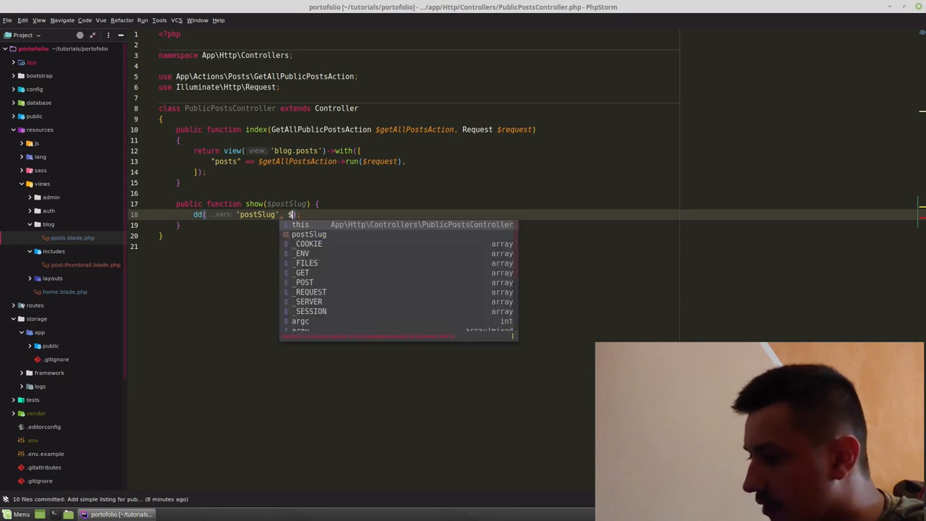
{"action": "type", "text": "$postSlug"}
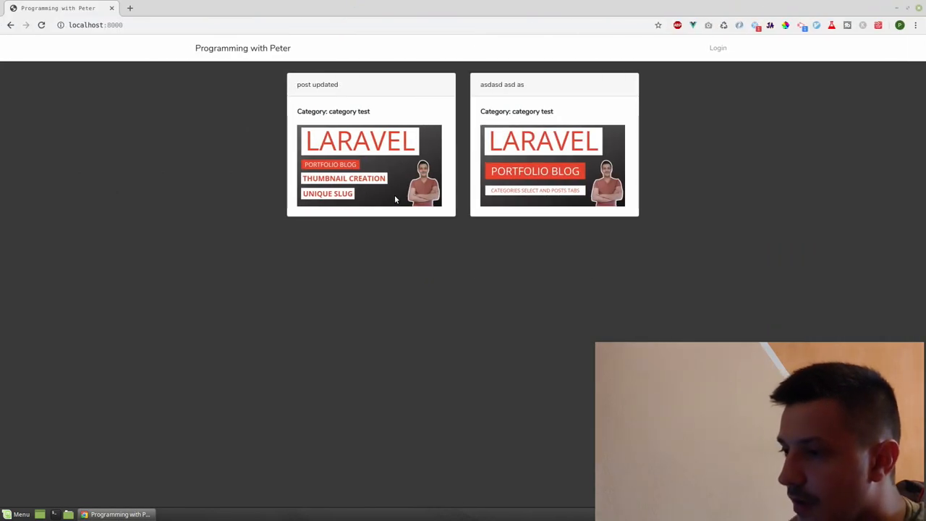
Open a post from the Chrome blog listing, then expand app > Actions > Posts in PhpStorm.
{"action": "left_click", "coordinate": [94, 25]}
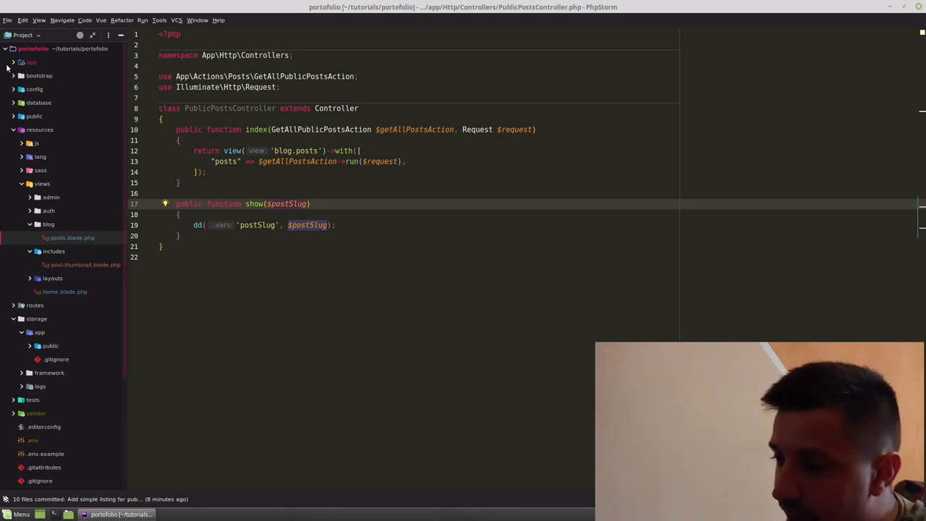
{"action": "left_click", "coordinate": [31, 62]}
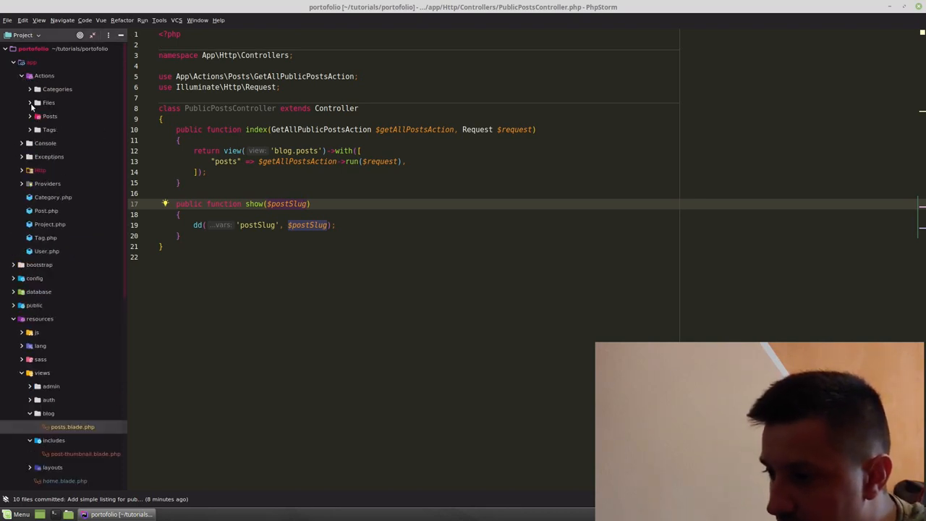
{"action": "left_click", "coordinate": [50, 116]}
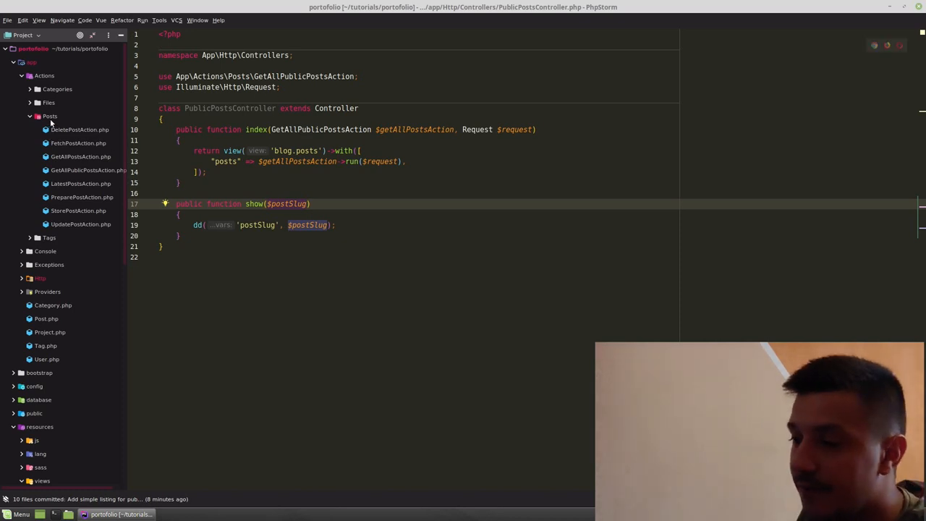
Create a GetPublicPostBySlug PHP class in Actions/Posts and add it to Git.
{"action": "right_click", "coordinate": [50, 116]}
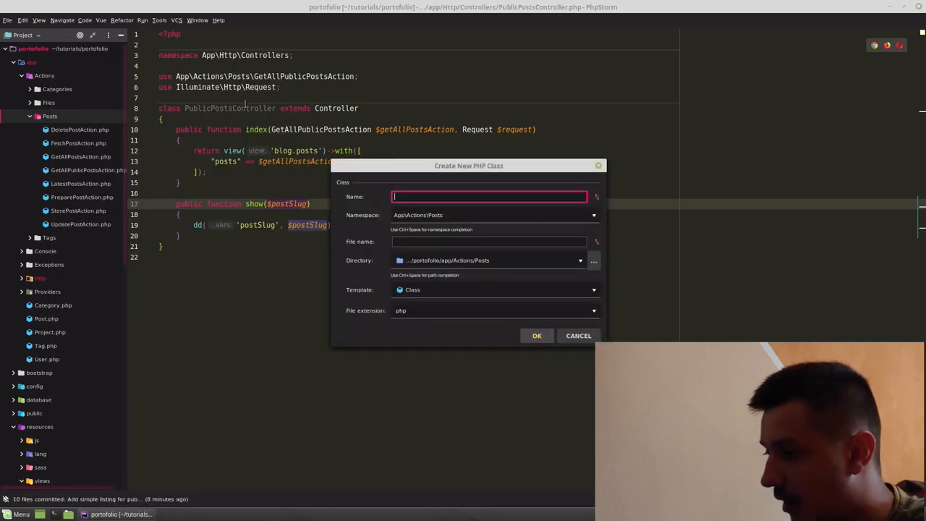
{"action": "type", "text": "GetPublicPost"}
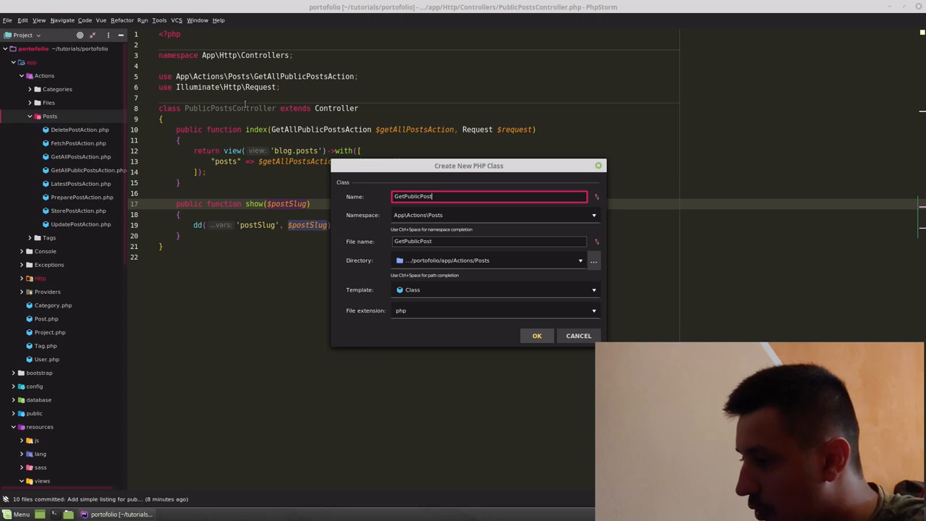
{"action": "type", "text": "BySlug"}
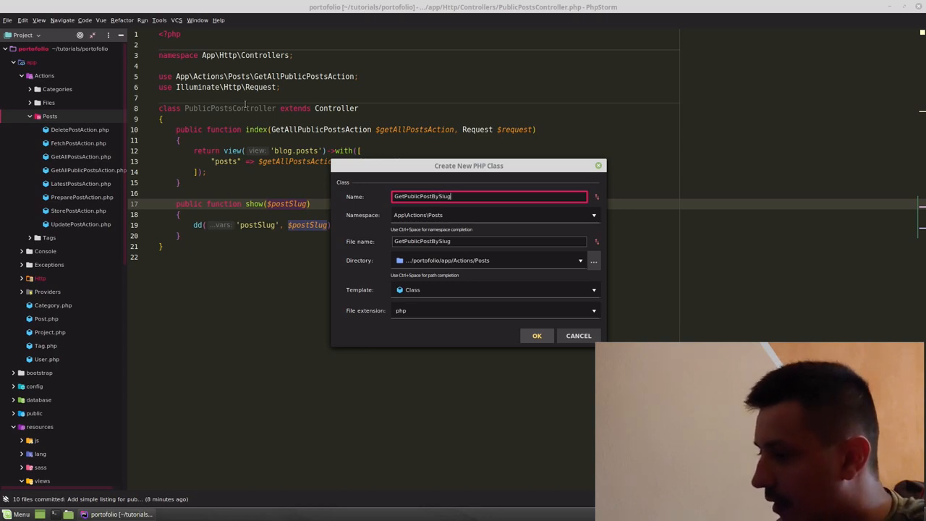
{"action": "left_click", "coordinate": [537, 335]}
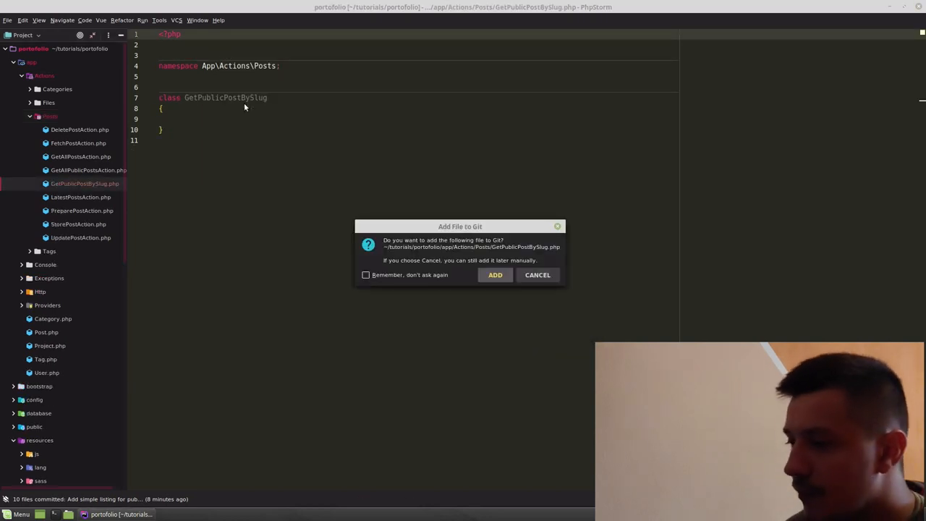
{"action": "left_click", "coordinate": [538, 274]}
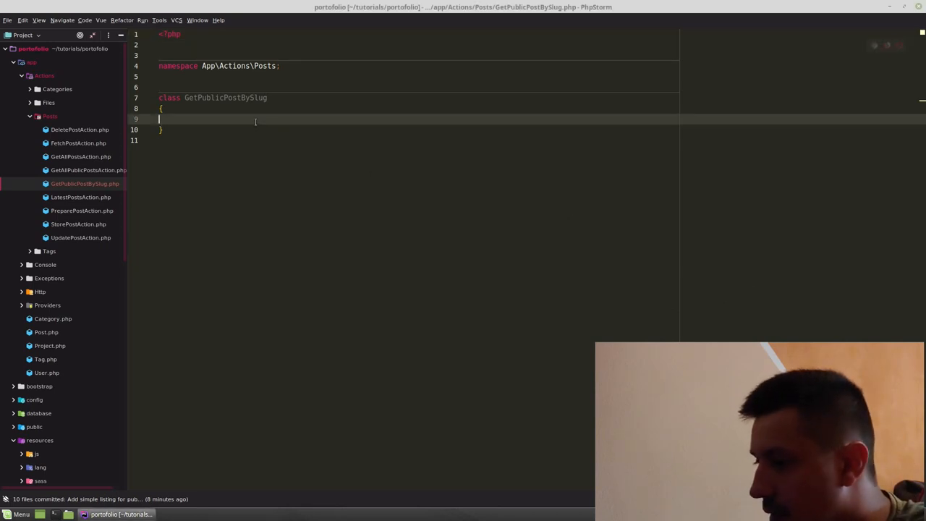
Add a constructor and run($slug) returning Post::where('slug', $slug)->first().
{"action": "type", "text": "public function __construct("}
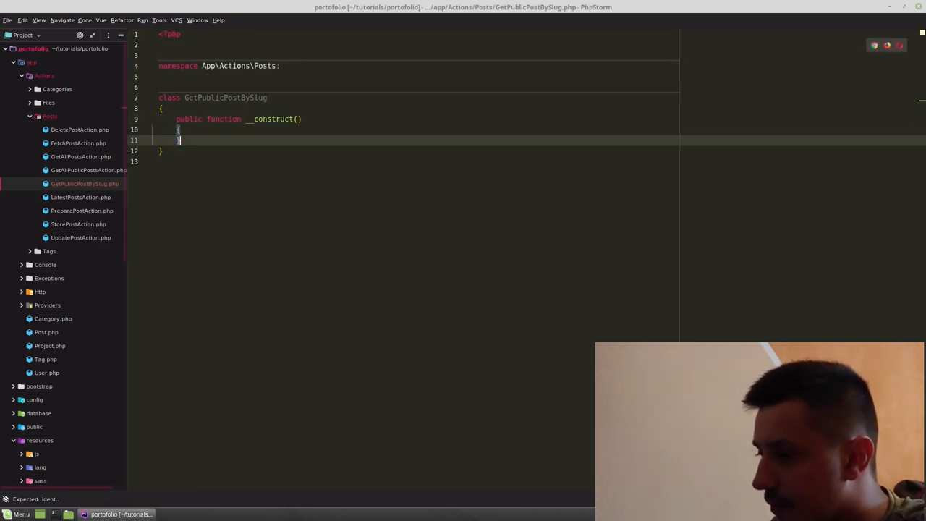
{"action": "type", "text": "public function run"}
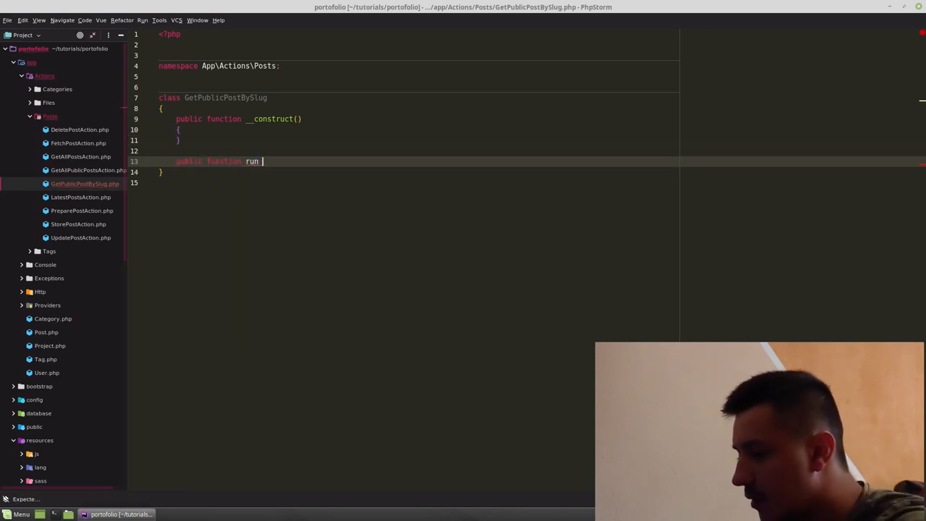
{"action": "type", "text": "() {"}
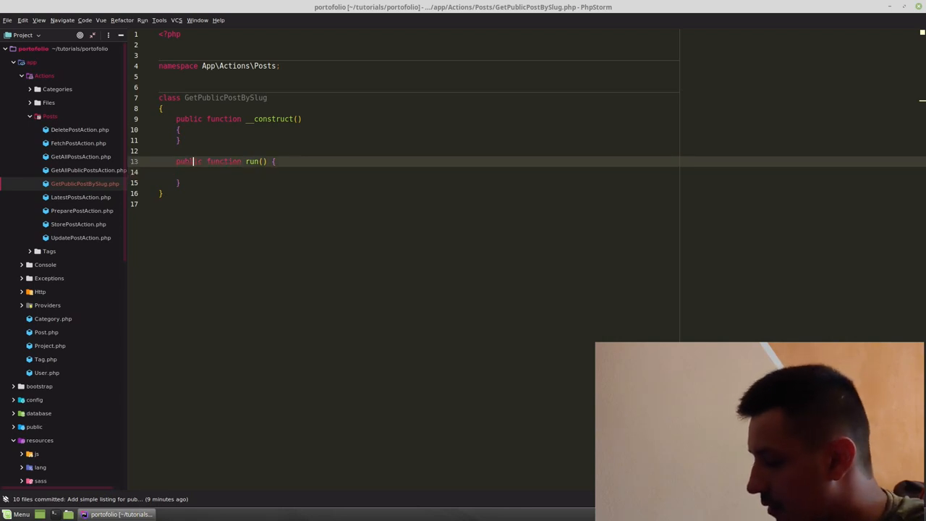
{"action": "type", "text": "$slug"}
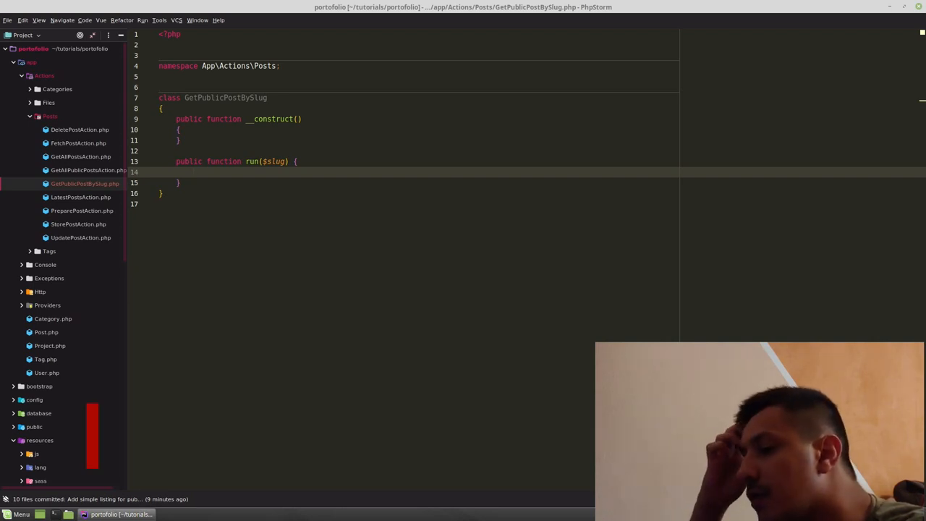
{"action": "type", "text": "return Post::"}
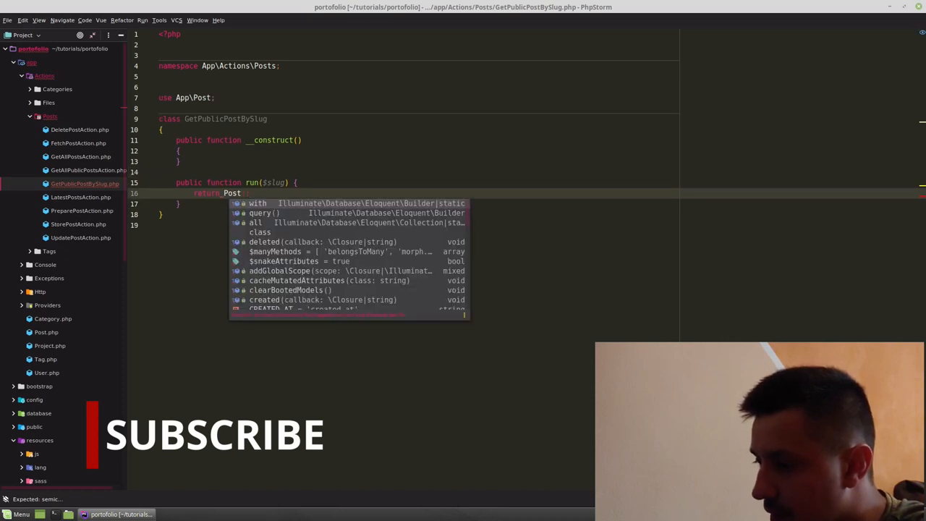
{"action": "type", "text": "w"}
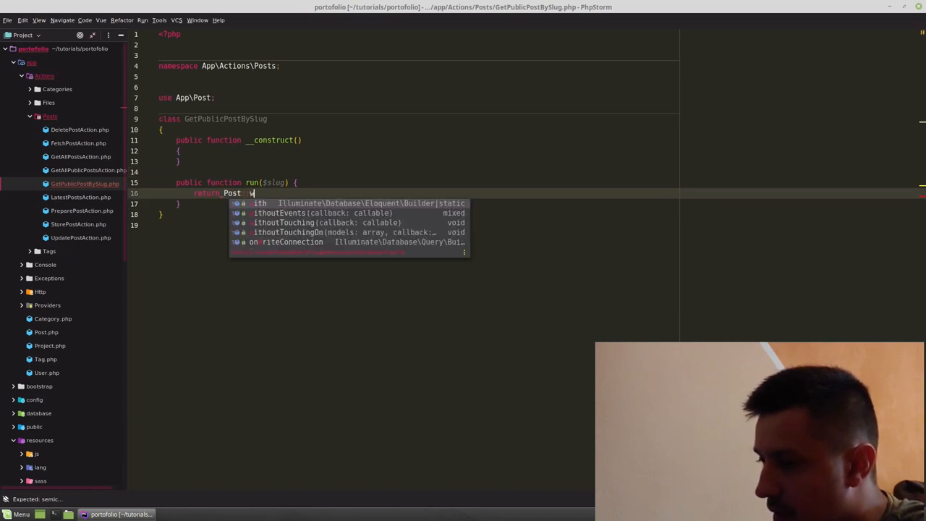
{"action": "type", "text": "here('slug', $slug)->first"}
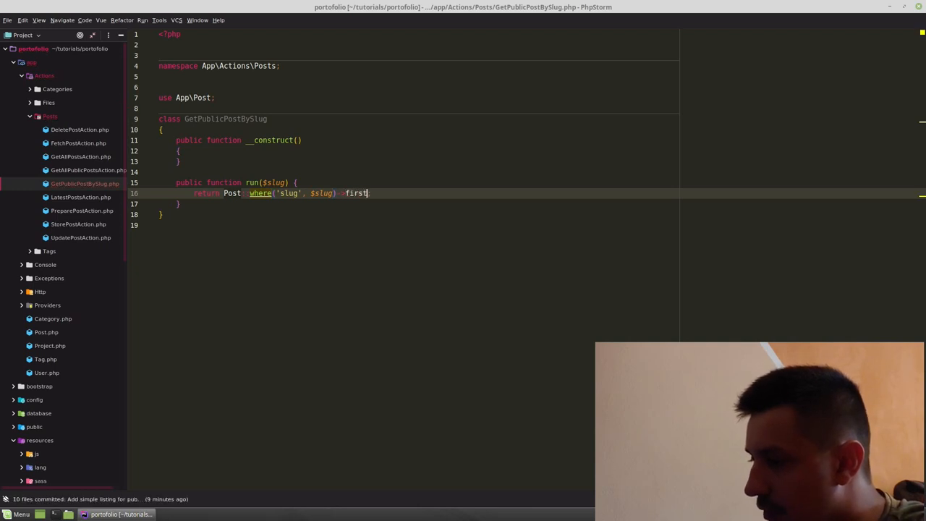
{"action": "type", "text": "()"}
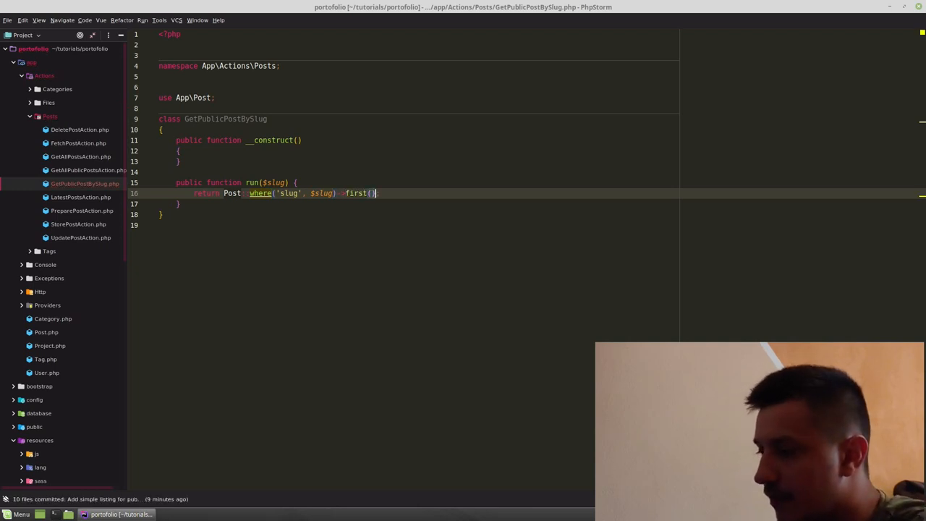
{"action": "type", "text": ";"}
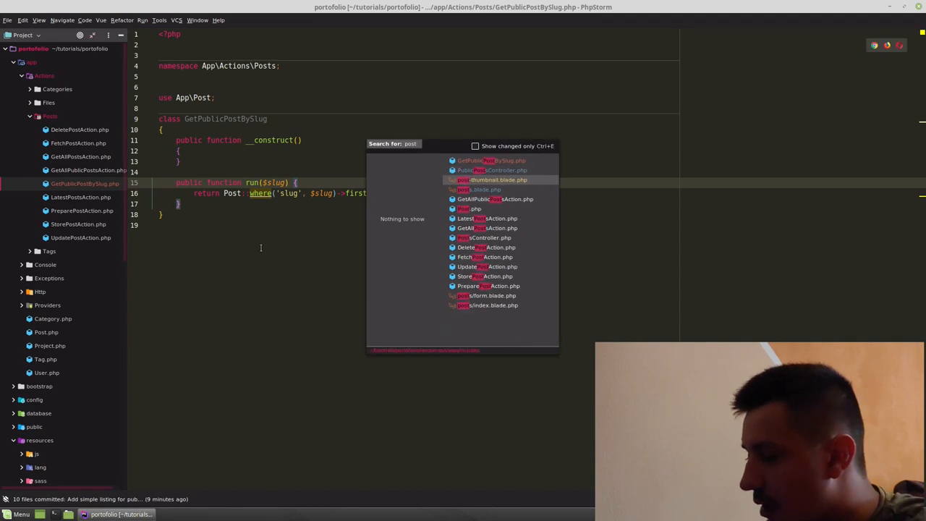
Inject GetPublicPostBySlug into show(), set $post from run($postSlug), and add $post to dd().
{"action": "left_click", "coordinate": [491, 170]}
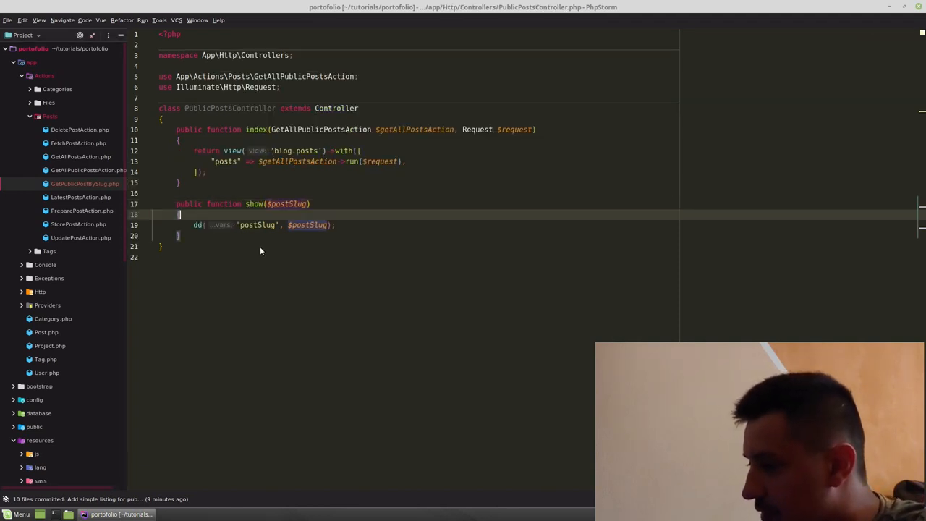
{"action": "type", "text": ", GetPublicPostBySlug"}
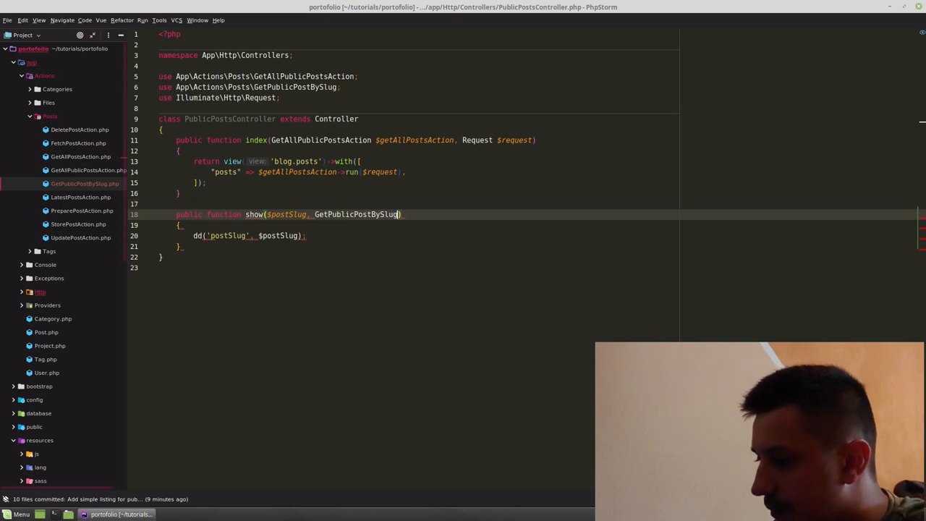
{"action": "type", "text": "$getPublicPostBySlug"}
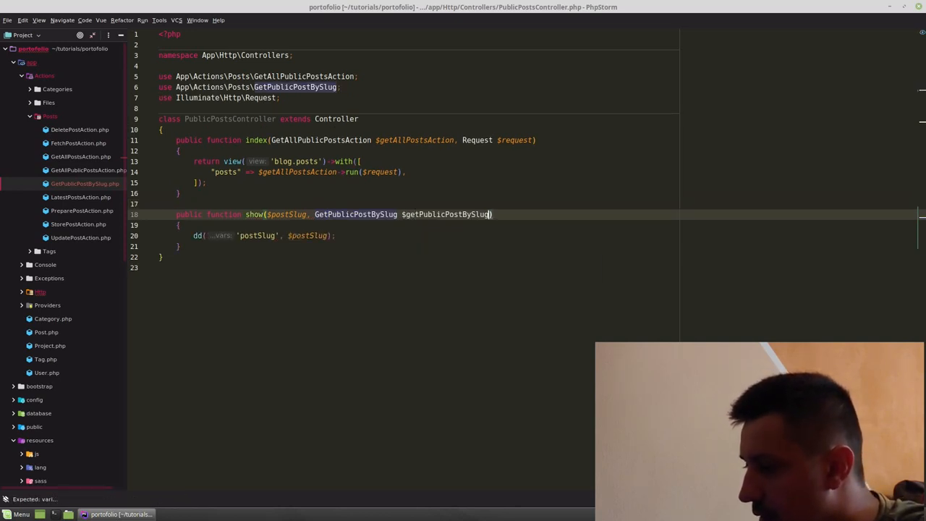
{"action": "key", "text": "enter"}
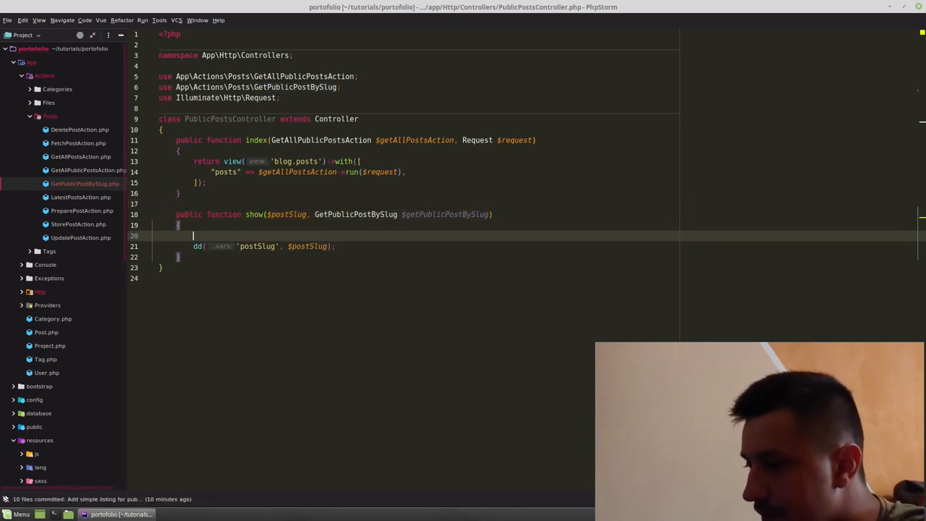
{"action": "type", "text": "$post = $getPublicPostBySlug->run($post"}
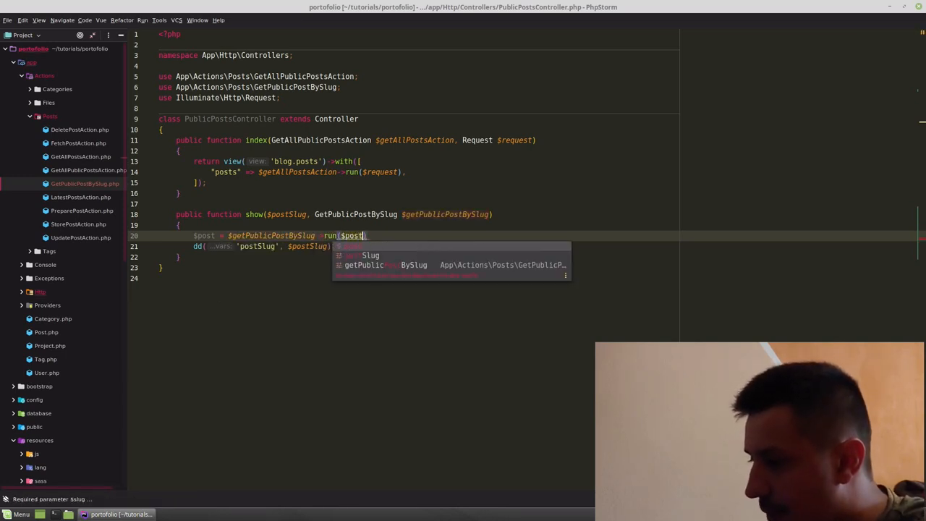
{"action": "type", "text": "Slug);"}
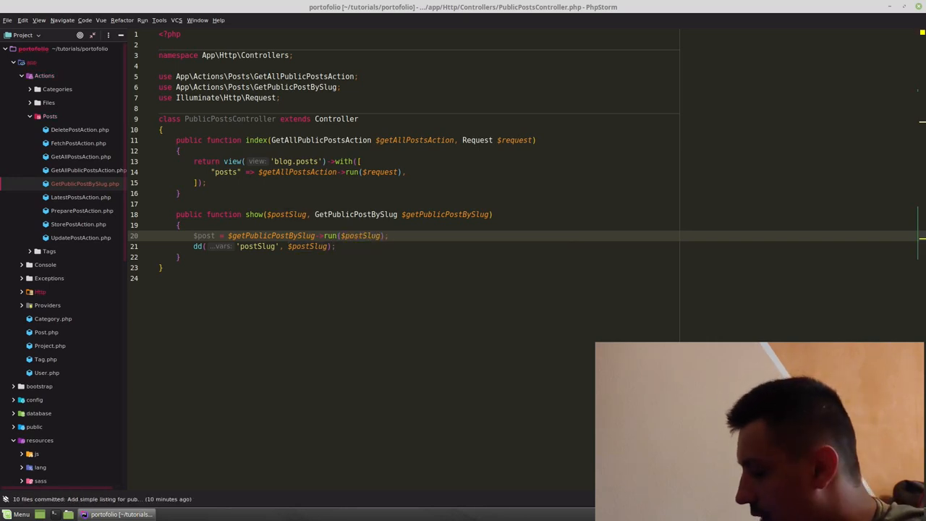
{"action": "type", "text": "$"}
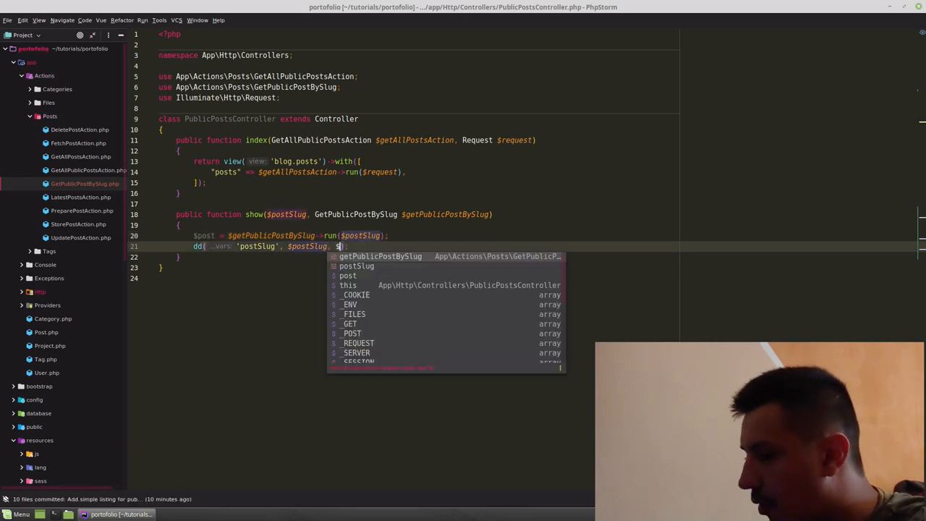
{"action": "type", "text": "post"}
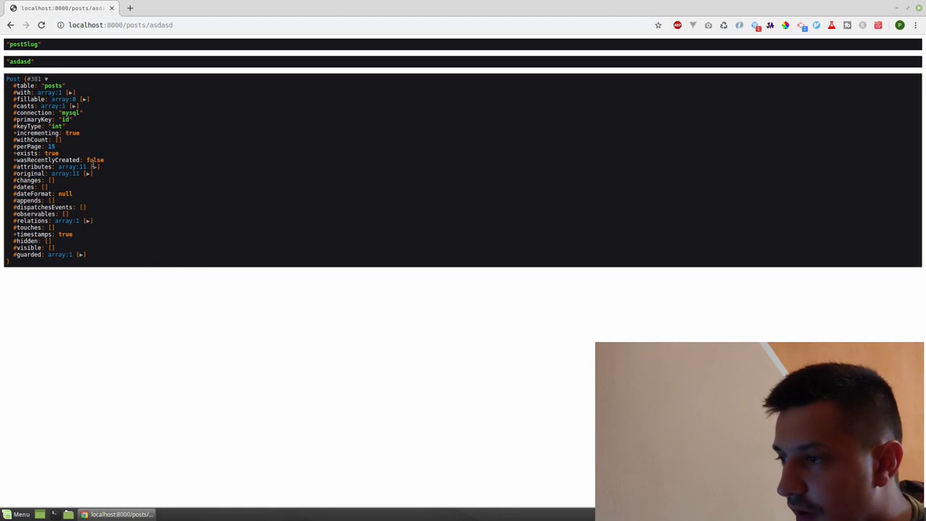
Check the asdasd slug and Post model dump in Chrome, then return to GetPublicPostBySlug.php.
{"action": "left_click", "coordinate": [92, 167]}
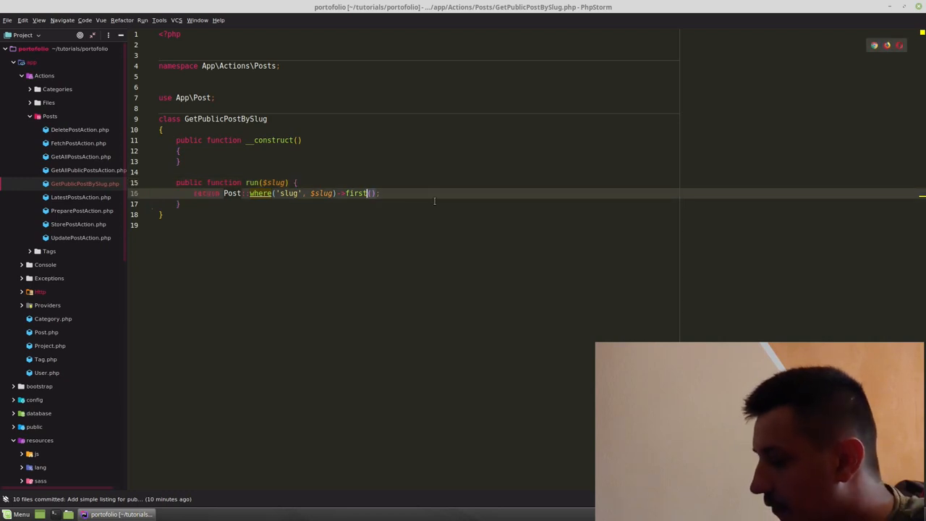
Change first() to firstOrFail() in GetPublicPostBySlug::run and recheck the post page in Chrome.
{"action": "type", "text": "OrFail"}
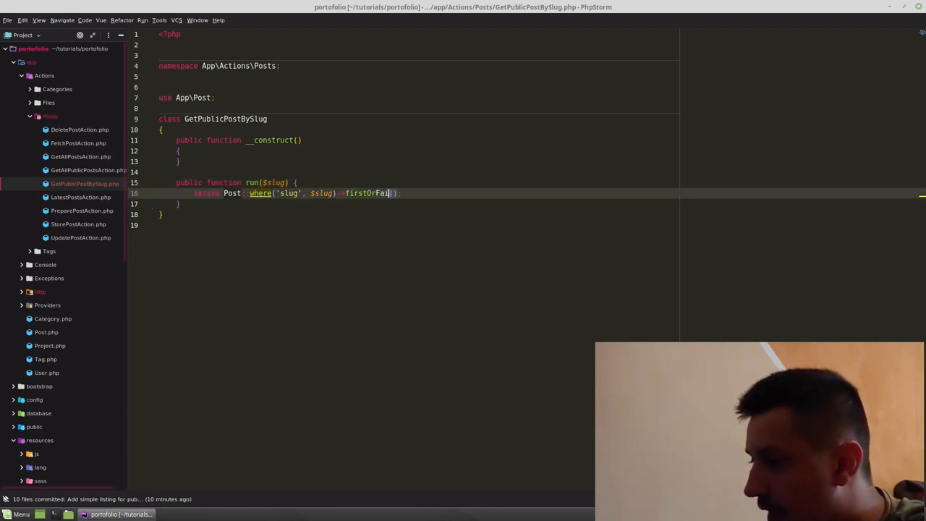
{"action": "left_click", "coordinate": [120, 514]}
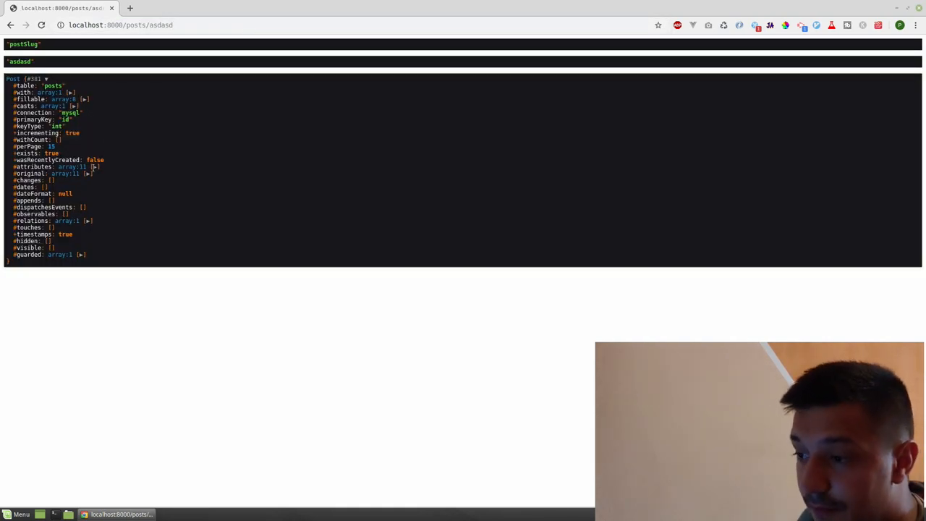
{"action": "left_click", "coordinate": [92, 166]}
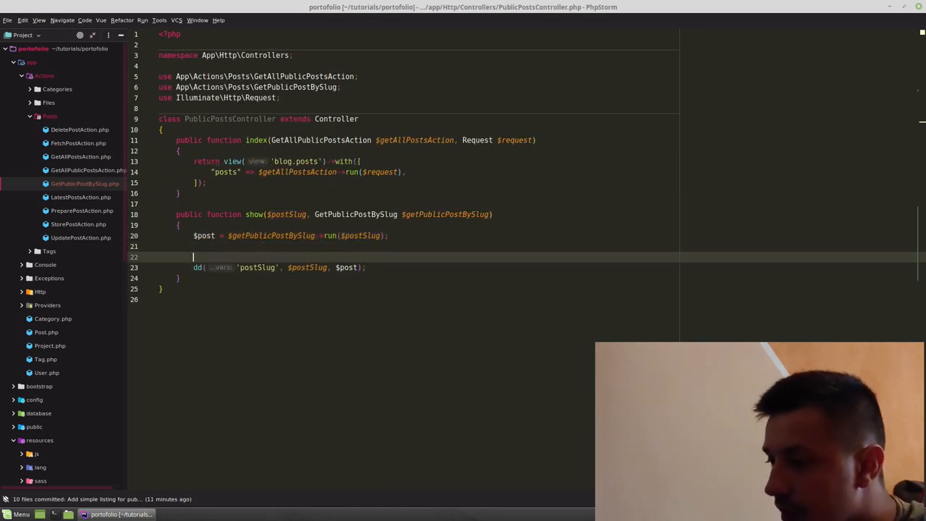
Replace the dd() dump in show() with a return view() statement.
{"action": "type", "text": "return view();"}
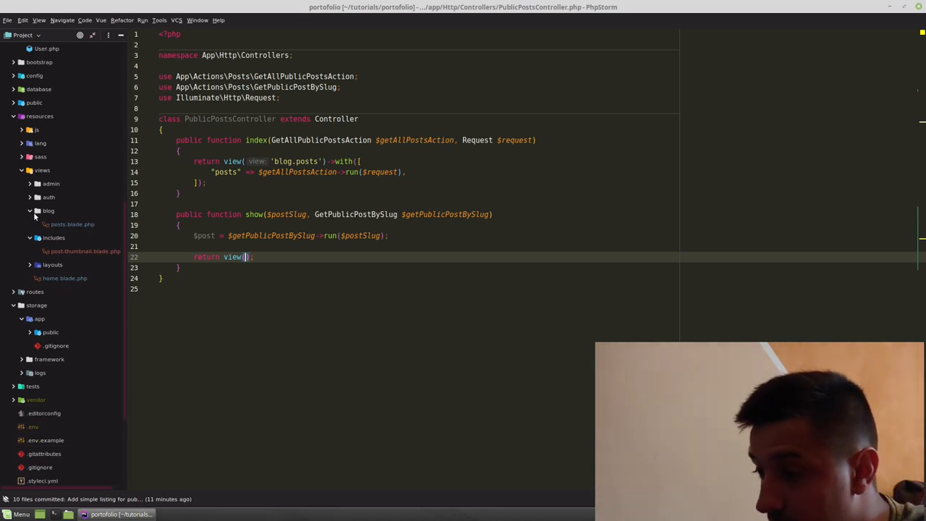
Create resources/views/blog/post.blade.php extending layouts.app and dump $post with {{dd($post)}}.
{"action": "right_click", "coordinate": [47, 210]}
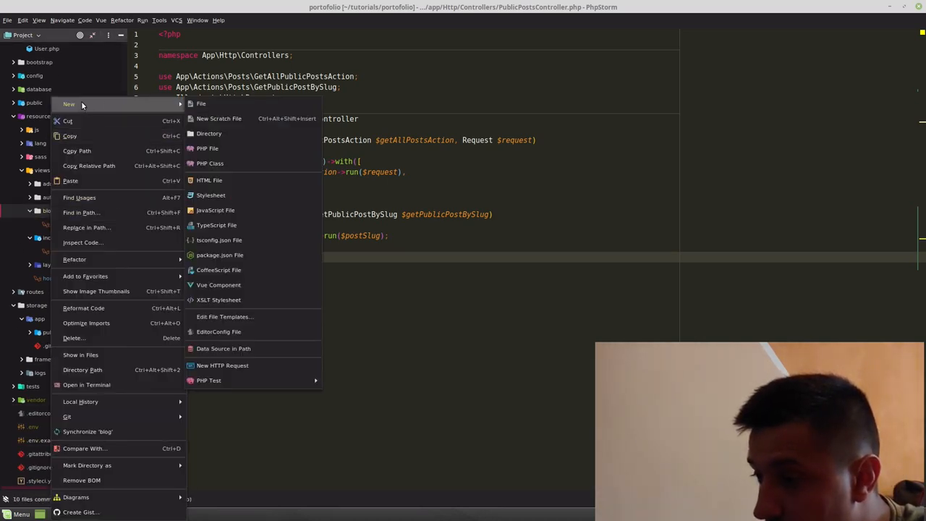
{"action": "left_click", "coordinate": [201, 104]}
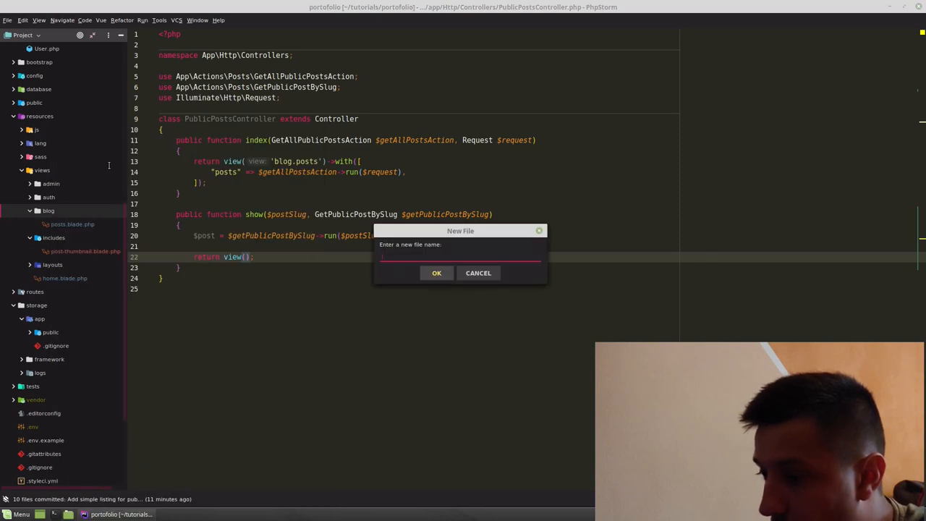
{"action": "type", "text": "post.bla"}
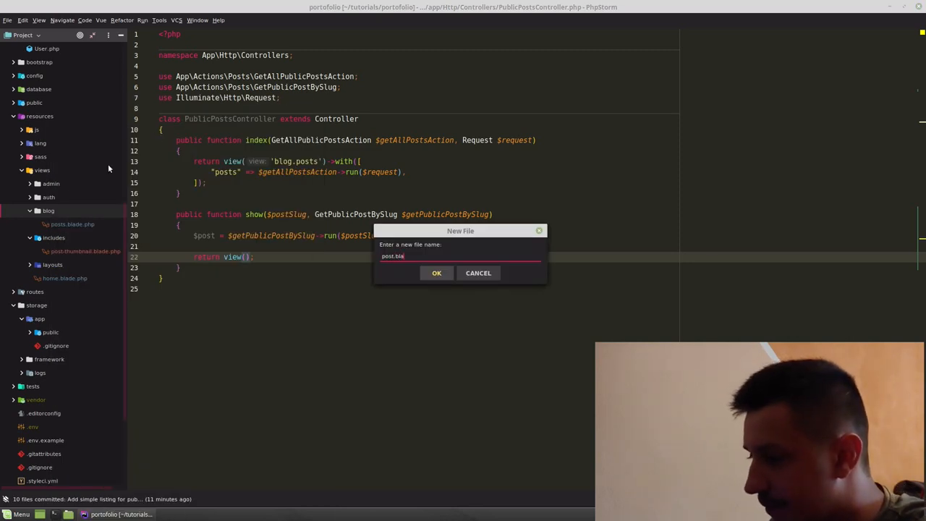
{"action": "left_click", "coordinate": [436, 273]}
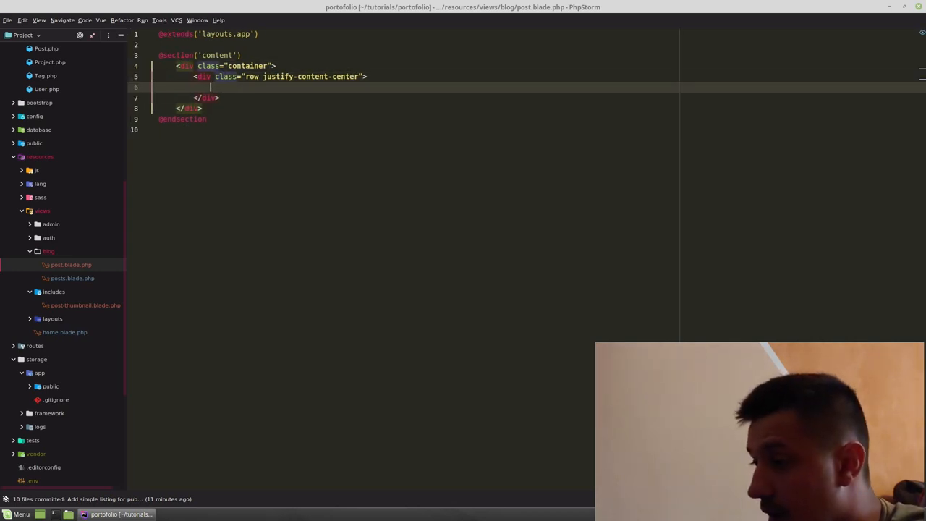
{"action": "type", "text": "{{dd()}}"}
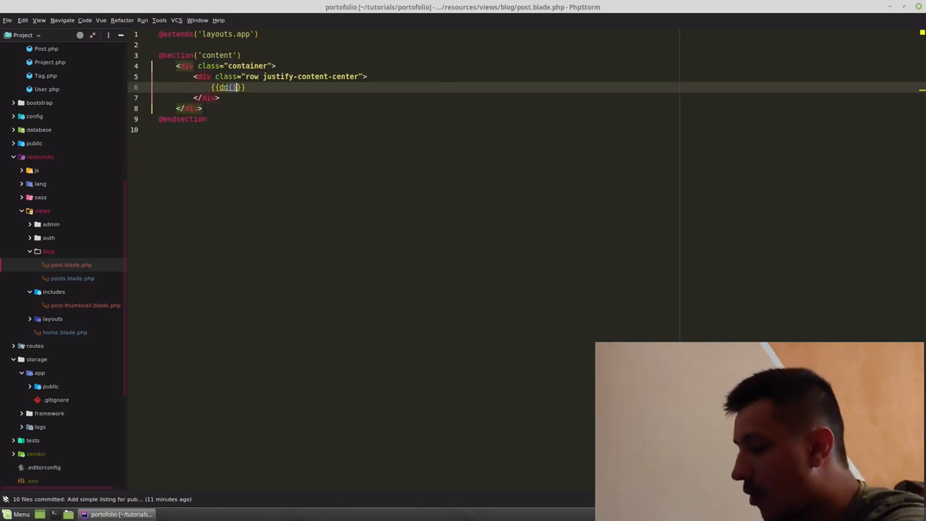
{"action": "type", "text": "$post"}
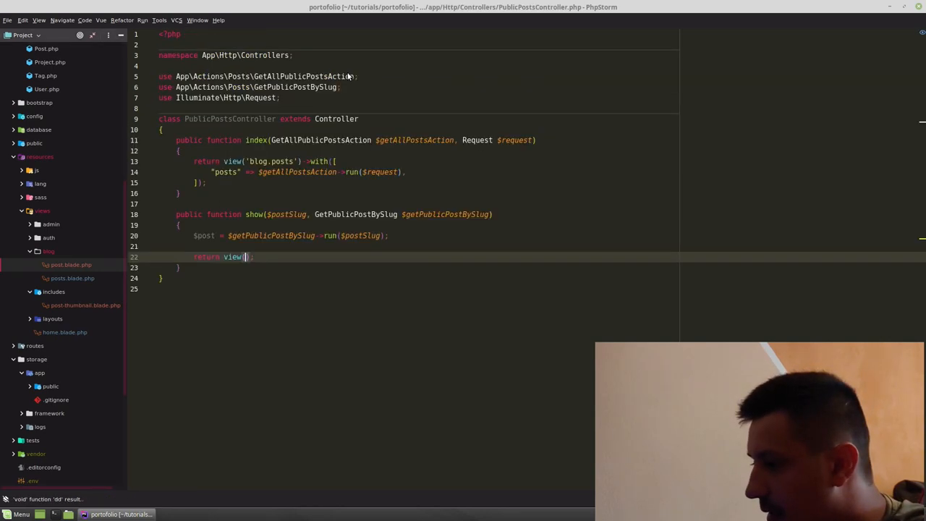
Make show() return view('blog.post') with 'post' set to the post fetched by slug.
{"action": "type", "text": "'"}
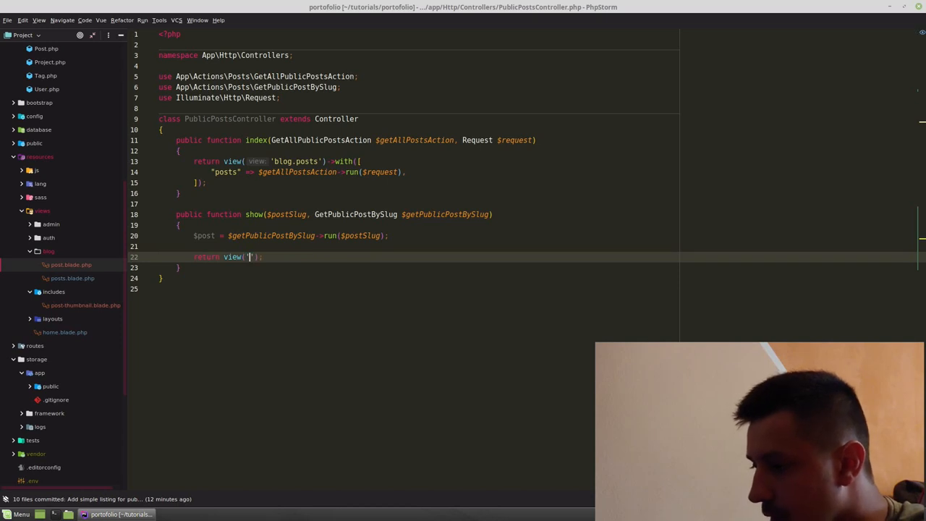
{"action": "type", "text": "blog"}
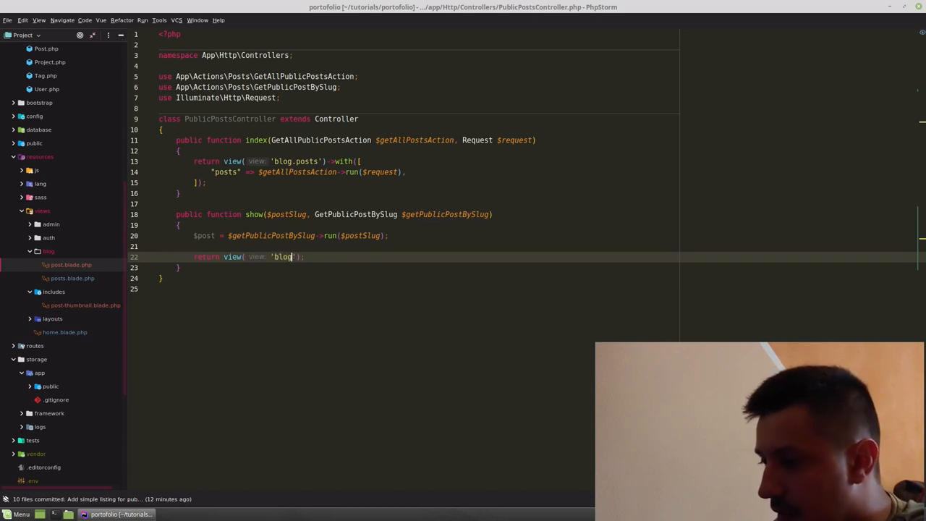
{"action": "type", "text": "."}
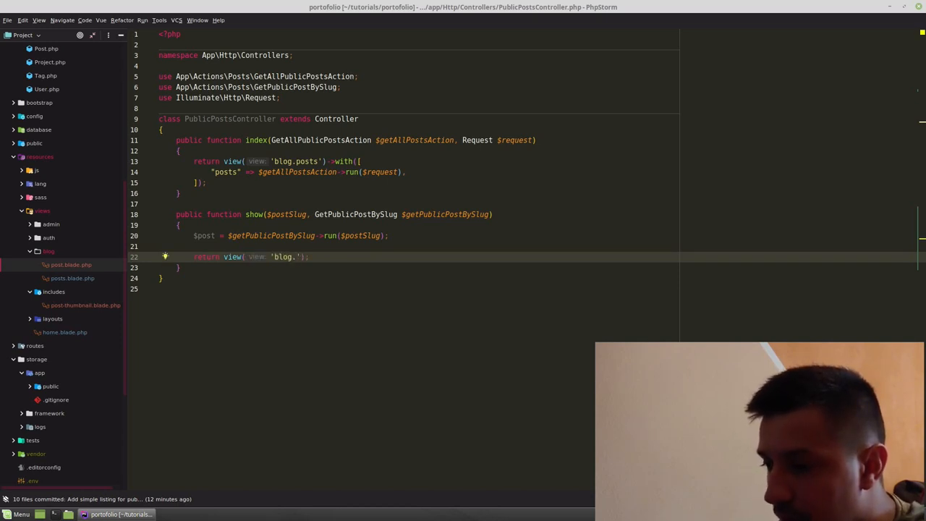
{"action": "type", "text": "post"}
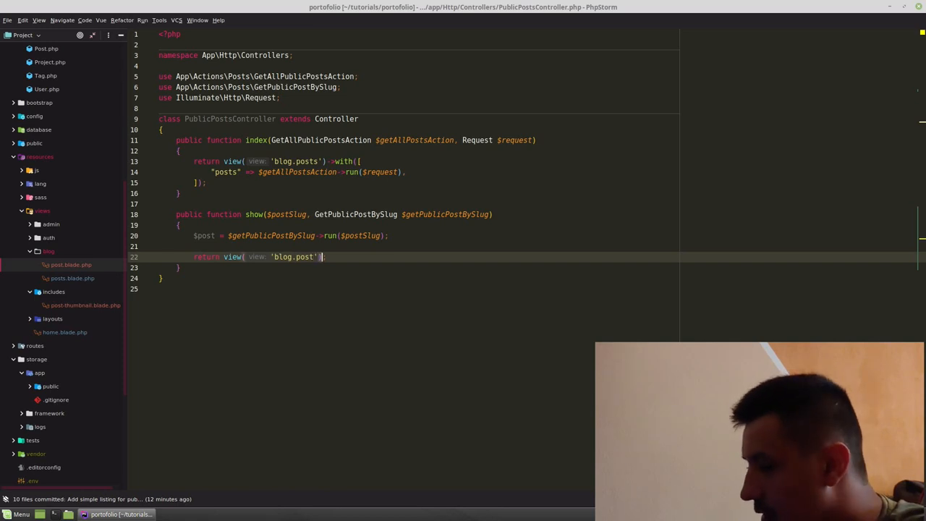
{"action": "type", "text": "->with()"}
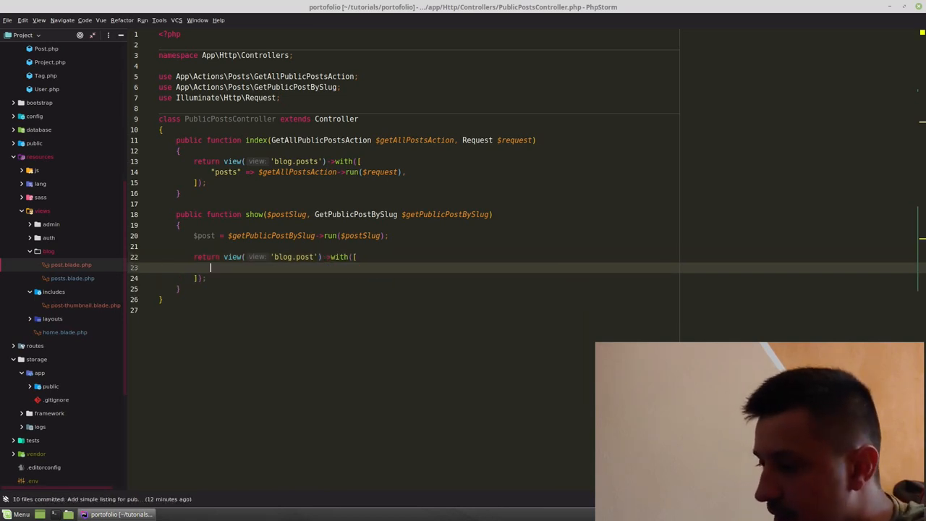
{"action": "type", "text": "'post'"}
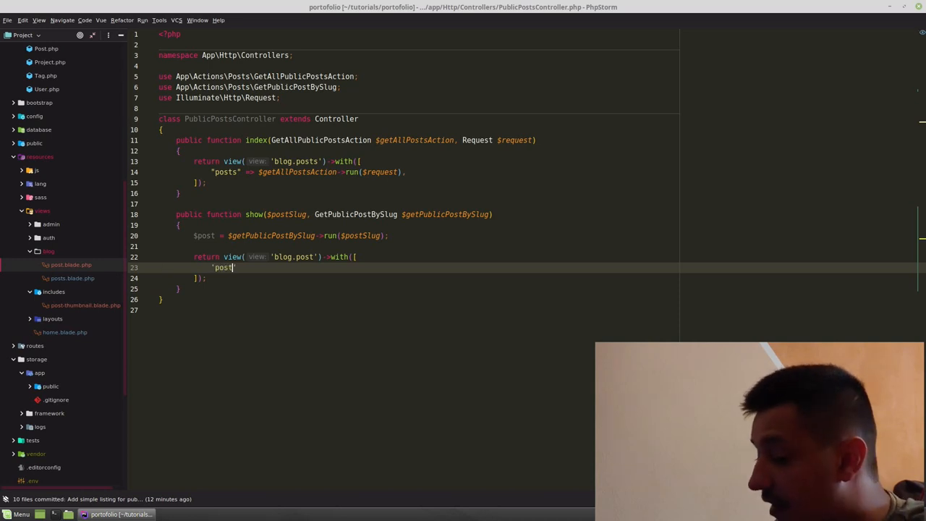
{"action": "type", "text": "=>"}
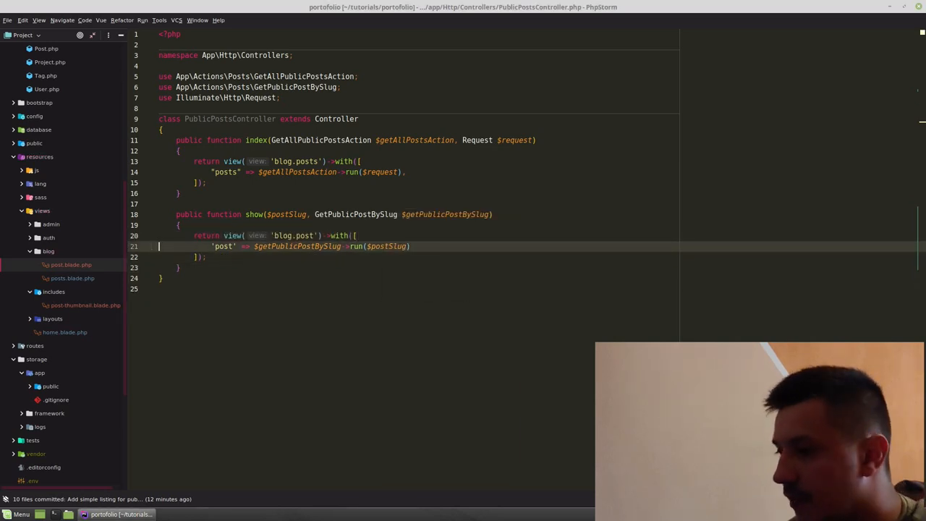
{"action": "left_click", "coordinate": [119, 514]}
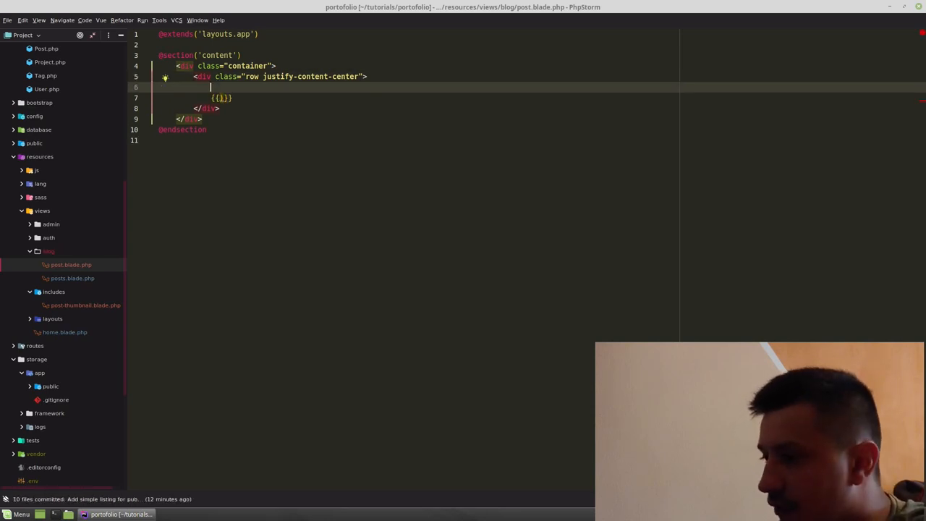
Add an <h1> showing $post->title to post.blade.php, then visit /posts/asfdf in Chrome.
{"action": "type", "text": "<h1>{{}}</h1>"}
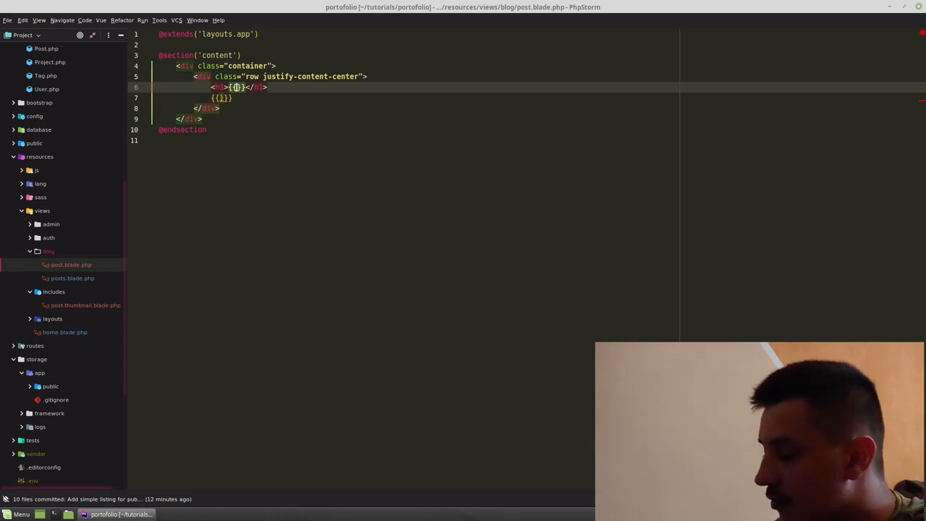
{"action": "type", "text": "$"}
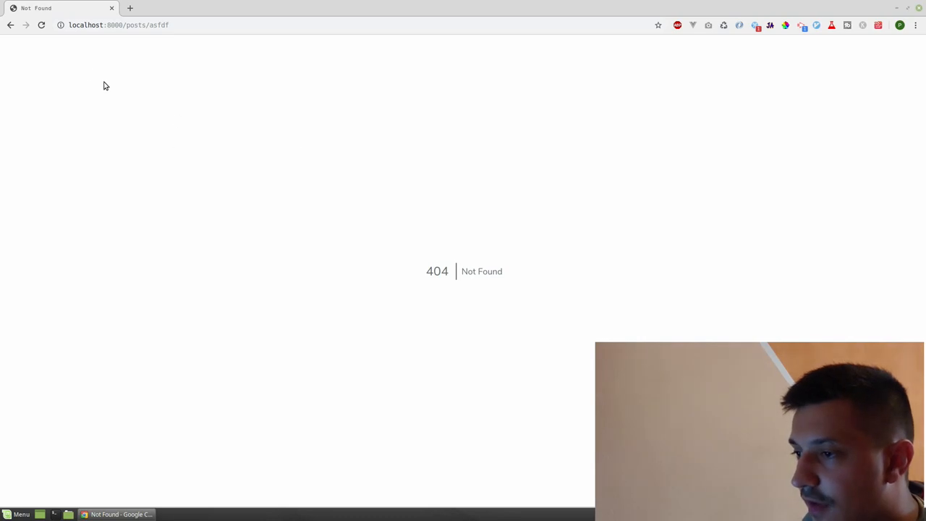
Return Chrome to the localhost:8000 homepage listing the two post cards.
{"action": "left_click", "coordinate": [242, 48]}
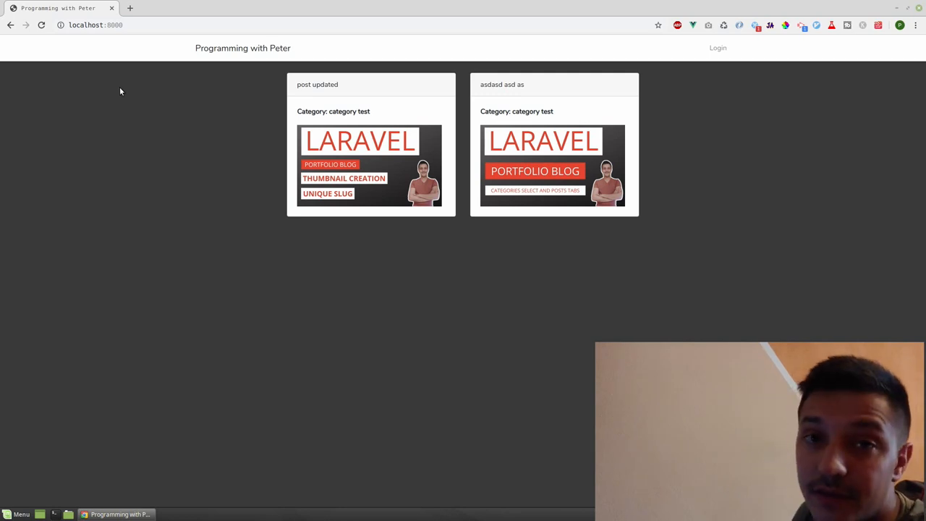
{"action": "mouse_move", "coordinate": [555, 230]}
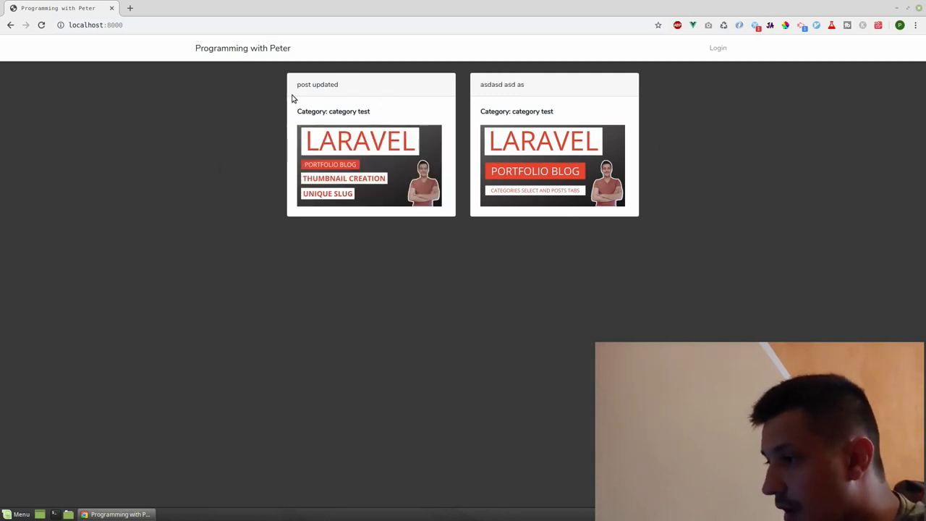
{"action": "mouse_move", "coordinate": [519, 127]}
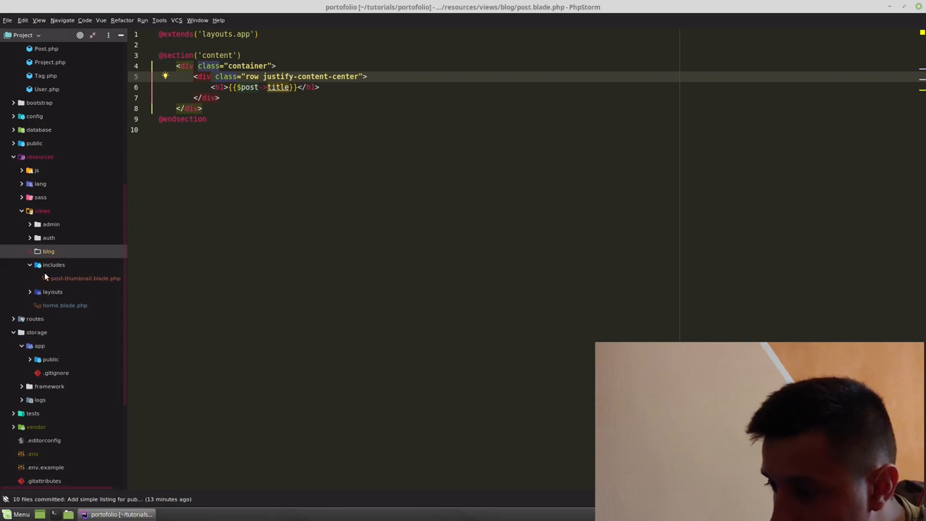
Open post-thumbnail.blade.php and compare it with the post cards in Chrome.
{"action": "left_click", "coordinate": [85, 278]}
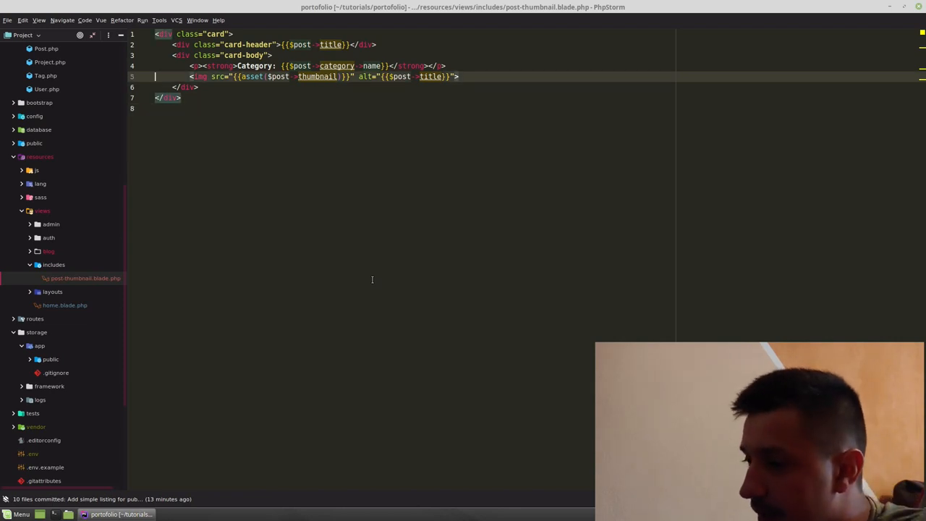
{"action": "left_click", "coordinate": [215, 44]}
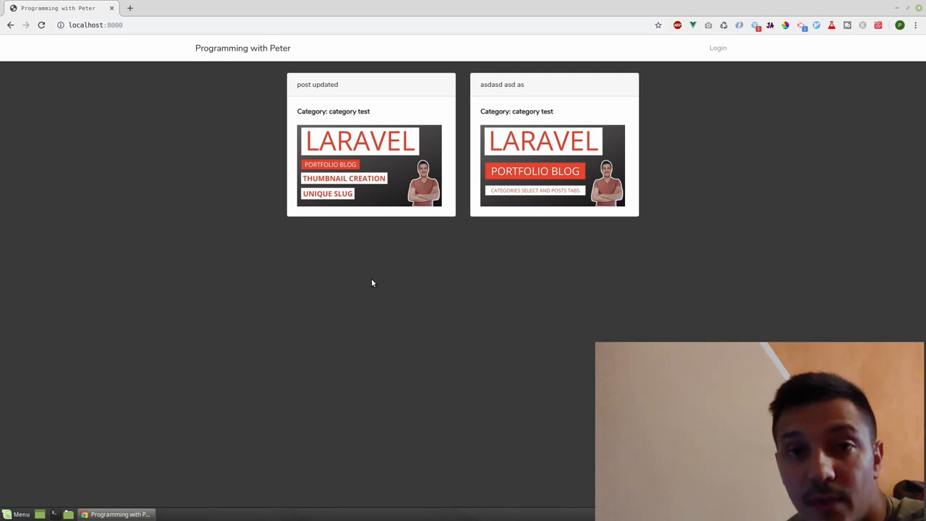
{"action": "left_click", "coordinate": [109, 513]}
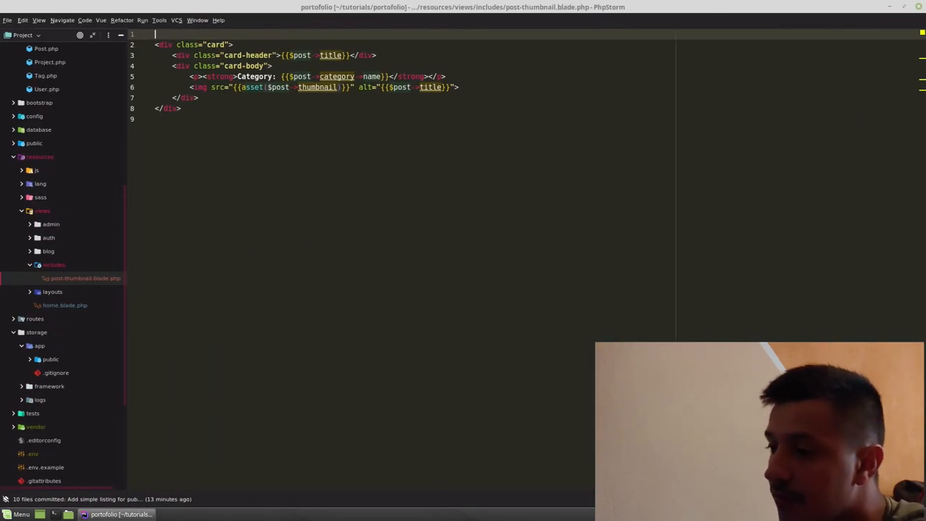
Wrap the card in <a href="{{route('public.post.show', $post->slug)}}"> and check the linked cards.
{"action": "type", "text": "a href=\"#\"></a>"}
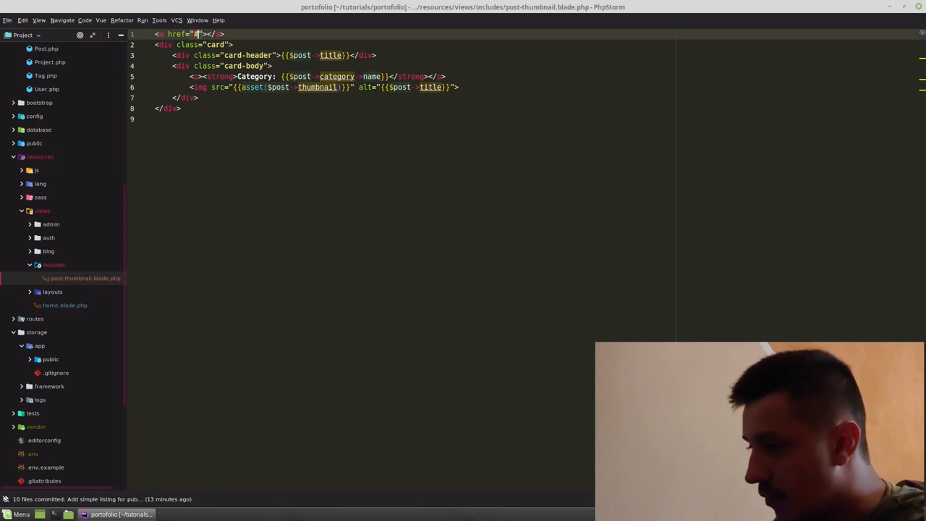
{"action": "key", "text": "Enter"}
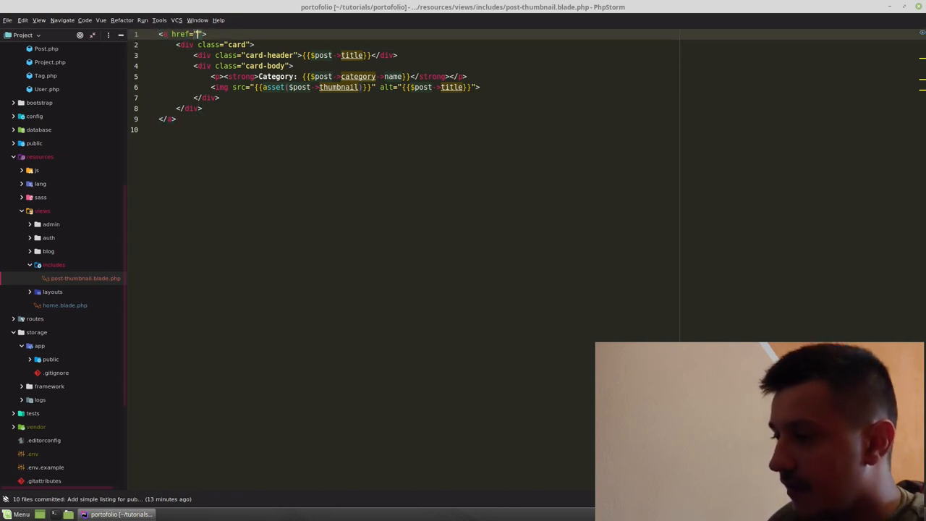
{"action": "type", "text": "{{rd}}"}
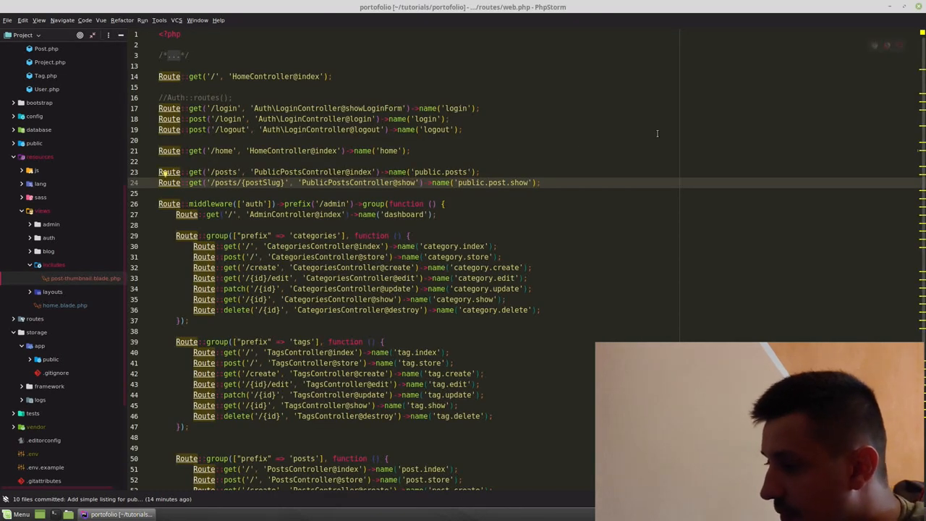
{"action": "double_click", "coordinate": [492, 182]}
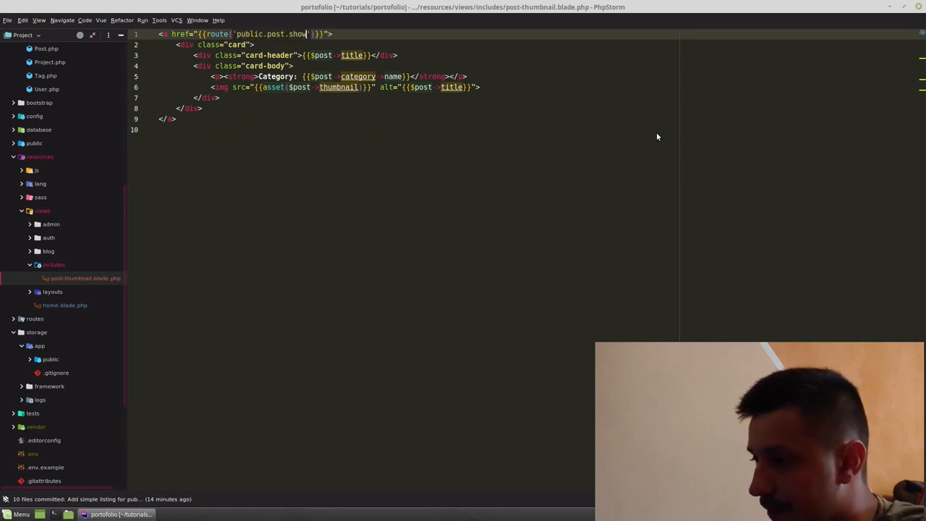
{"action": "type", "text": ","}
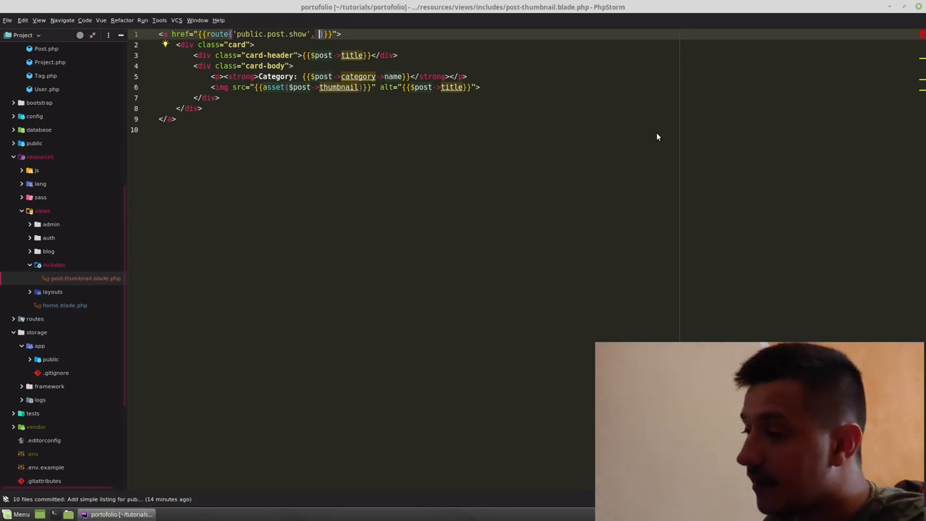
{"action": "type", "text": "$"}
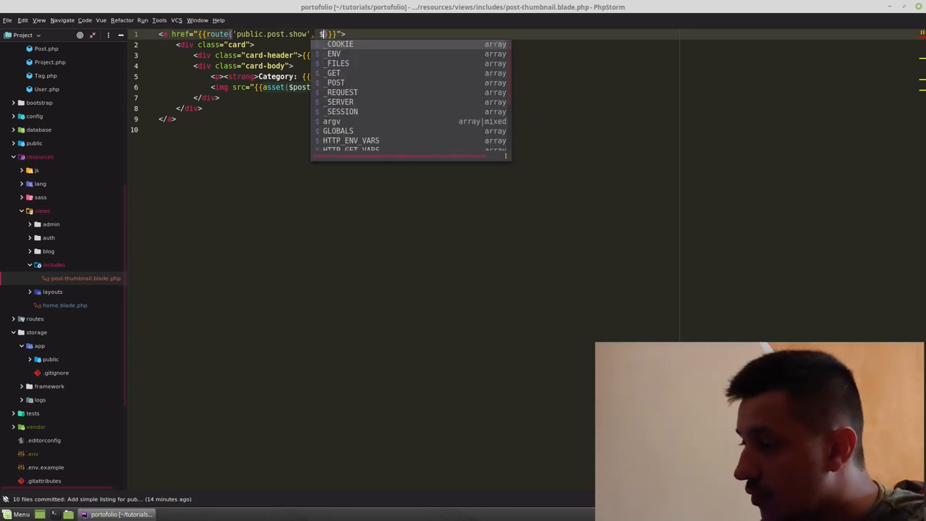
{"action": "type", "text": "post->slug"}
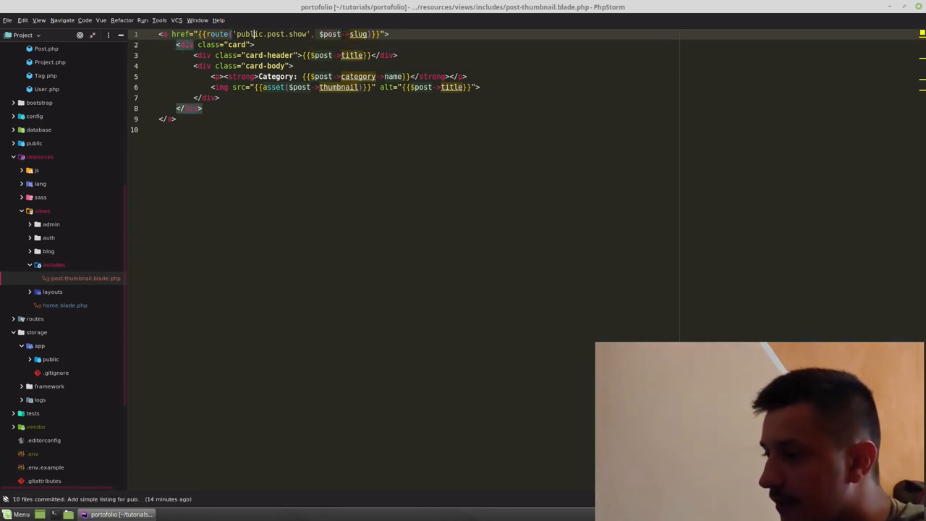
{"action": "left_click", "coordinate": [116, 513]}
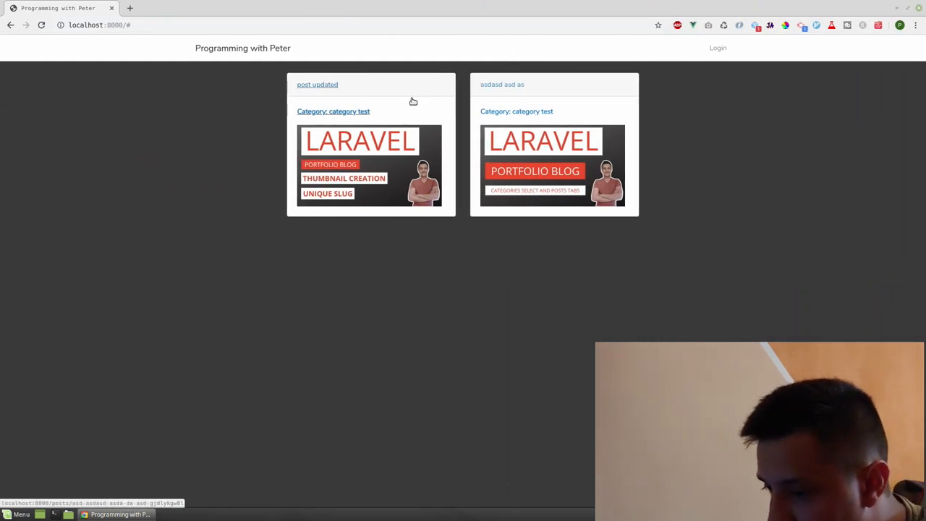
Open both posts' single pages, including /posts/asdasd-asd-as showing its title.
{"action": "left_click", "coordinate": [317, 84]}
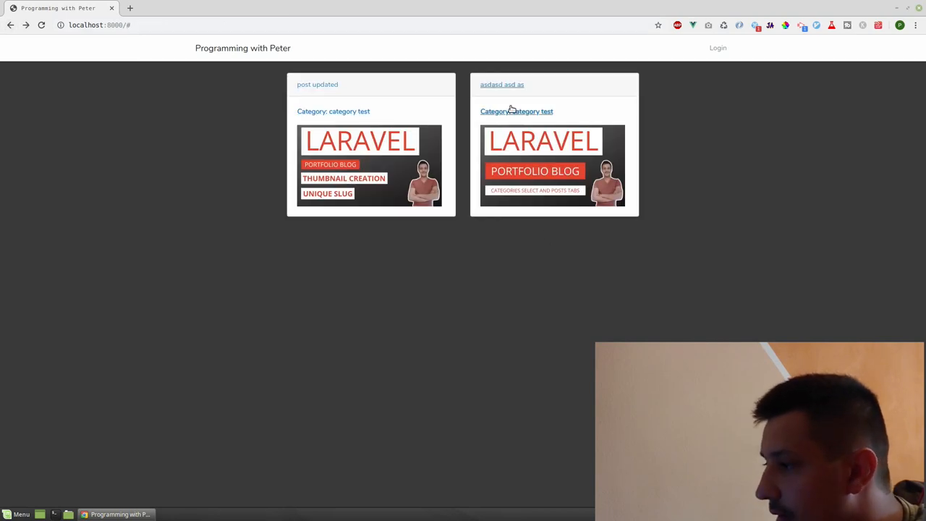
{"action": "left_click", "coordinate": [501, 84]}
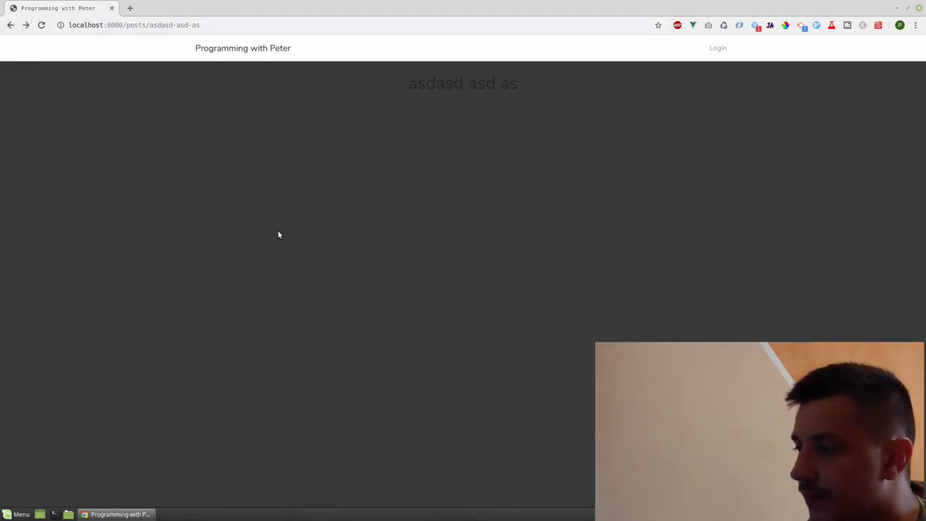
{"action": "left_click", "coordinate": [120, 514]}
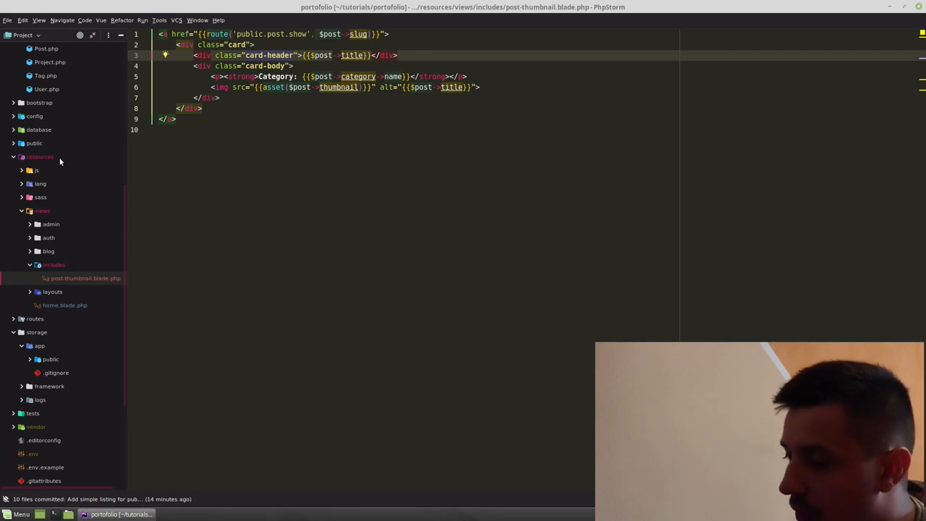
Leave the thumbnail partial and open the blog's /login page in Chrome.
{"action": "left_click", "coordinate": [85, 183]}
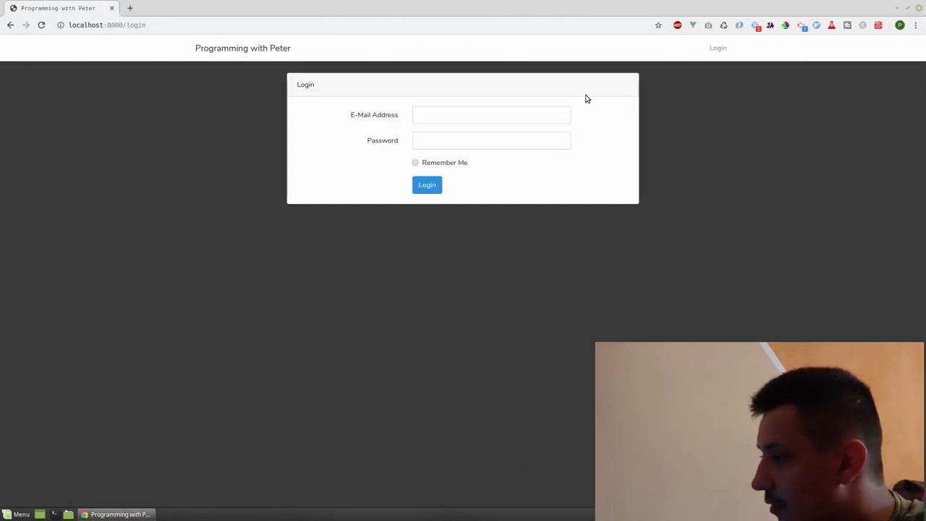
Log in to the blog admin and open post #14's edit form to inspect its slug.
{"action": "left_click", "coordinate": [491, 115]}
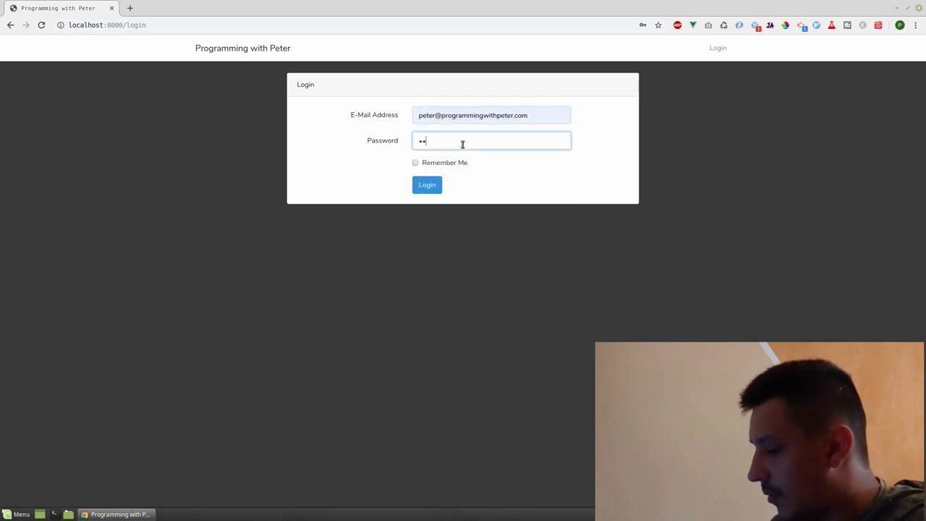
{"action": "left_click", "coordinate": [427, 185]}
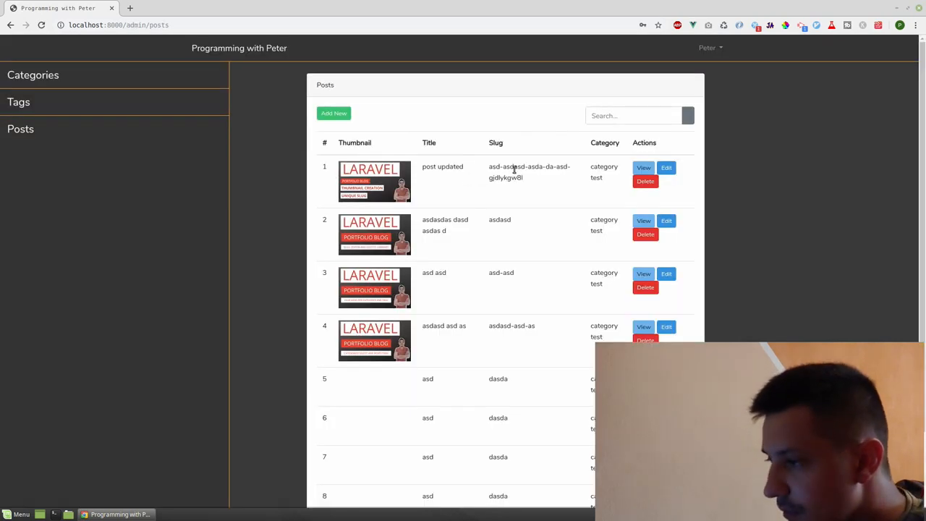
{"action": "left_click", "coordinate": [666, 167]}
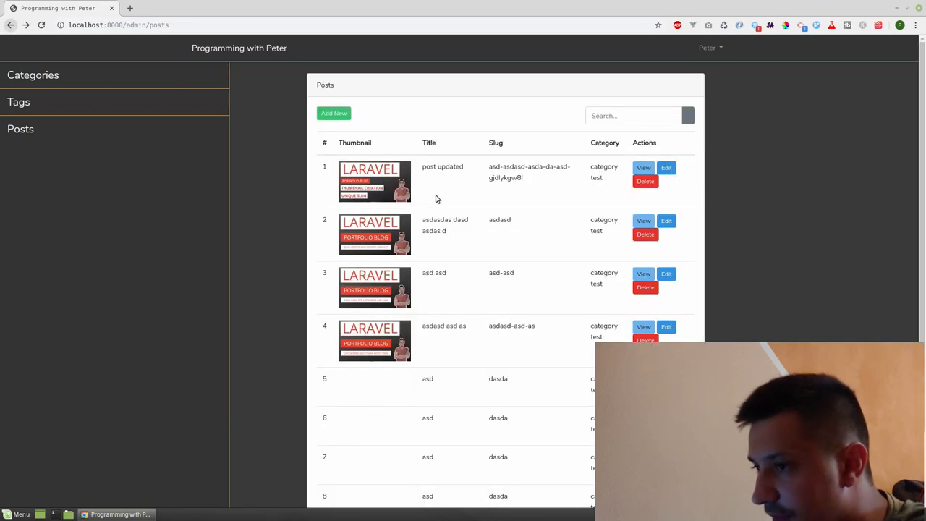
{"action": "left_click", "coordinate": [666, 221]}
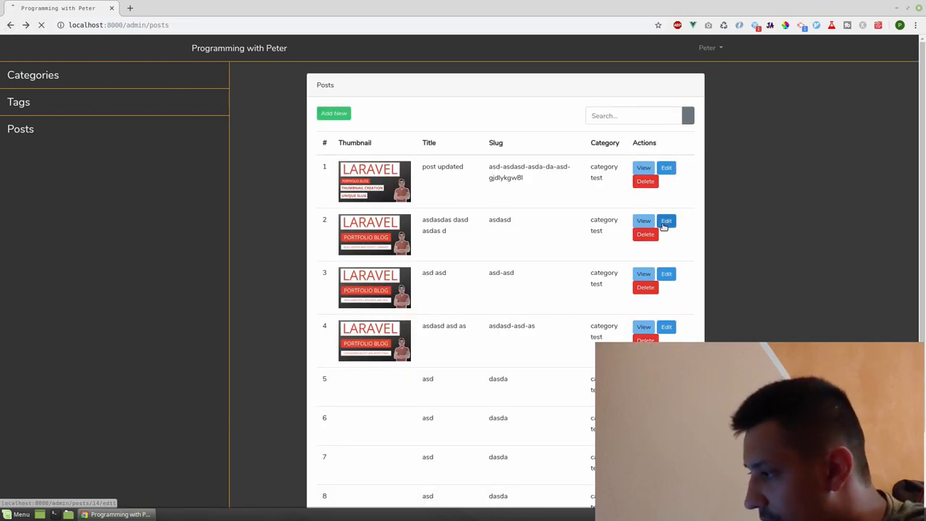
{"action": "left_click", "coordinate": [666, 221]}
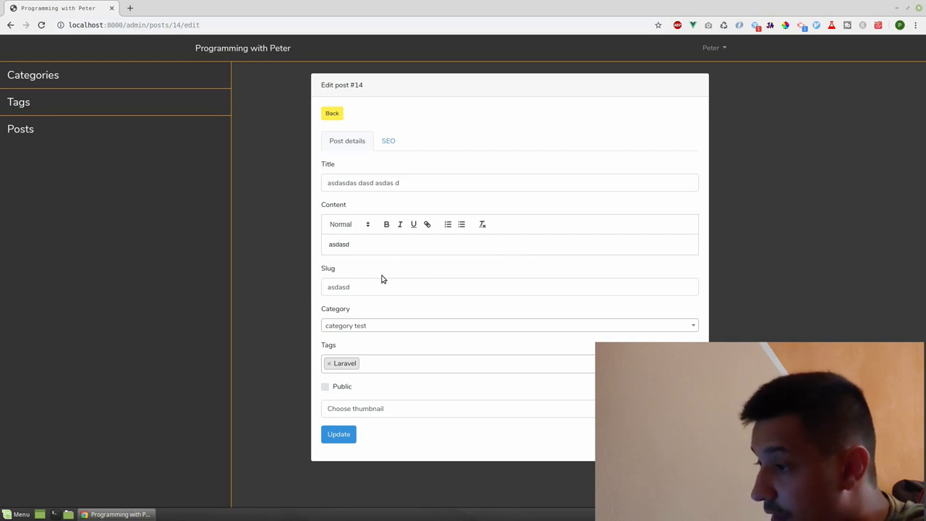
{"action": "left_click", "coordinate": [509, 287]}
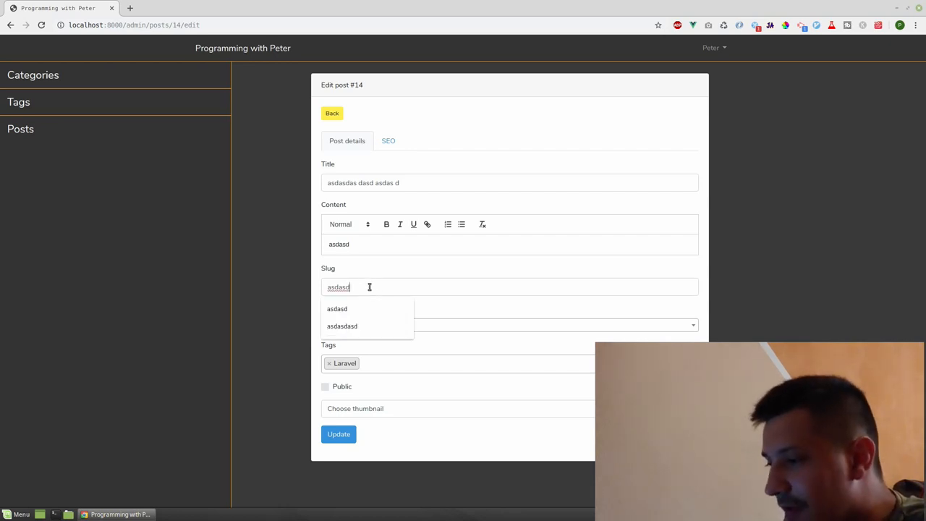
{"action": "type", "text": "a"}
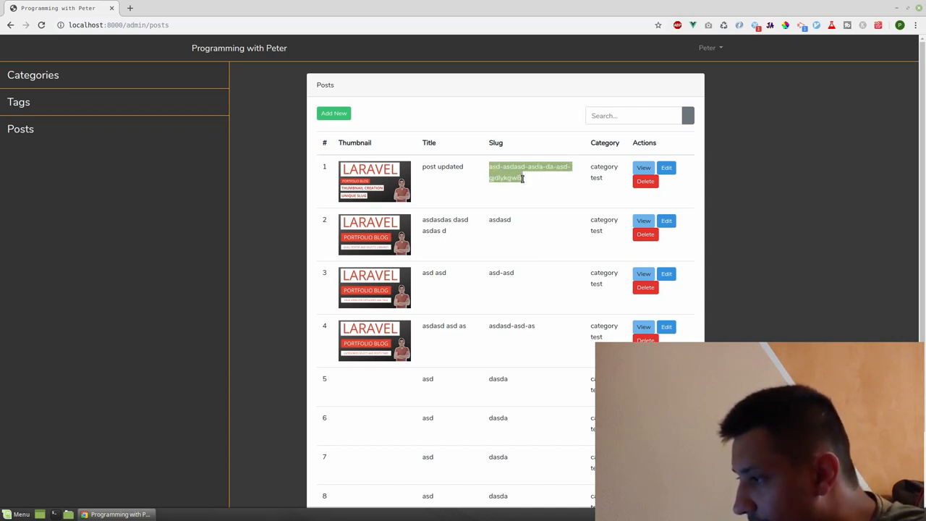
In a new tab, visit post pages for slugs asd-asdasd-asda-da-asd-gjdlykgw8l and asdasd.
{"action": "left_click", "coordinate": [129, 8]}
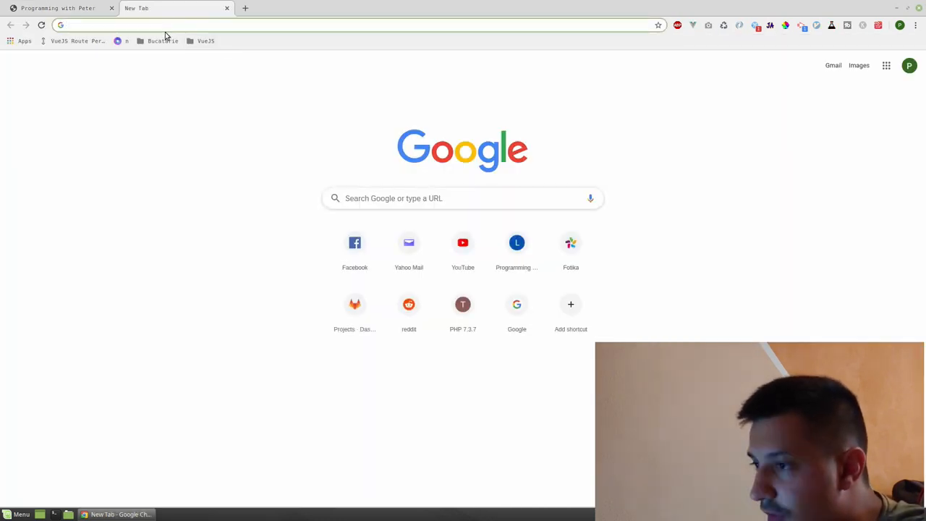
{"action": "type", "text": "localhost:8080"}
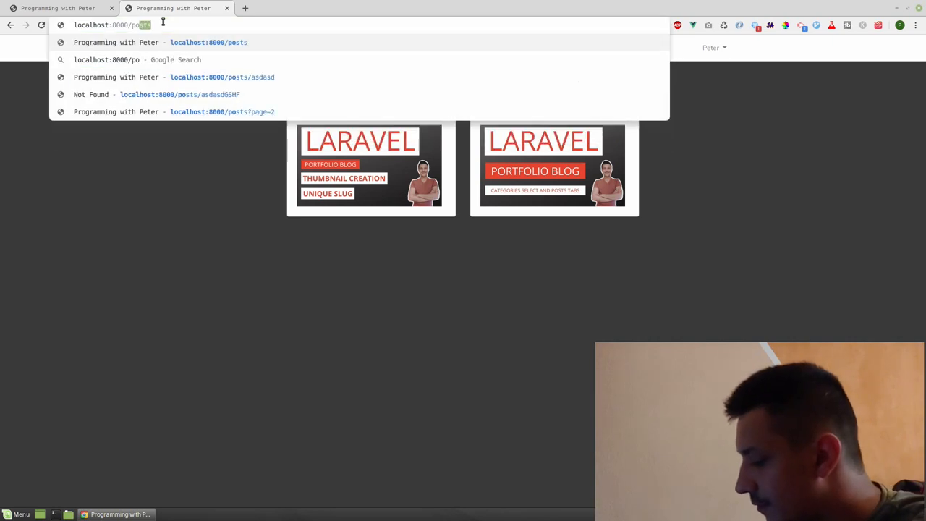
{"action": "type", "text": "asd-asdasd-asda-da-asd-gjdlykgw8l"}
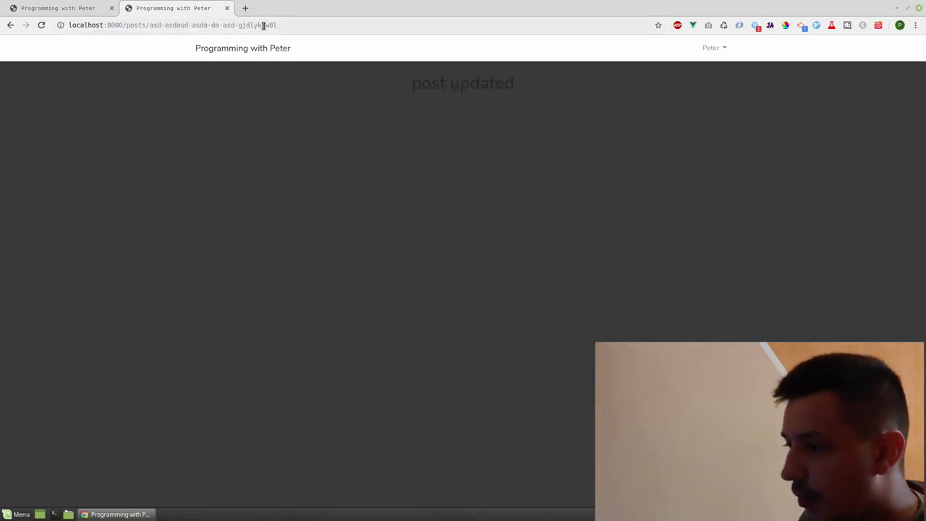
{"action": "left_click", "coordinate": [174, 25]}
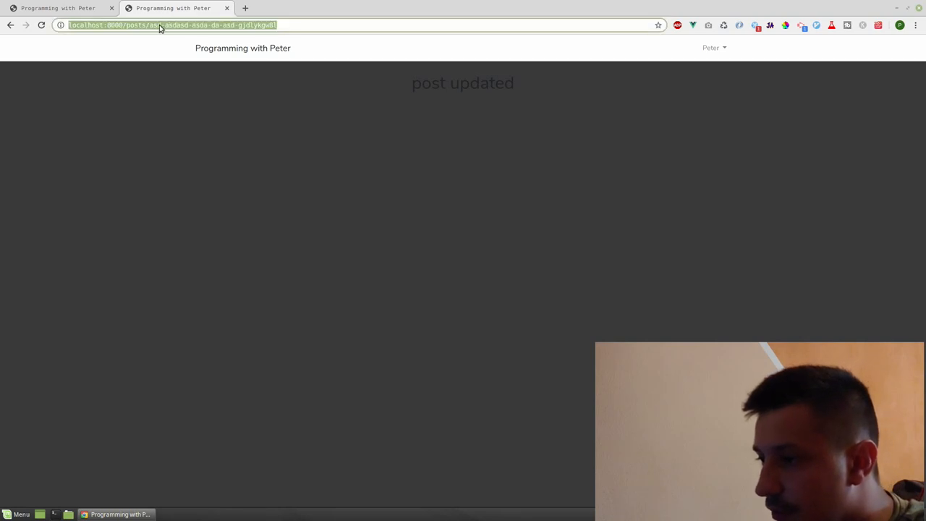
{"action": "type", "text": "asdasd"}
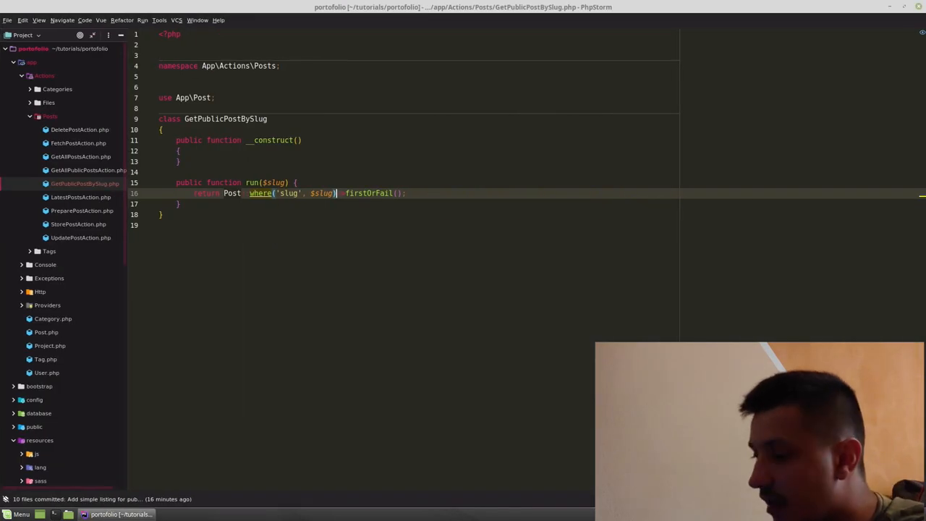
Restrict the slug lookup with ->published(), then open a post from the public /posts listing.
{"action": "type", "text": "->published()"}
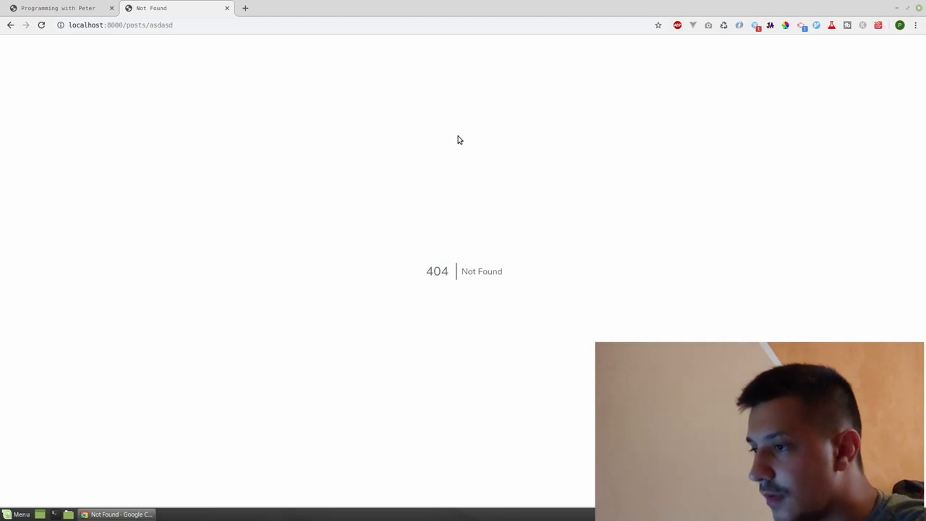
{"action": "mouse_move", "coordinate": [455, 281]}
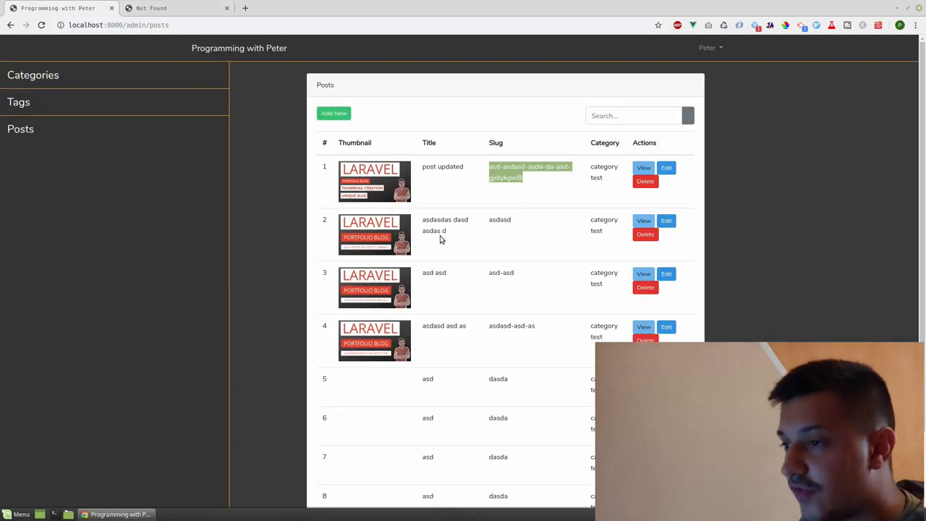
{"action": "left_click", "coordinate": [666, 221]}
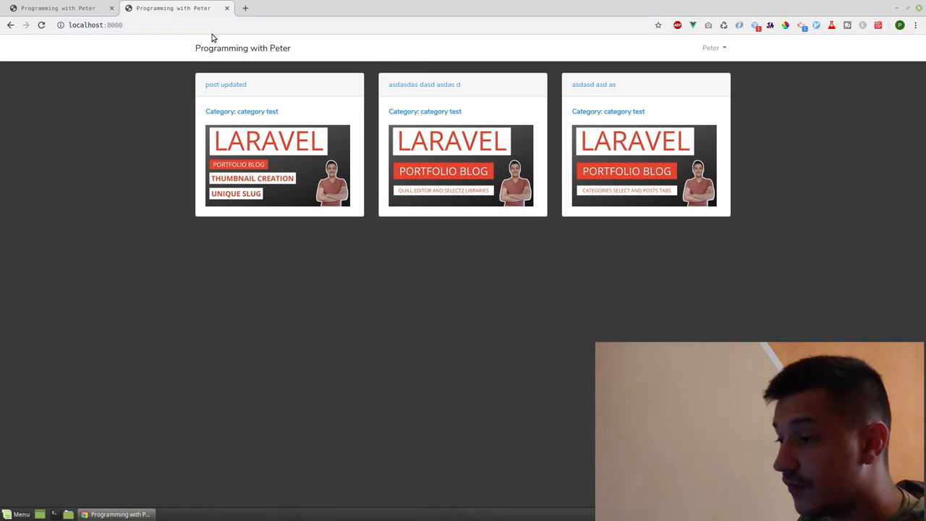
{"action": "left_click", "coordinate": [94, 24]}
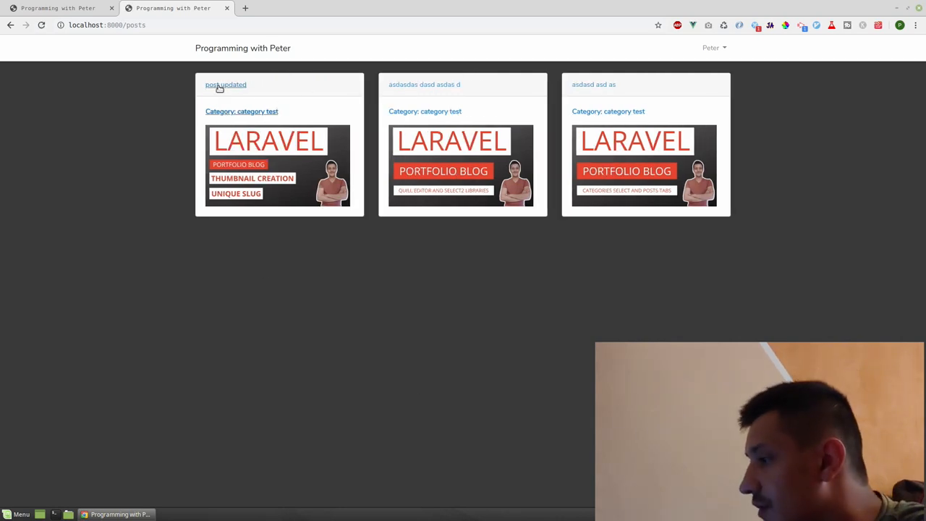
{"action": "left_click", "coordinate": [225, 84]}
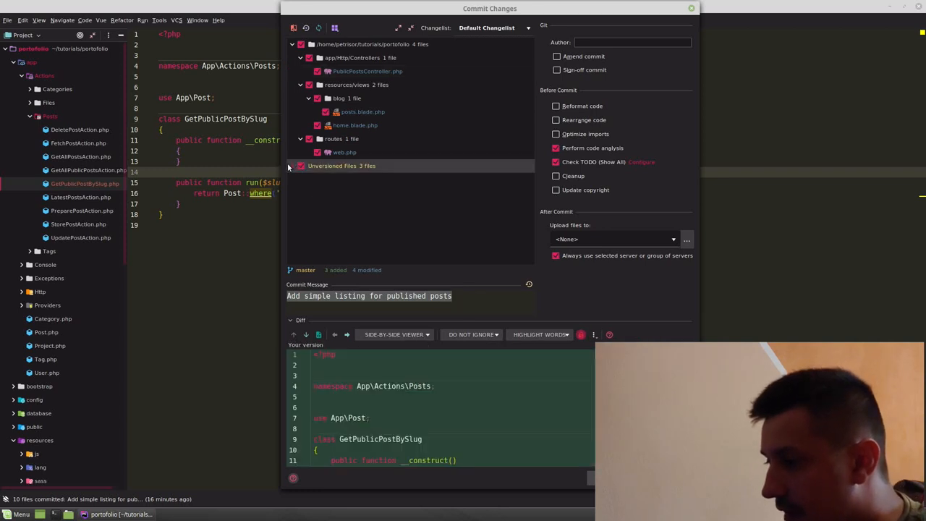
Commit 7 files as 'Add include for post card / Add action for getting post by slug'.
{"action": "left_click", "coordinate": [292, 166]}
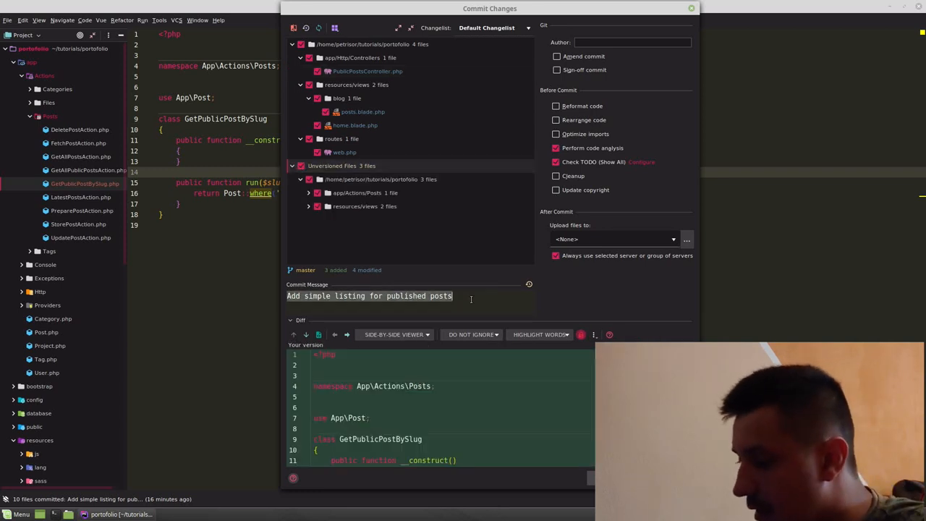
{"action": "type", "text": "Add include for"}
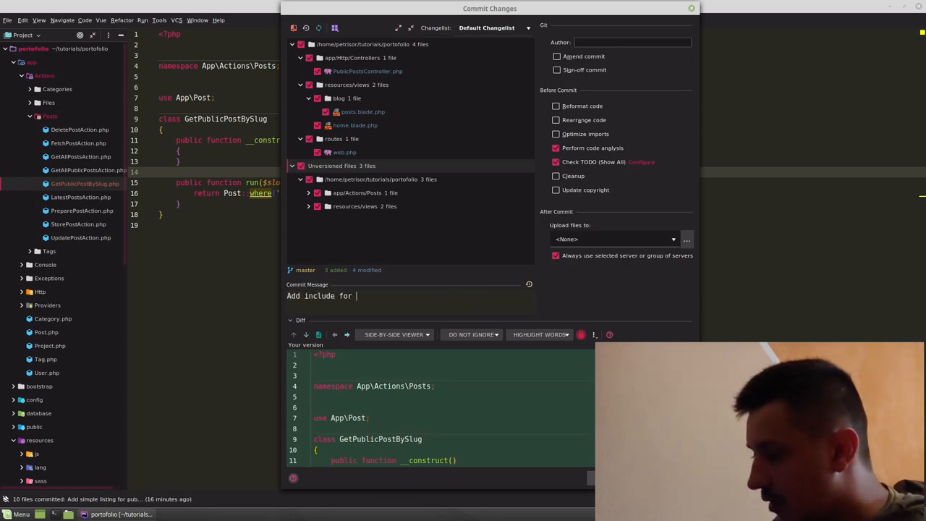
{"action": "type", "text": "post card"}
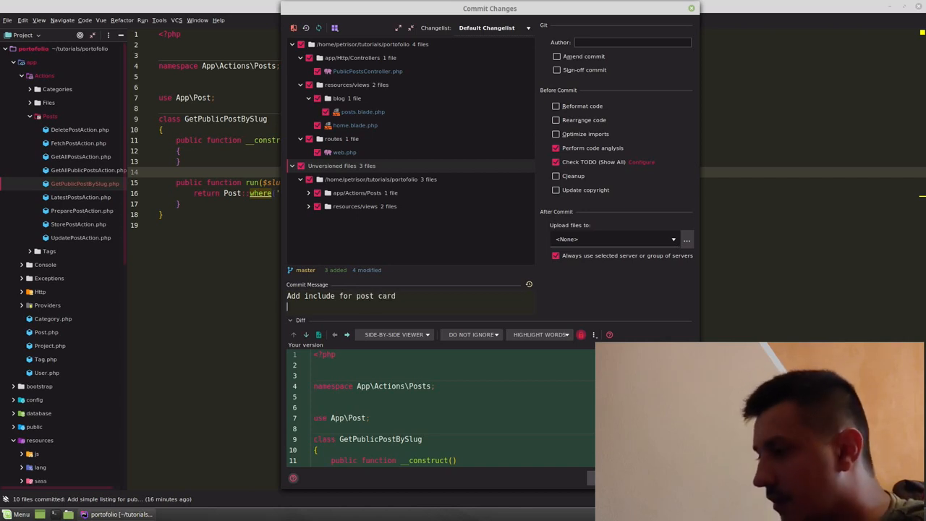
{"action": "type", "text": "Add action for single"}
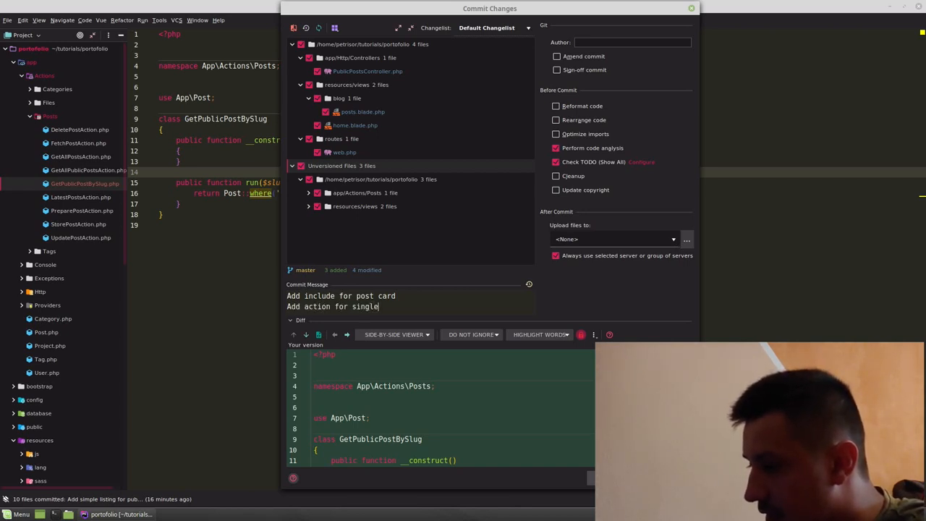
{"action": "type", "text": "getting"}
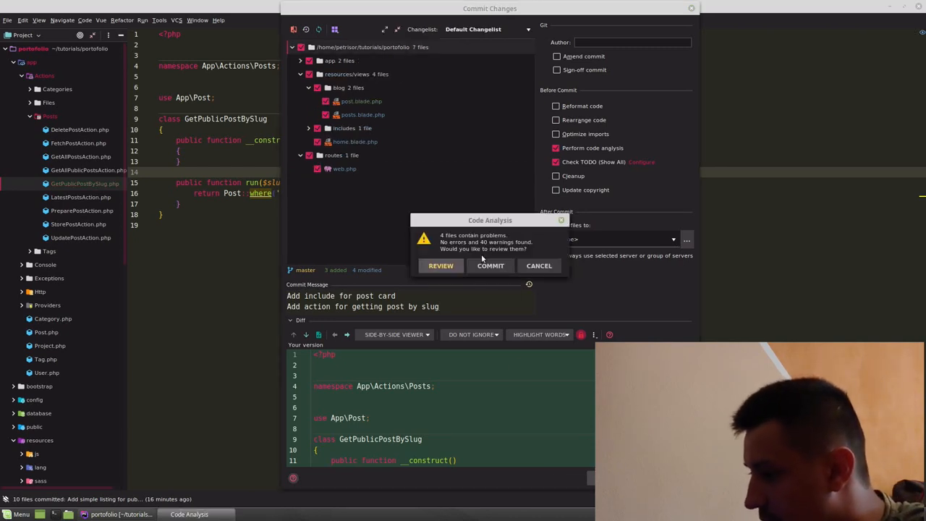
{"action": "left_click", "coordinate": [490, 266]}
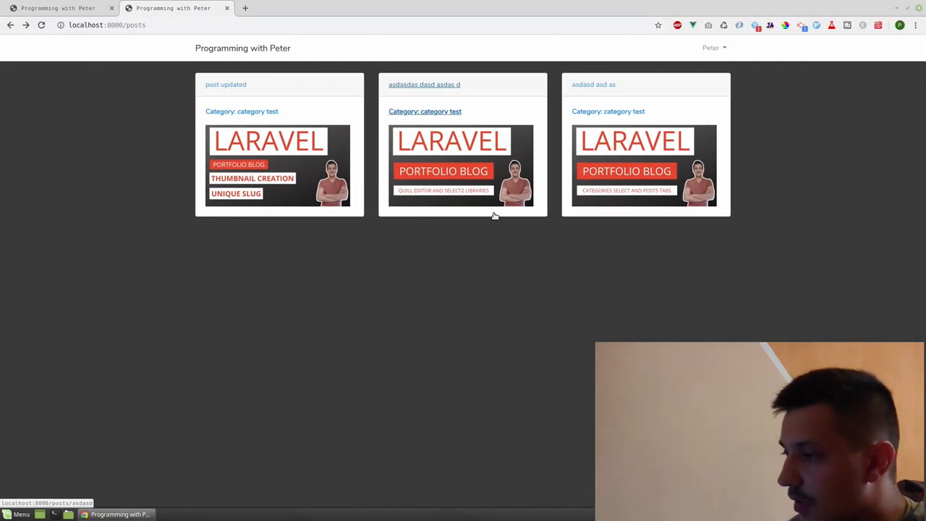
{"action": "left_click", "coordinate": [593, 84]}
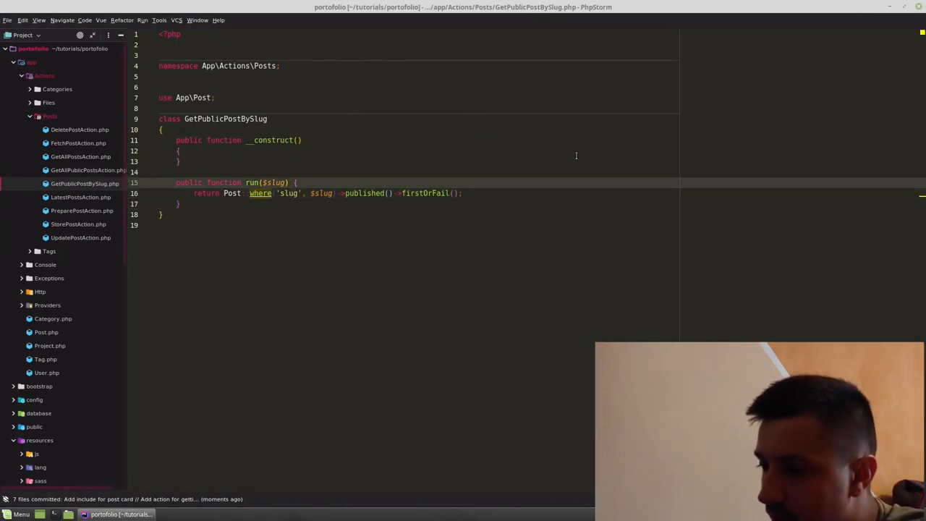
Open post.blade.php from the blog views folder.
{"action": "left_click", "coordinate": [21, 75]}
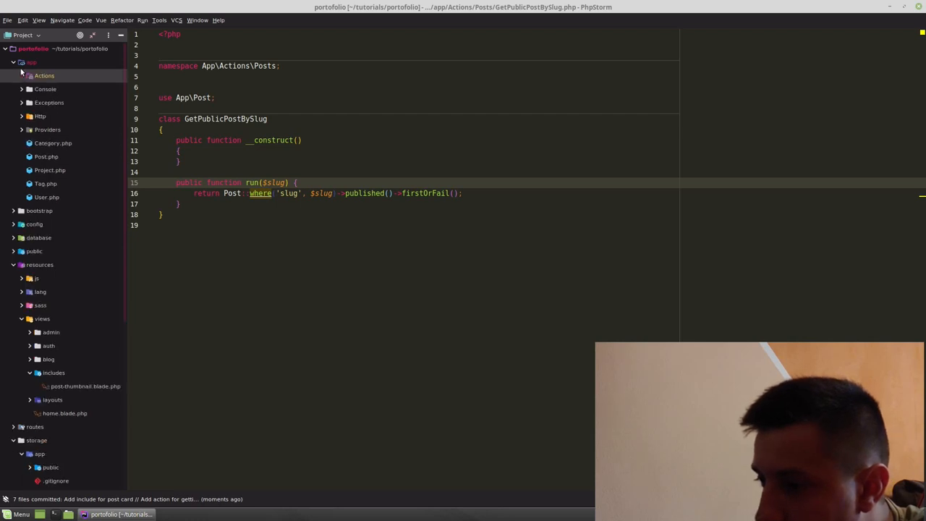
{"action": "mouse_move", "coordinate": [24, 124]}
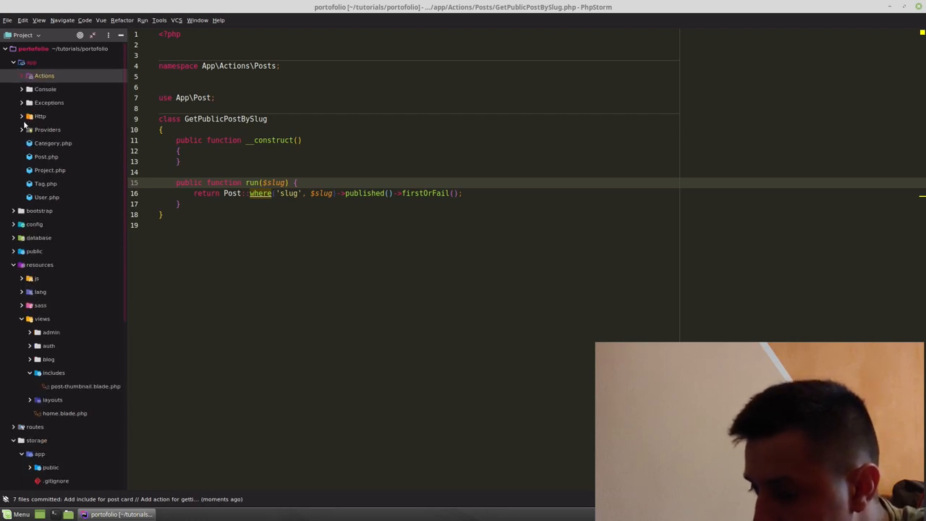
{"action": "left_click", "coordinate": [31, 62]}
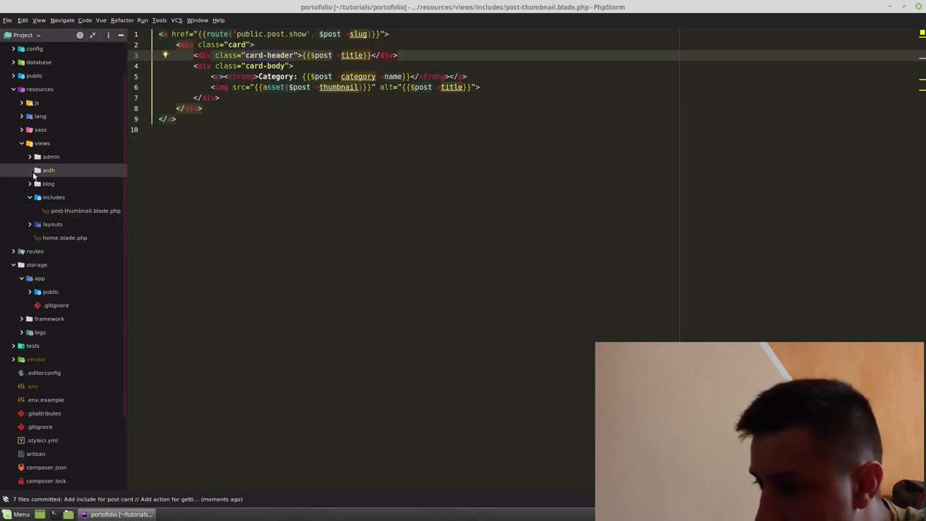
{"action": "left_click", "coordinate": [48, 184]}
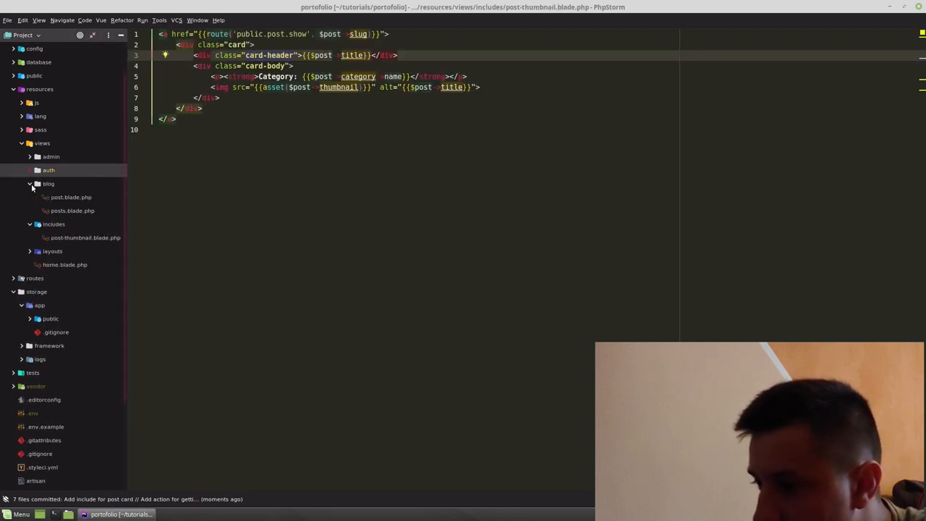
{"action": "left_click", "coordinate": [70, 196]}
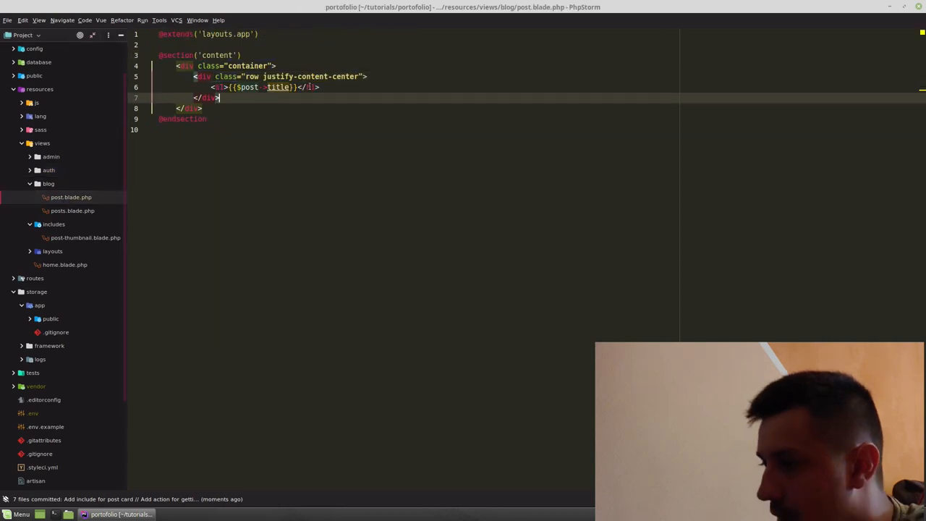
Add a div rendering {!! $post->content !!} below the title, with text-white on the wrapper.
{"action": "key", "text": "enter"}
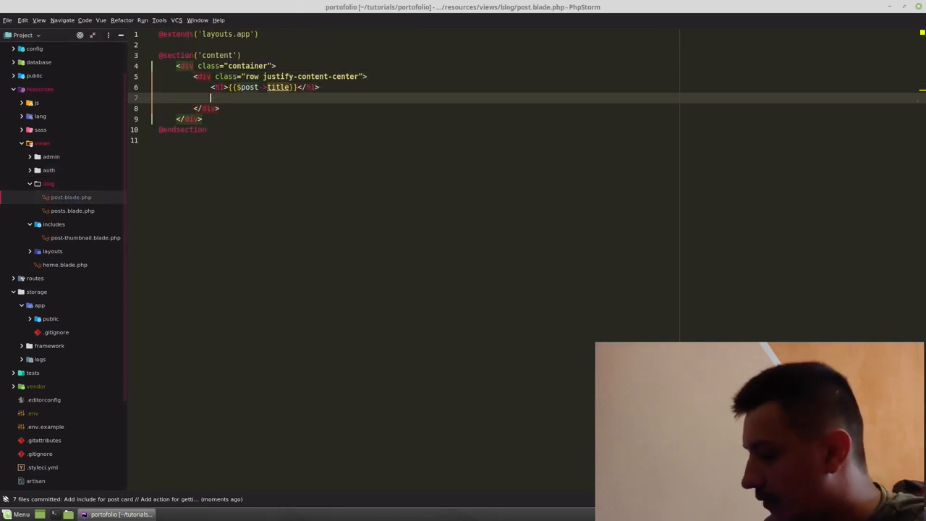
{"action": "type", "text": "<div>"}
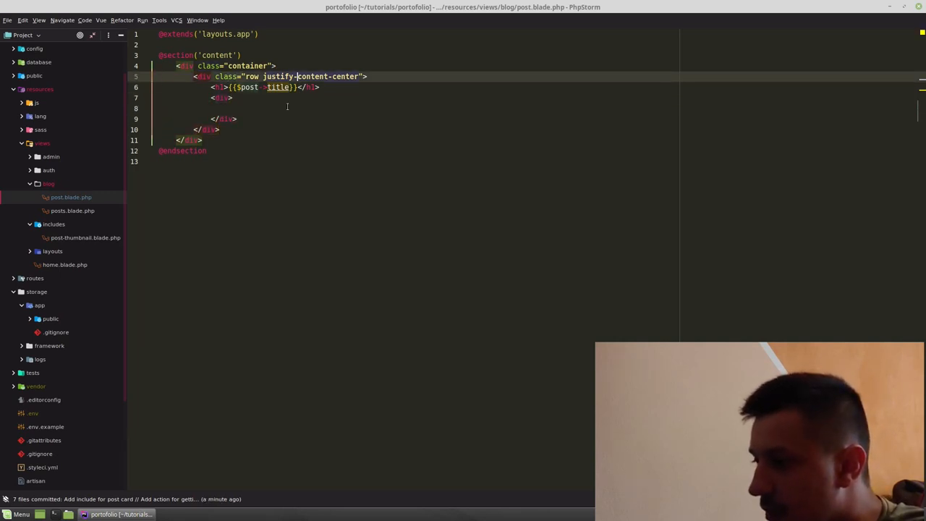
{"action": "type", "text": "text"}
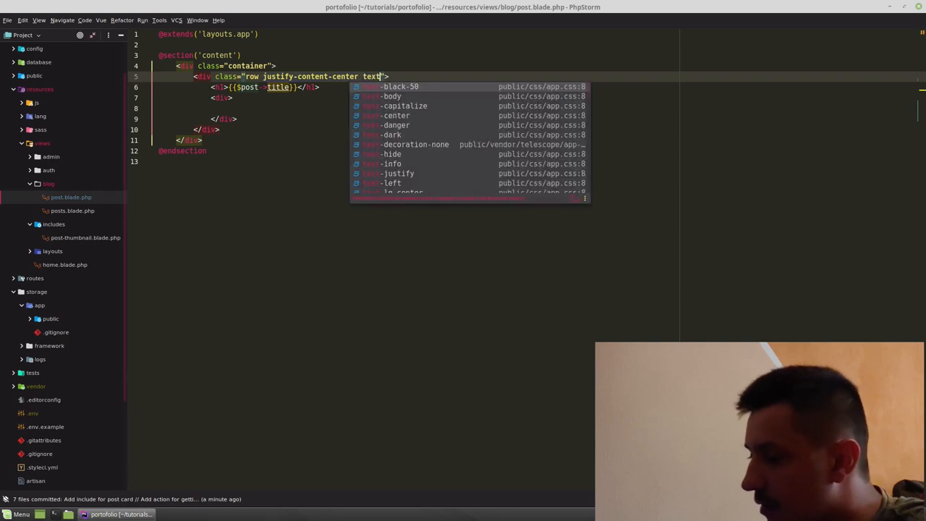
{"action": "type", "text": "-white"}
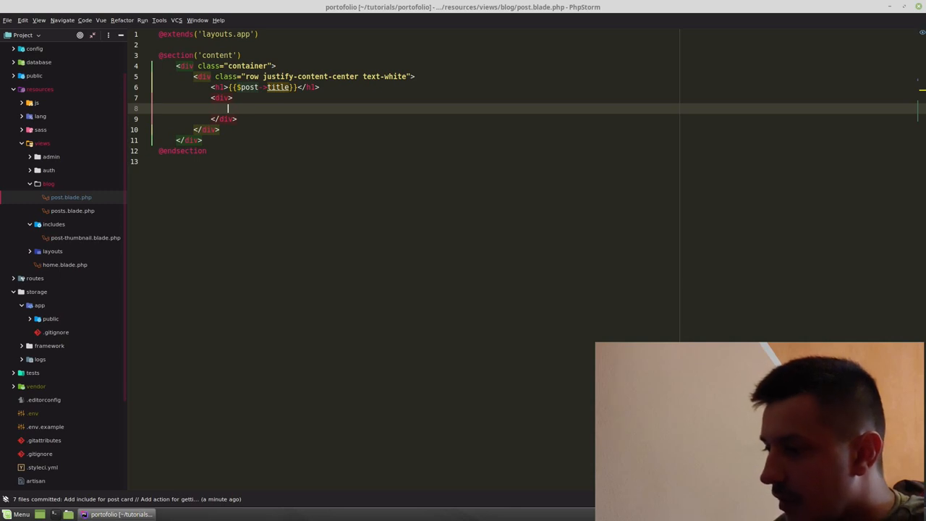
{"action": "type", "text": "{!! !!}"}
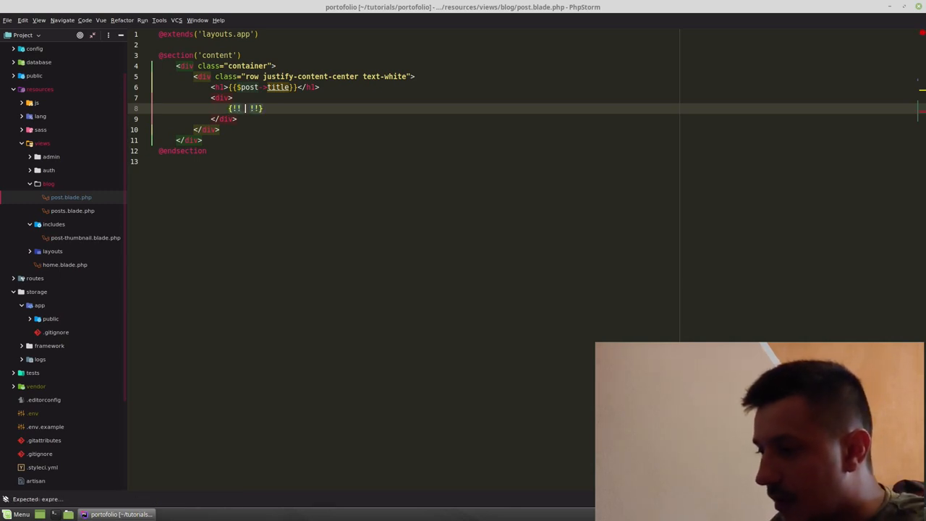
{"action": "type", "text": "$post"}
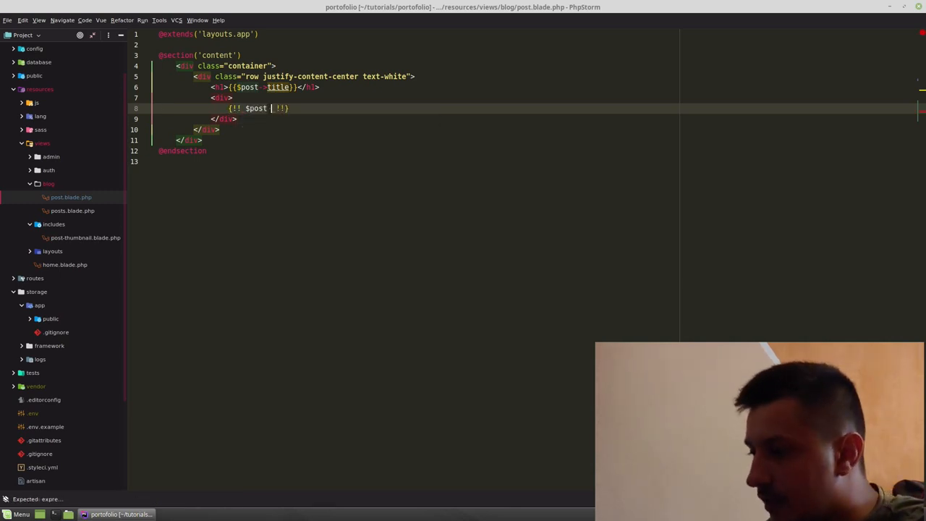
{"action": "type", "text": "content"}
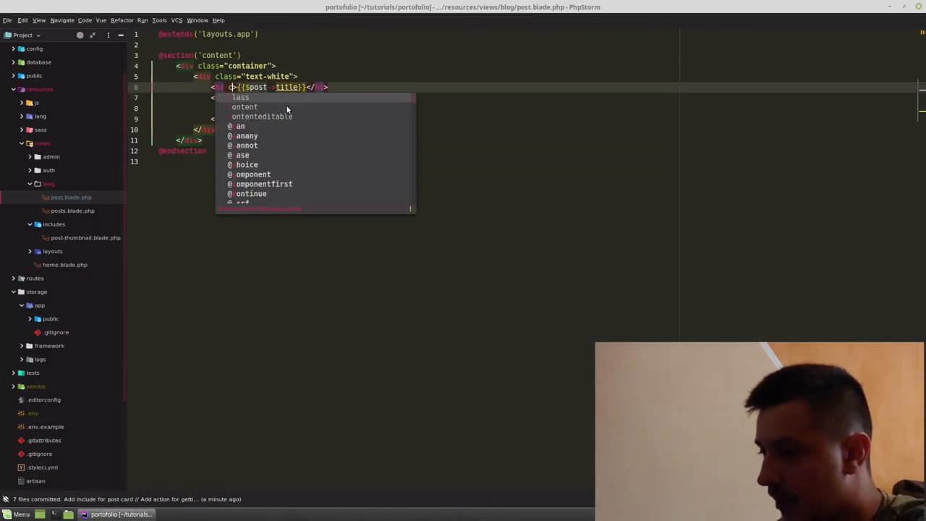
Center the h1 with text-center and give the content div a row class.
{"action": "type", "text": "class=\"\">"}
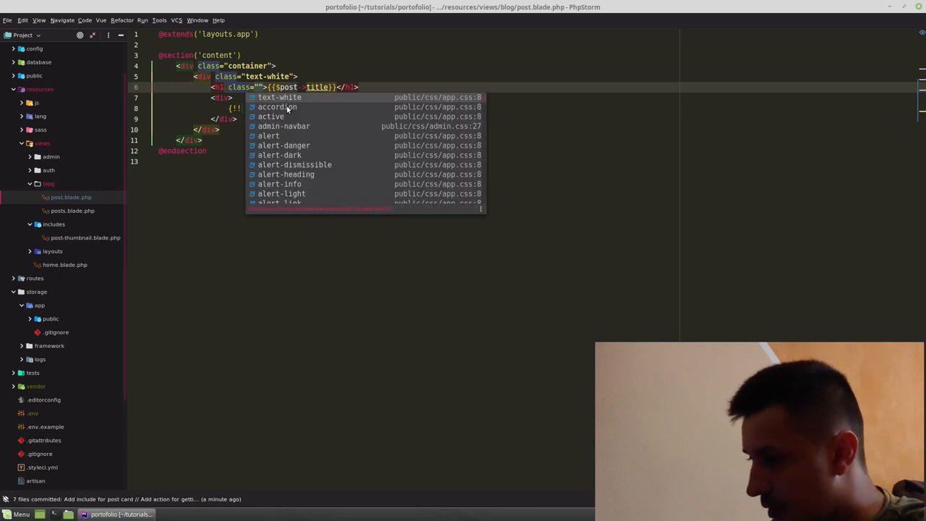
{"action": "type", "text": "text-center"}
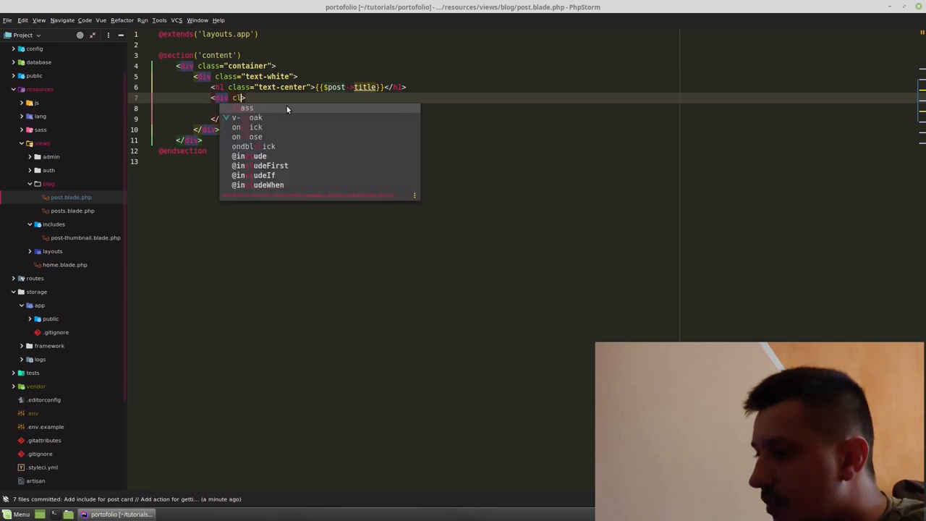
{"action": "type", "text": "class=\"\""}
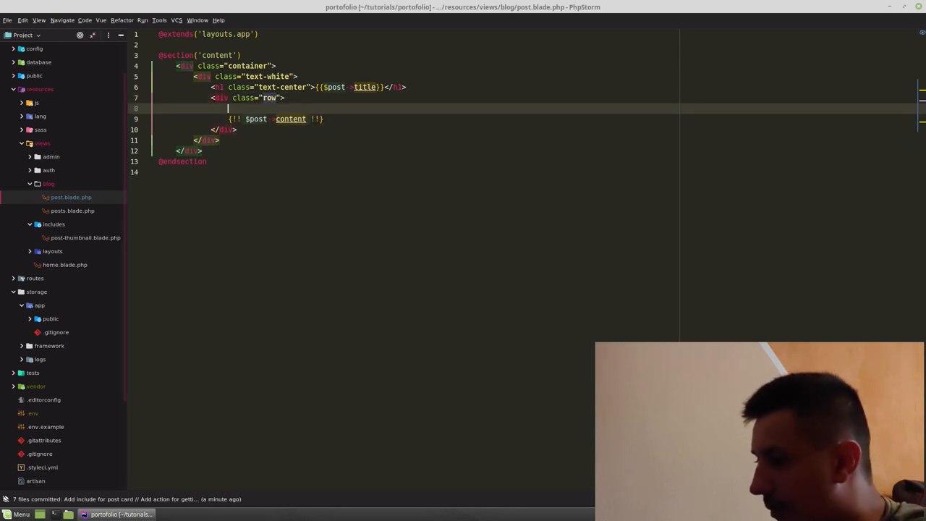
{"action": "type", "text": ".col-md"}
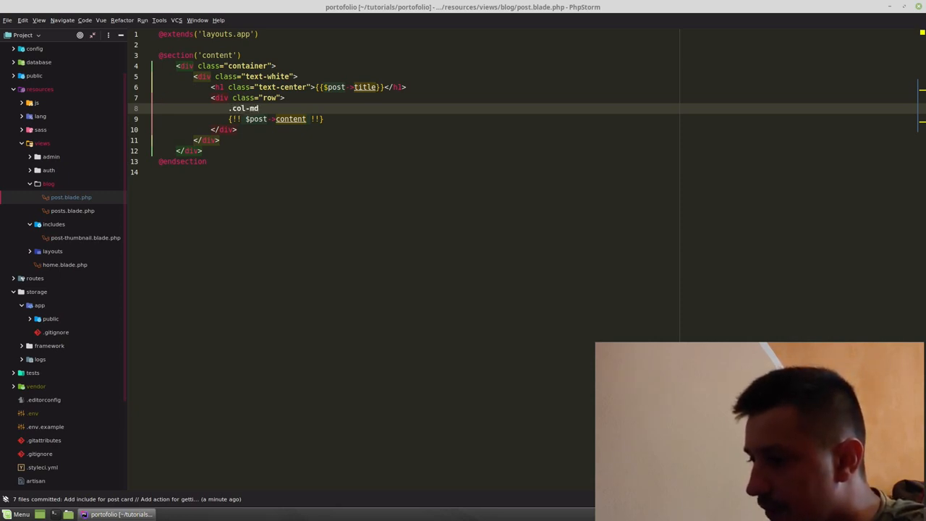
{"action": "type", "text": "-"}
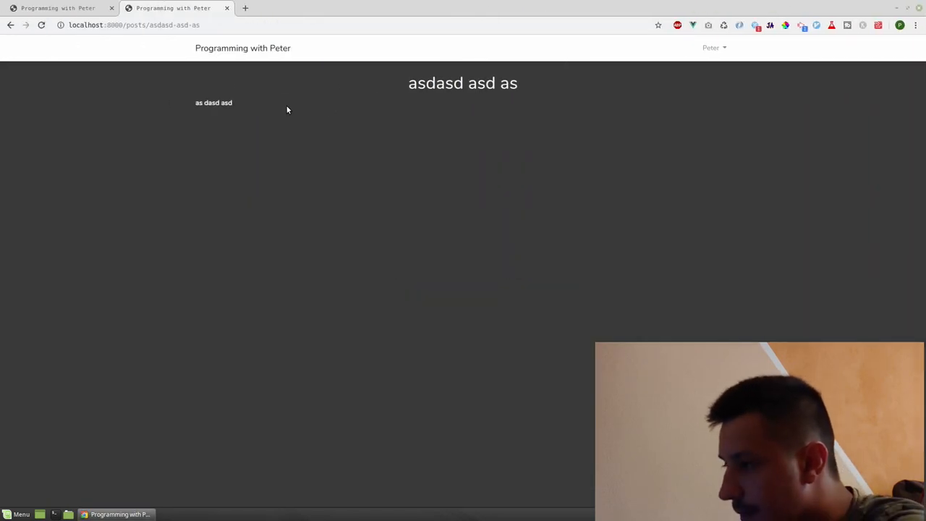
Reload /posts/asdasd-asd-as in Chrome to check the centered title and content.
{"action": "right_click", "coordinate": [287, 109]}
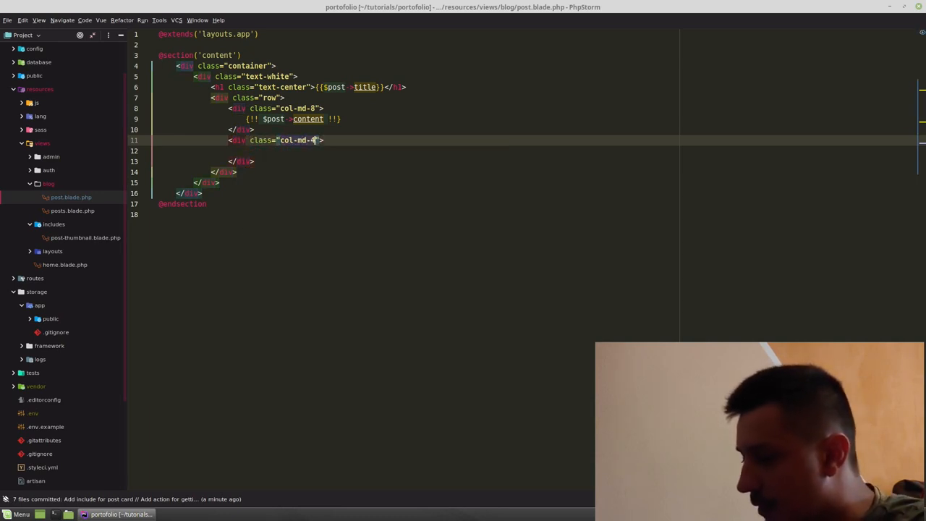
Add a sidebar column labelled 'Sidebar' and inspect the post page in Chrome DevTools.
{"action": "type", "text": "Si"}
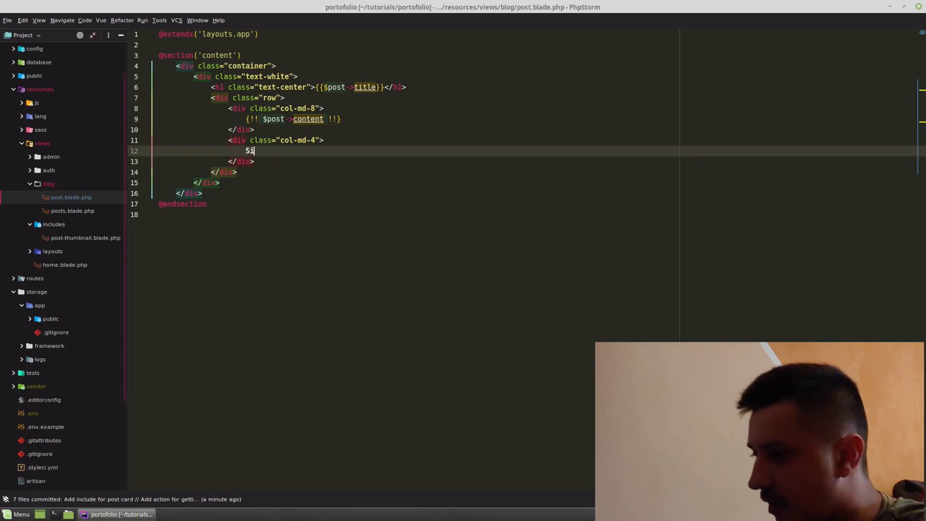
{"action": "type", "text": "debar"}
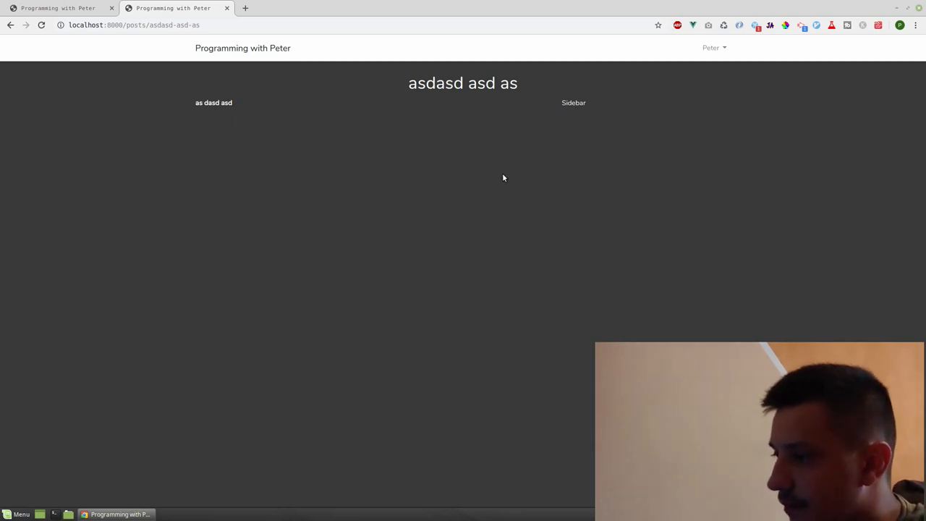
{"action": "key", "text": "F12"}
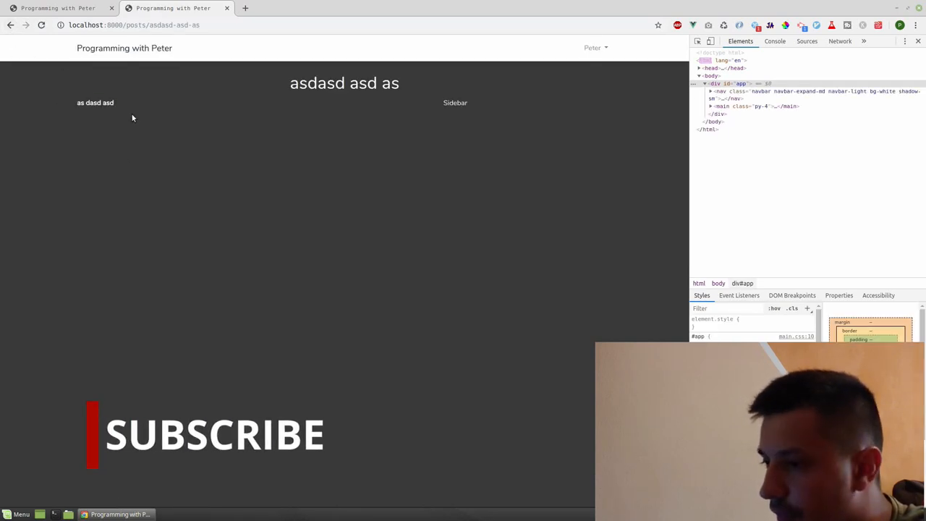
{"action": "mouse_move", "coordinate": [507, 208]}
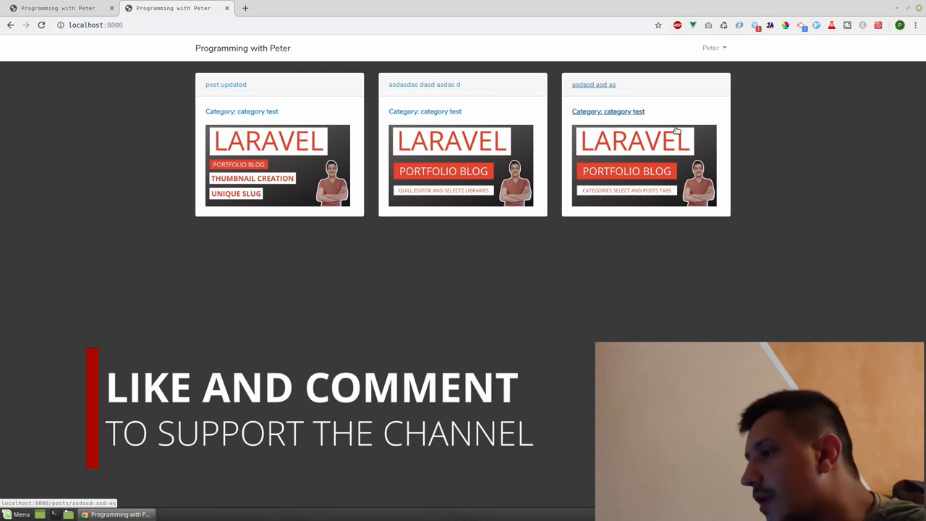
{"action": "mouse_move", "coordinate": [471, 445]}
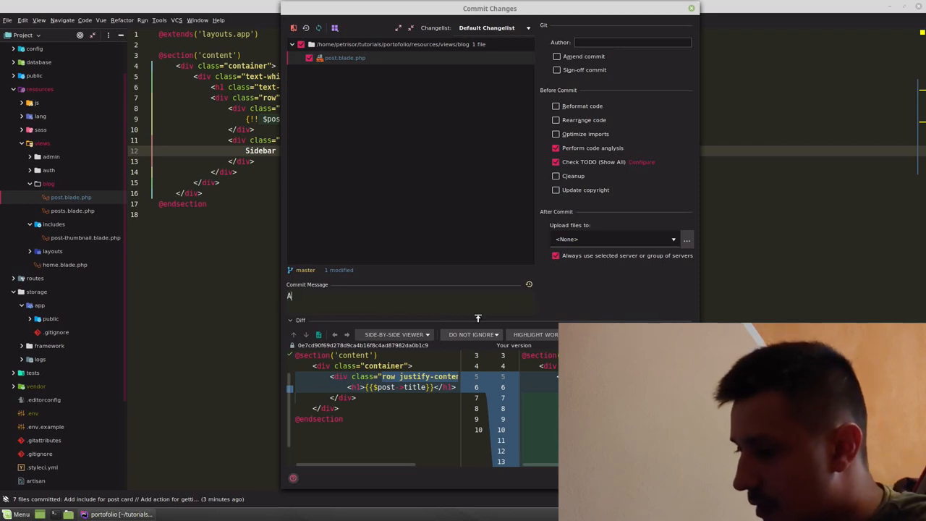
Enter a commit message about changing the single post page and commit post.blade.php.
{"action": "type", "text": "dd"}
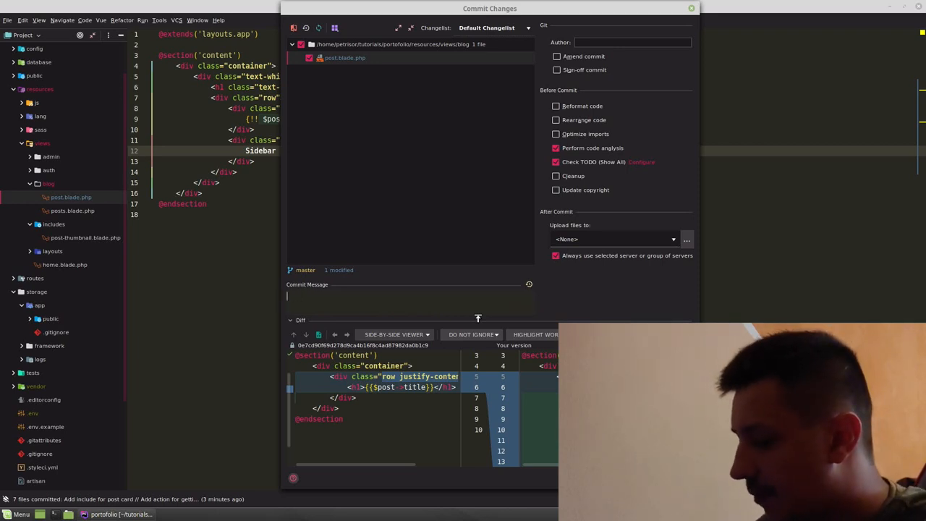
{"action": "type", "text": "Change sing"}
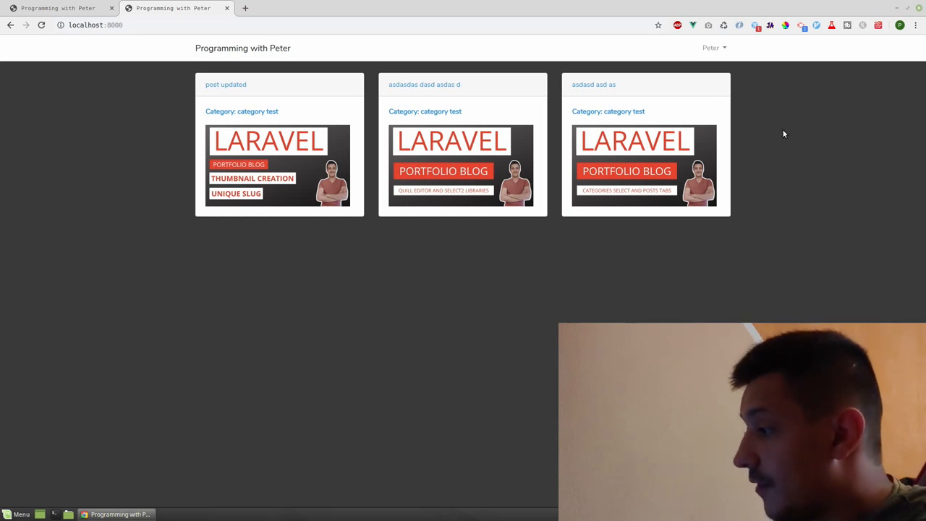
Go to the admin posts list and open the first post for editing.
{"action": "left_click", "coordinate": [109, 25]}
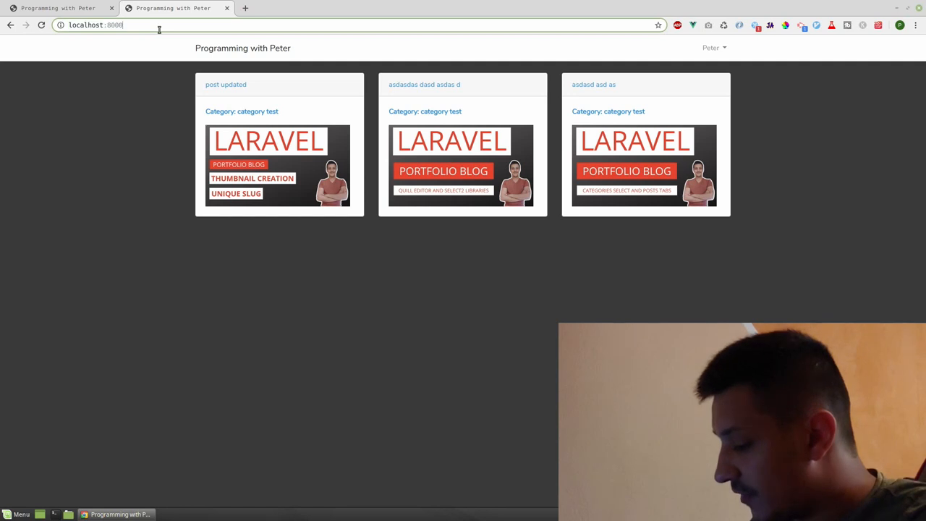
{"action": "type", "text": "admin/posts"}
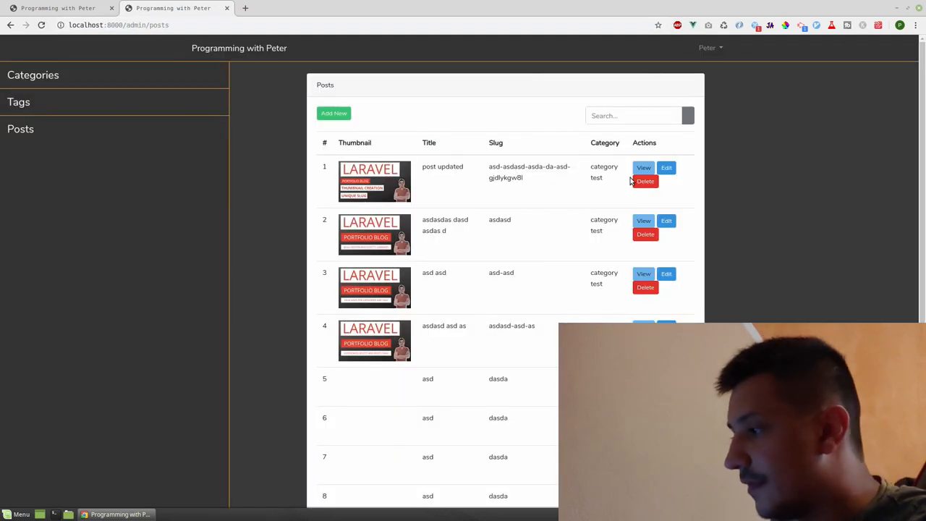
{"action": "left_click", "coordinate": [665, 167]}
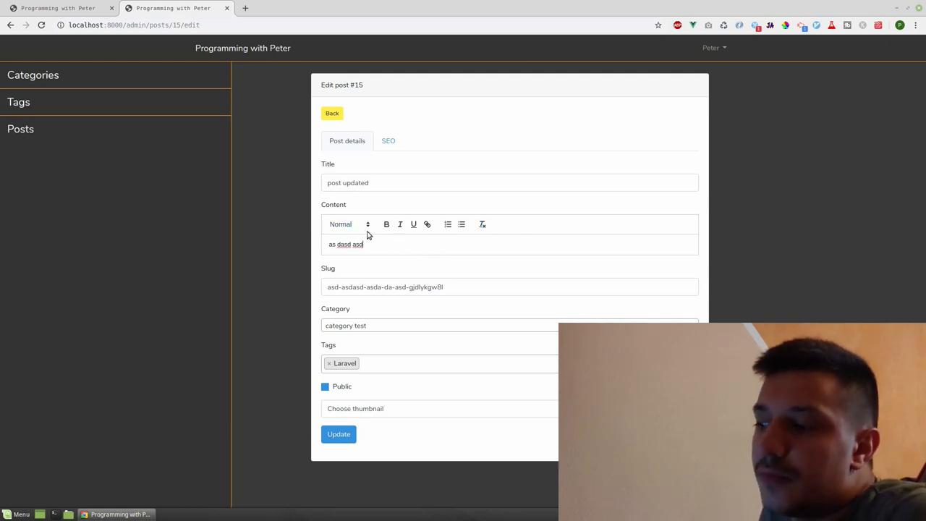
Preview the content heading styles and SEO tab, then return to Post details.
{"action": "left_click", "coordinate": [349, 224]}
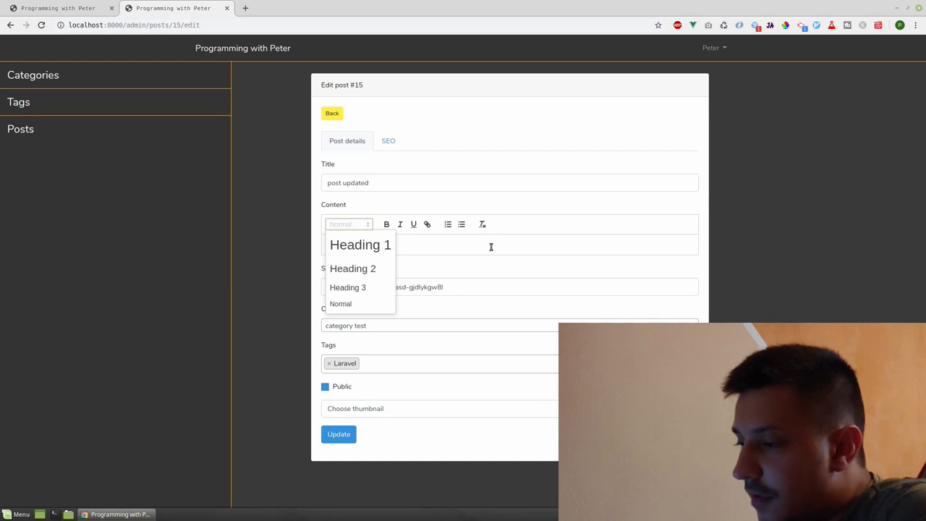
{"action": "left_click", "coordinate": [340, 303]}
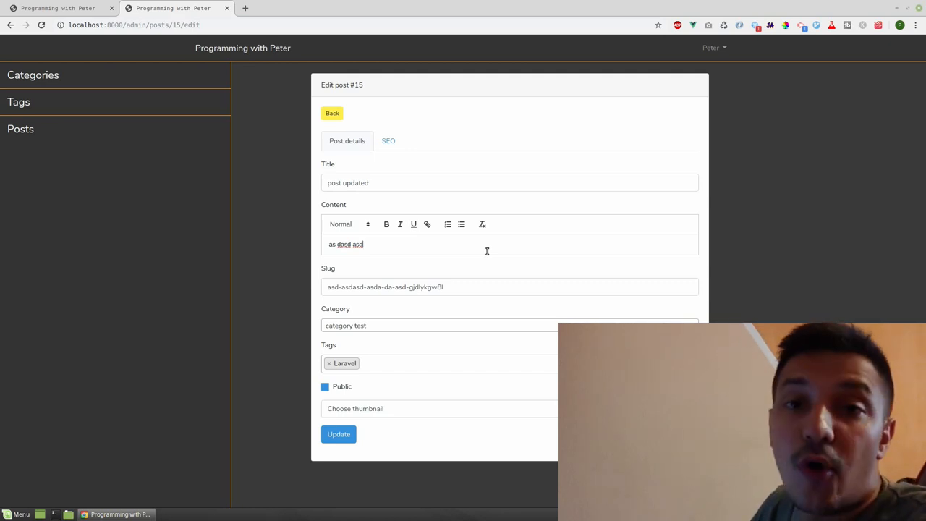
{"action": "mouse_move", "coordinate": [484, 138]}
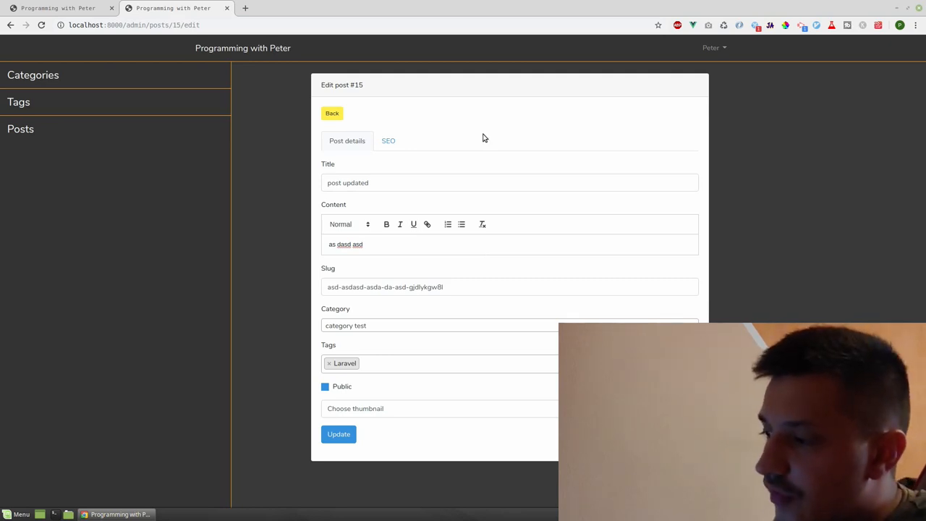
{"action": "left_click", "coordinate": [389, 140]}
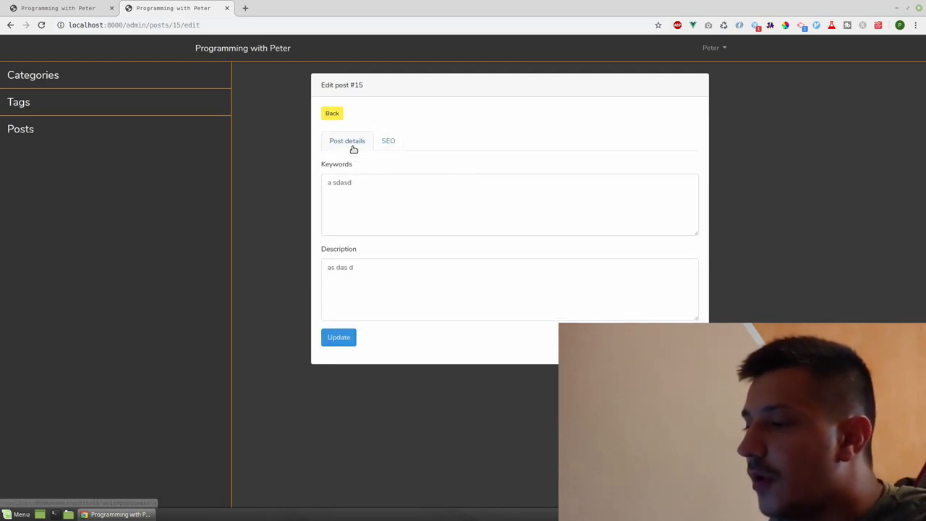
{"action": "left_click", "coordinate": [347, 141]}
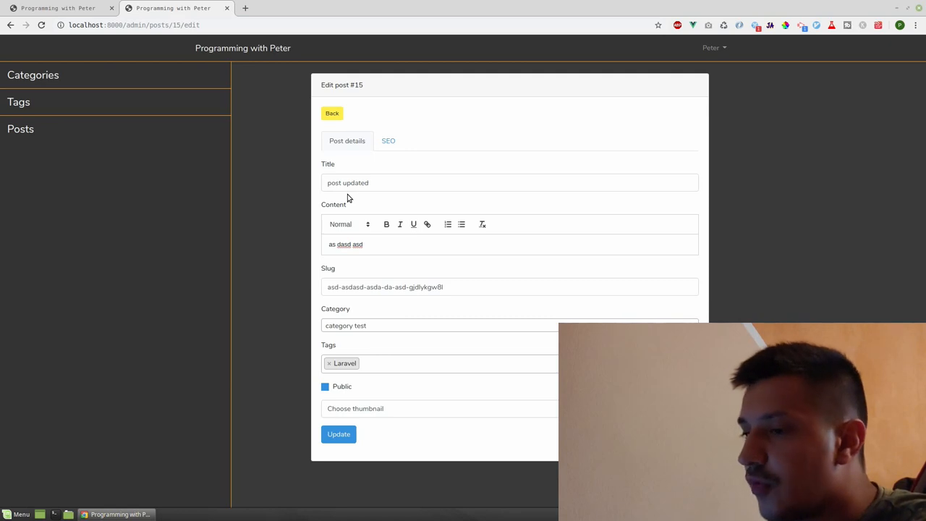